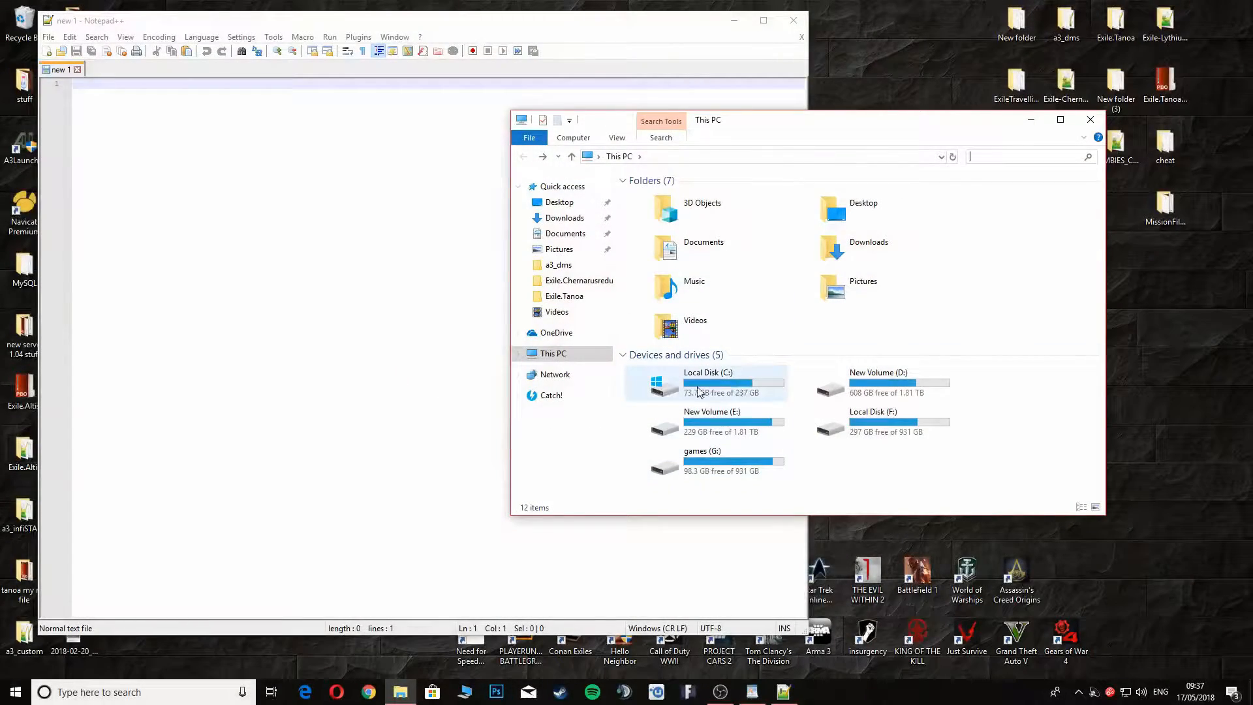
# - Browse from the C drive into arma 3 exile server test and its steamapps folder
pyautogui.doubleClick(708, 381)
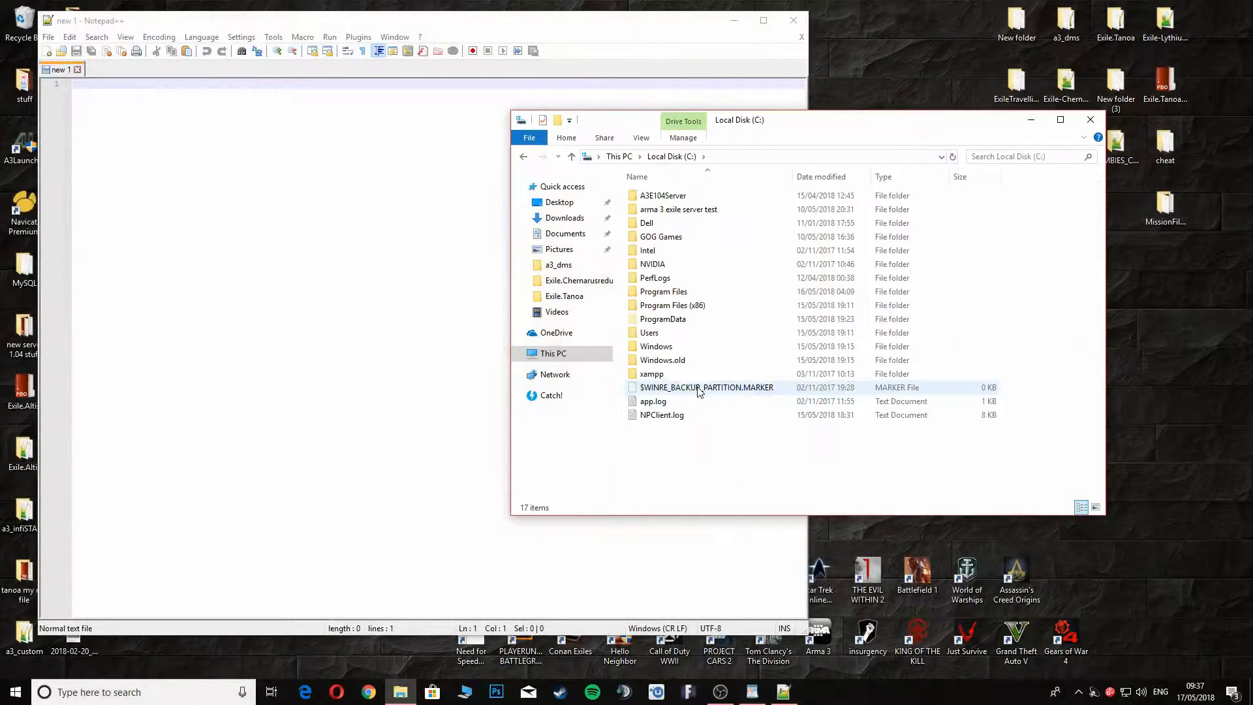
pyautogui.moveTo(681, 211)
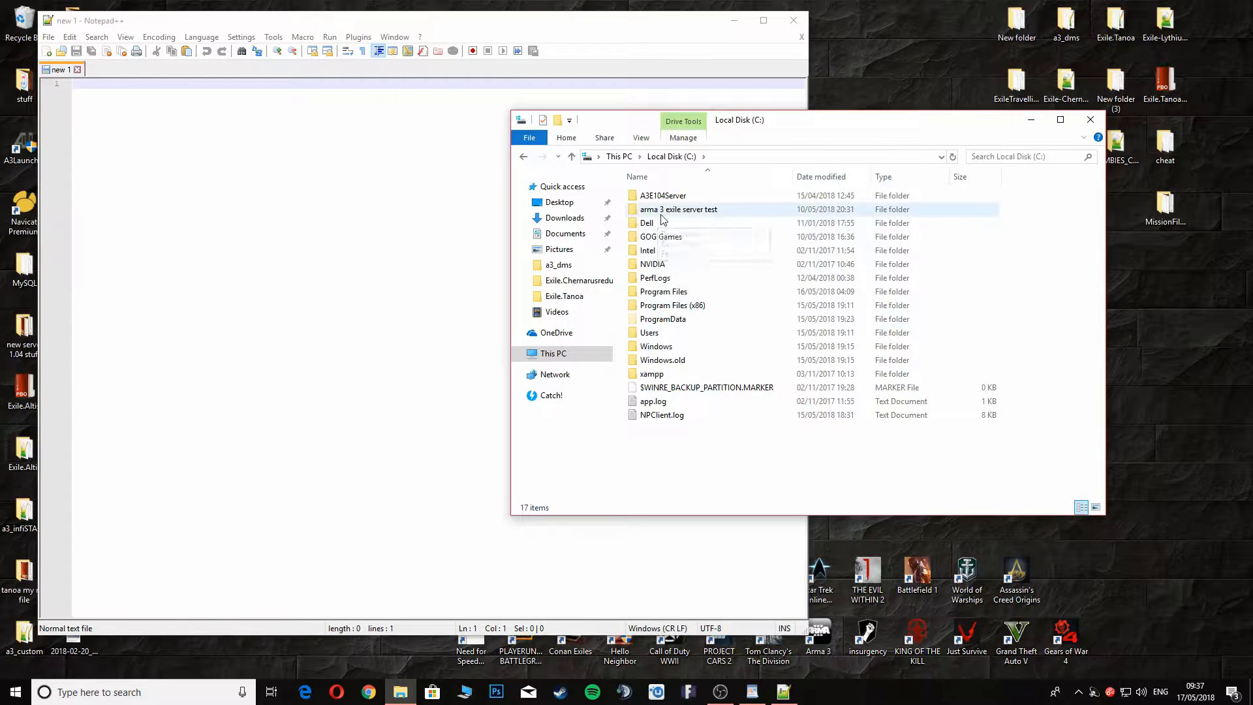
pyautogui.moveTo(650, 215)
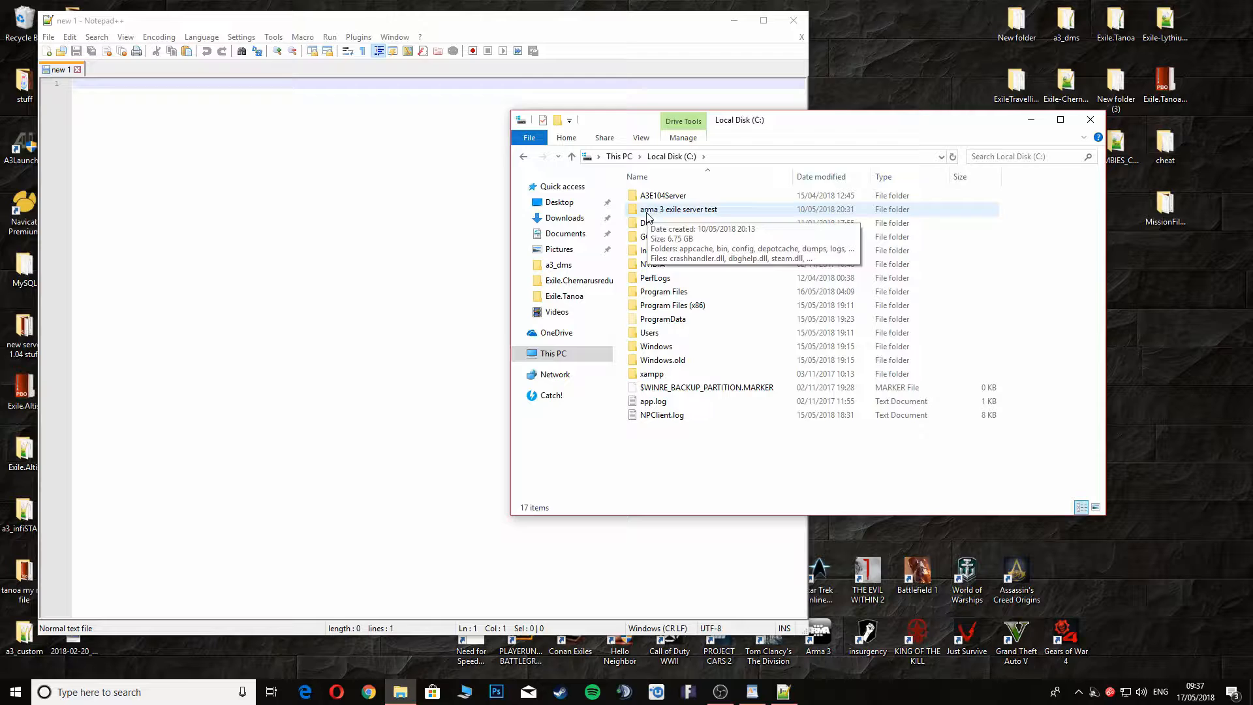
pyautogui.click(678, 209)
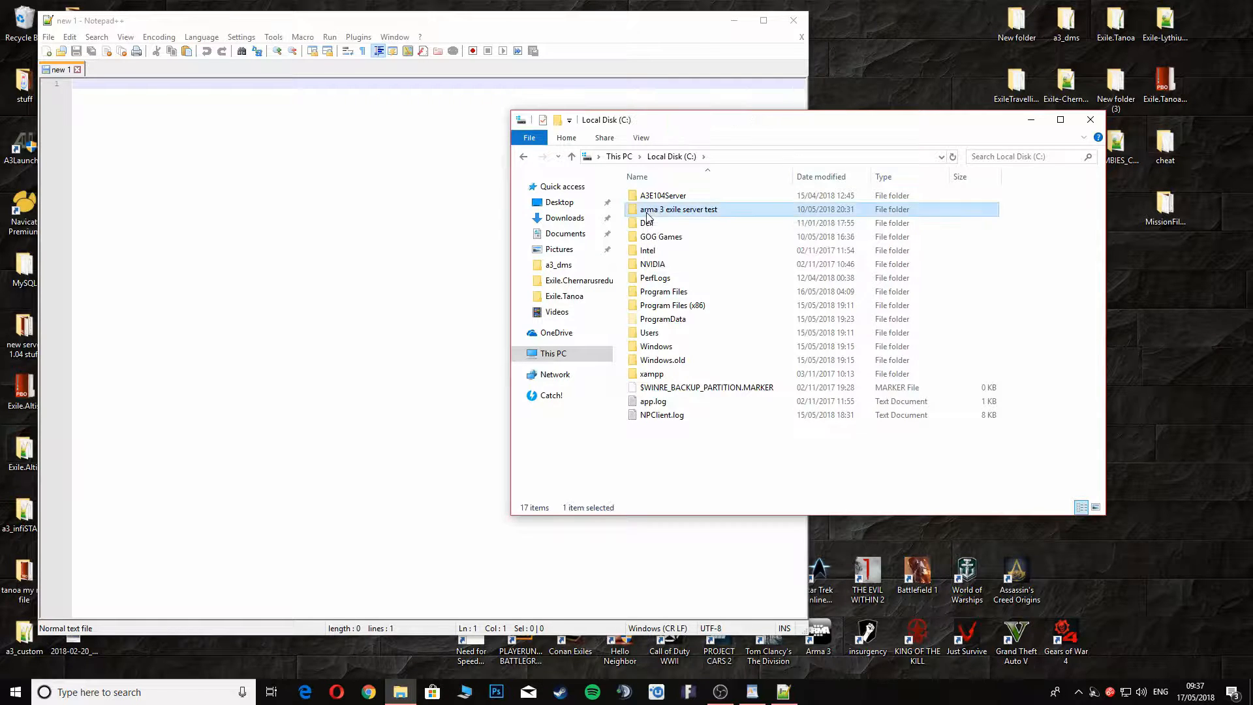
pyautogui.doubleClick(678, 209)
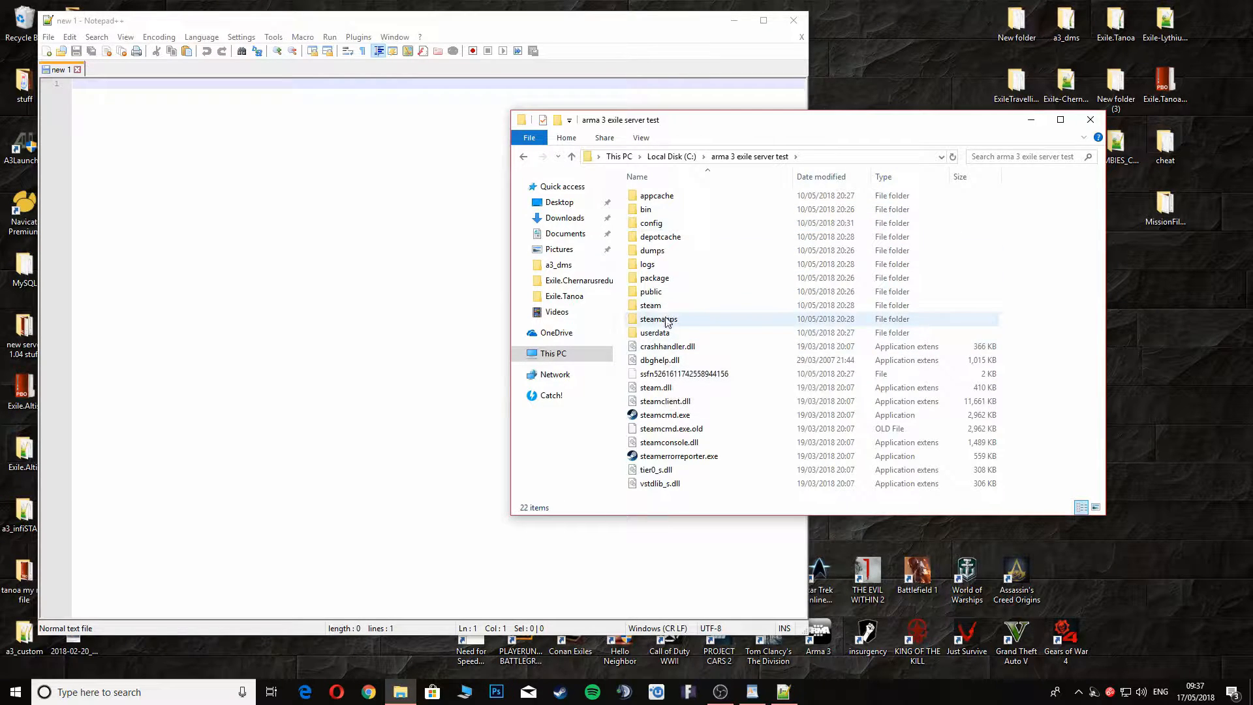
pyautogui.doubleClick(658, 318)
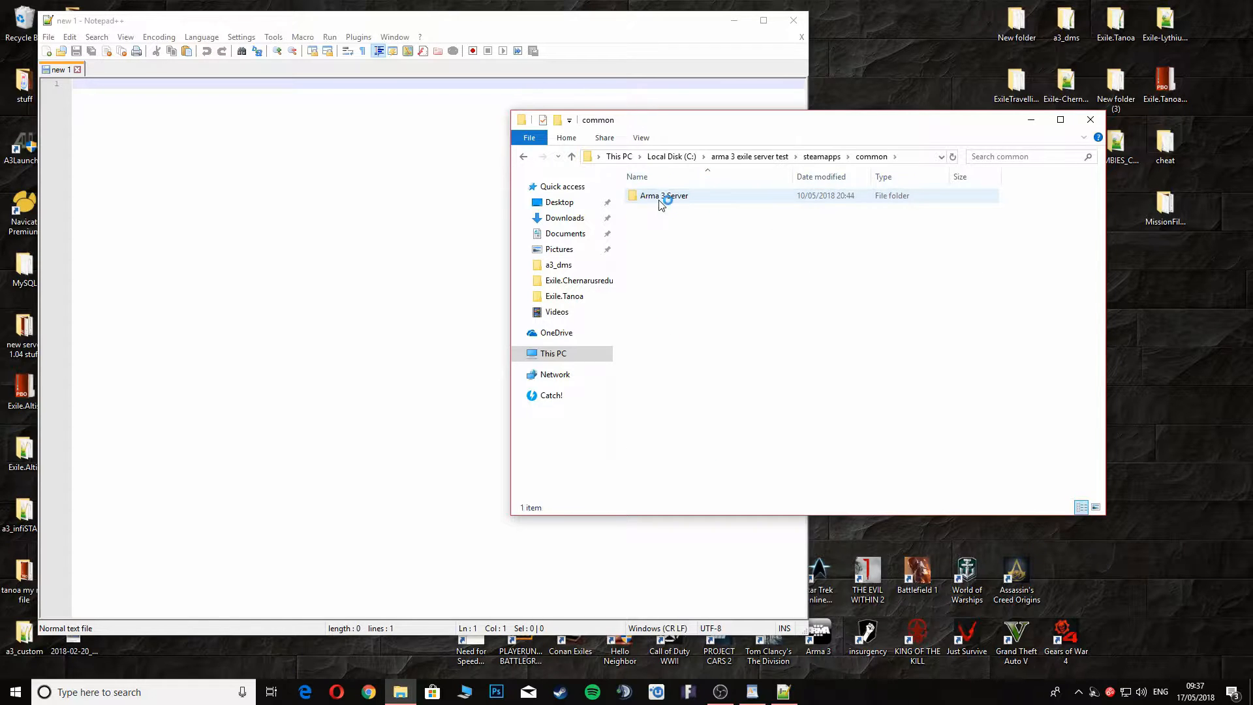
pyautogui.doubleClick(662, 196)
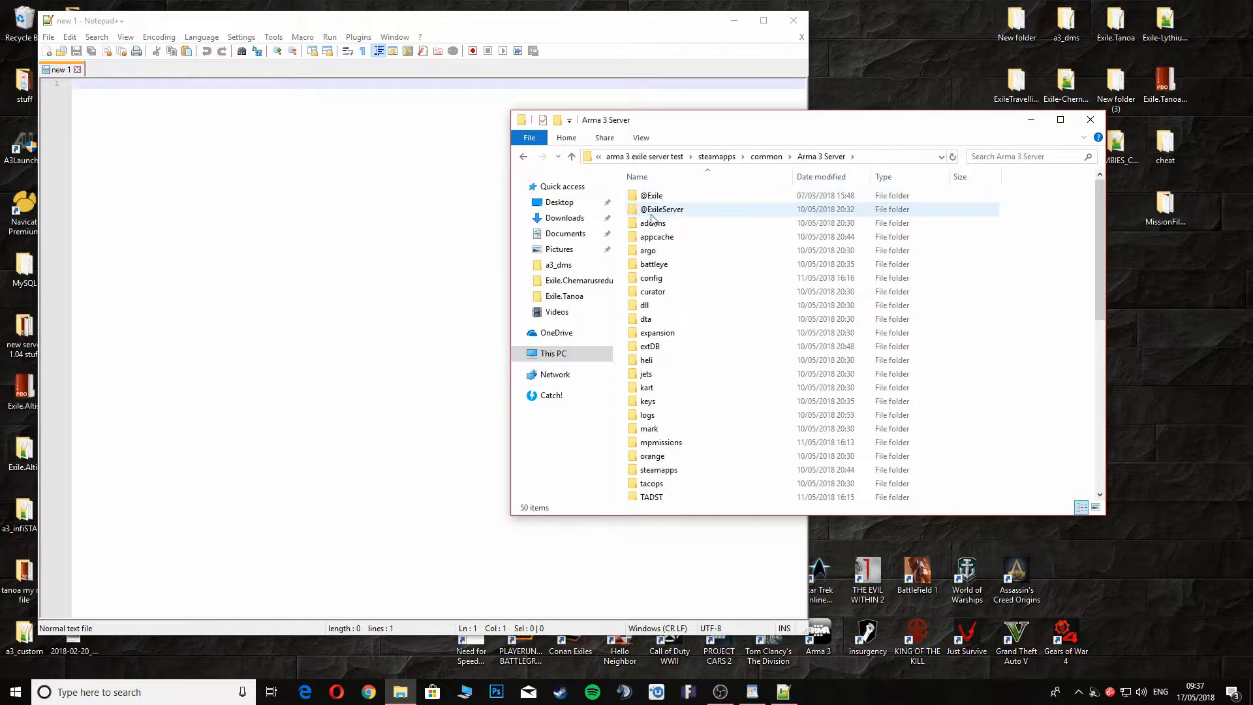
pyautogui.doubleClick(662, 209)
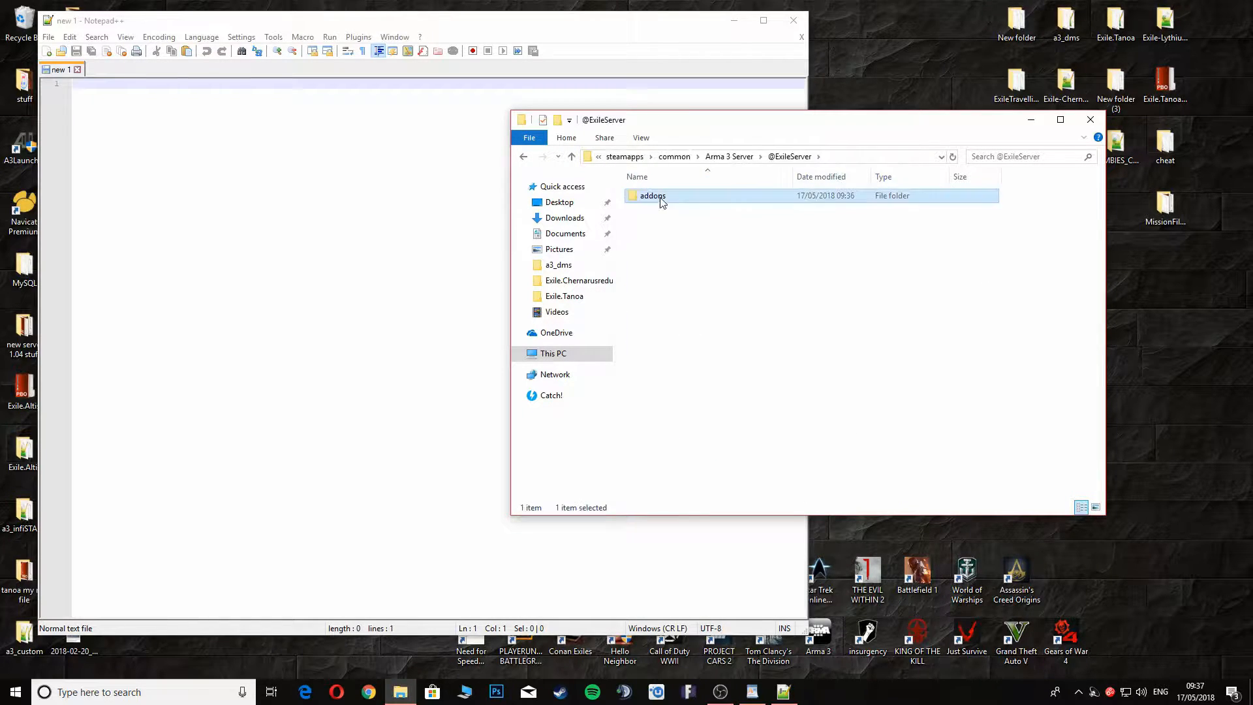
pyautogui.doubleClick(653, 195)
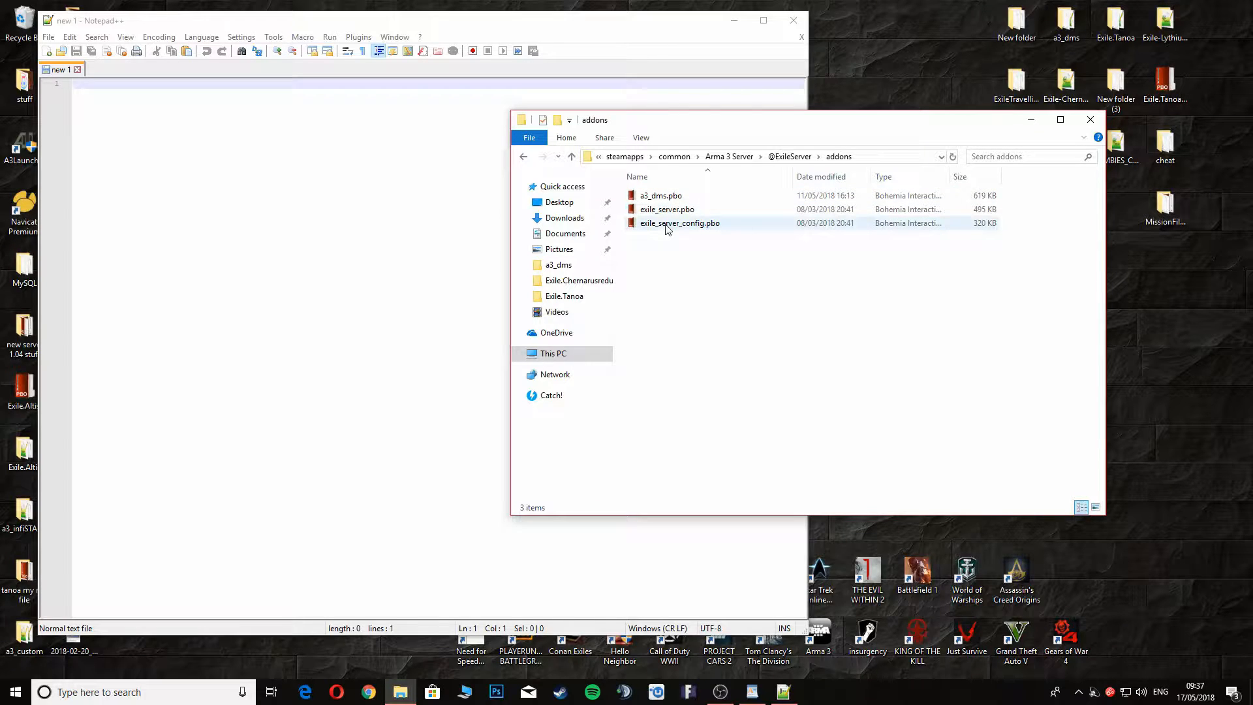
pyautogui.moveTo(651, 224)
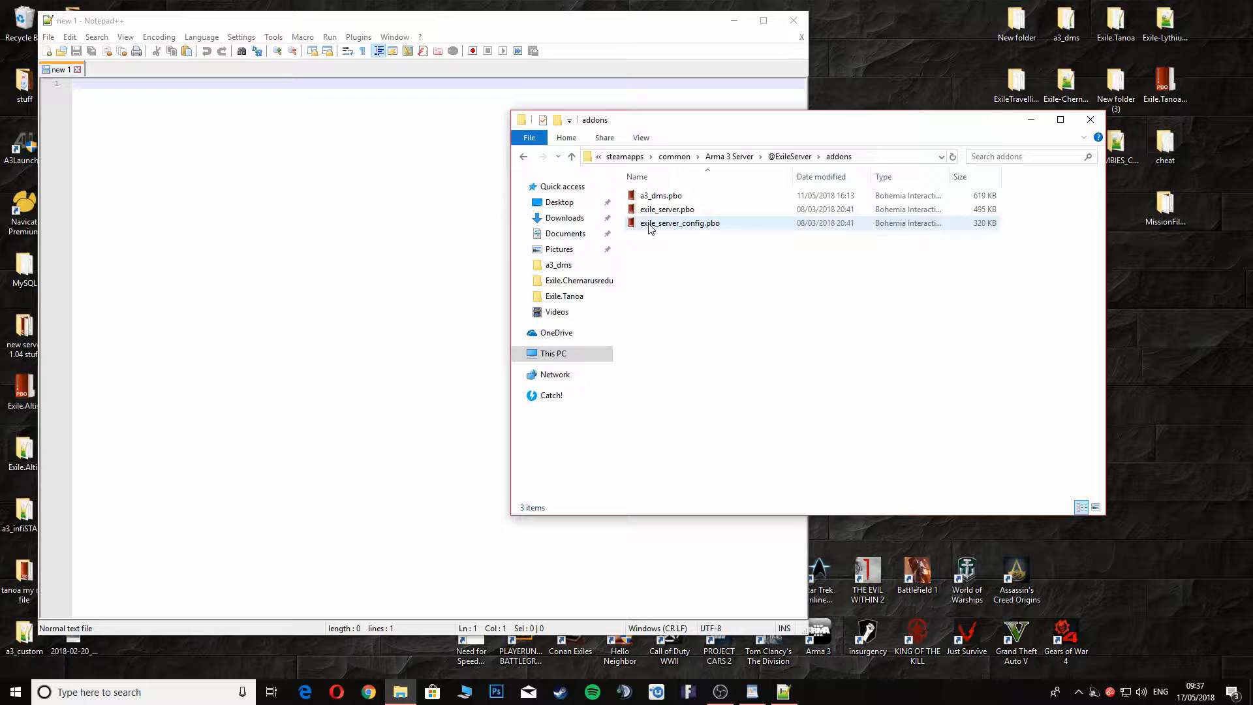
# - Extract exile_server_config.pbo into its own exile_server_config folder via PBO Manager
pyautogui.rightClick(680, 223)
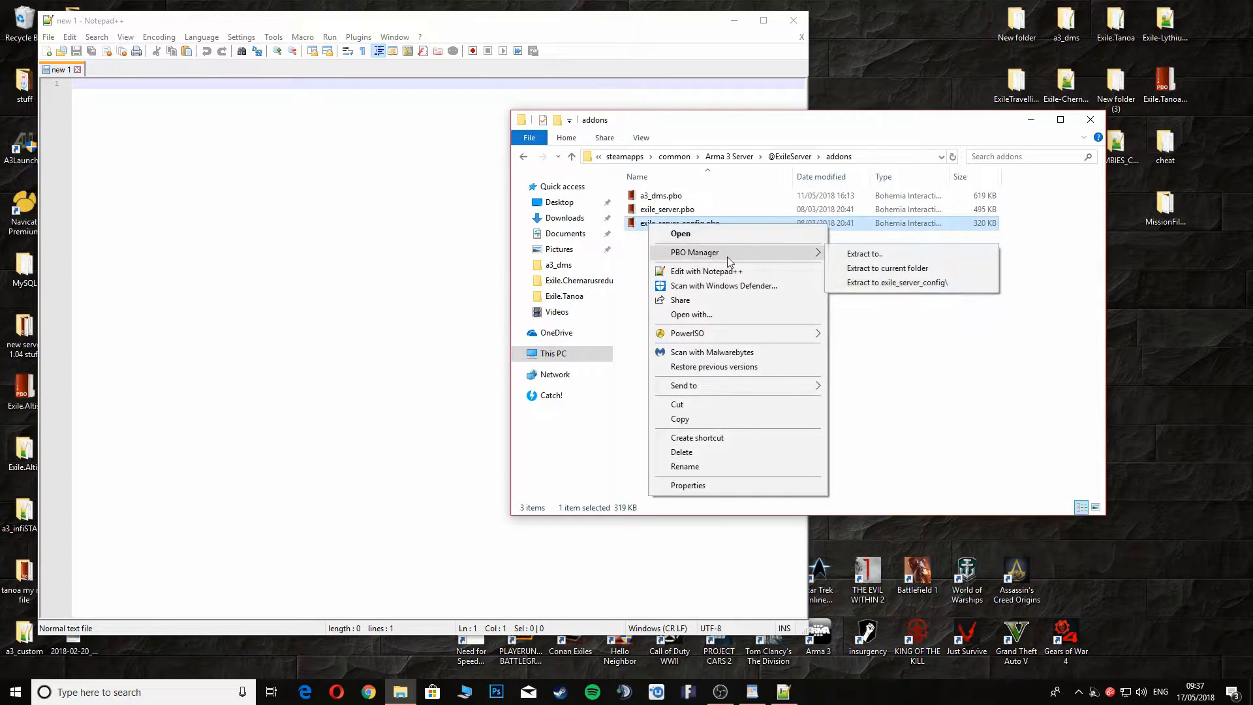
pyautogui.moveTo(897, 282)
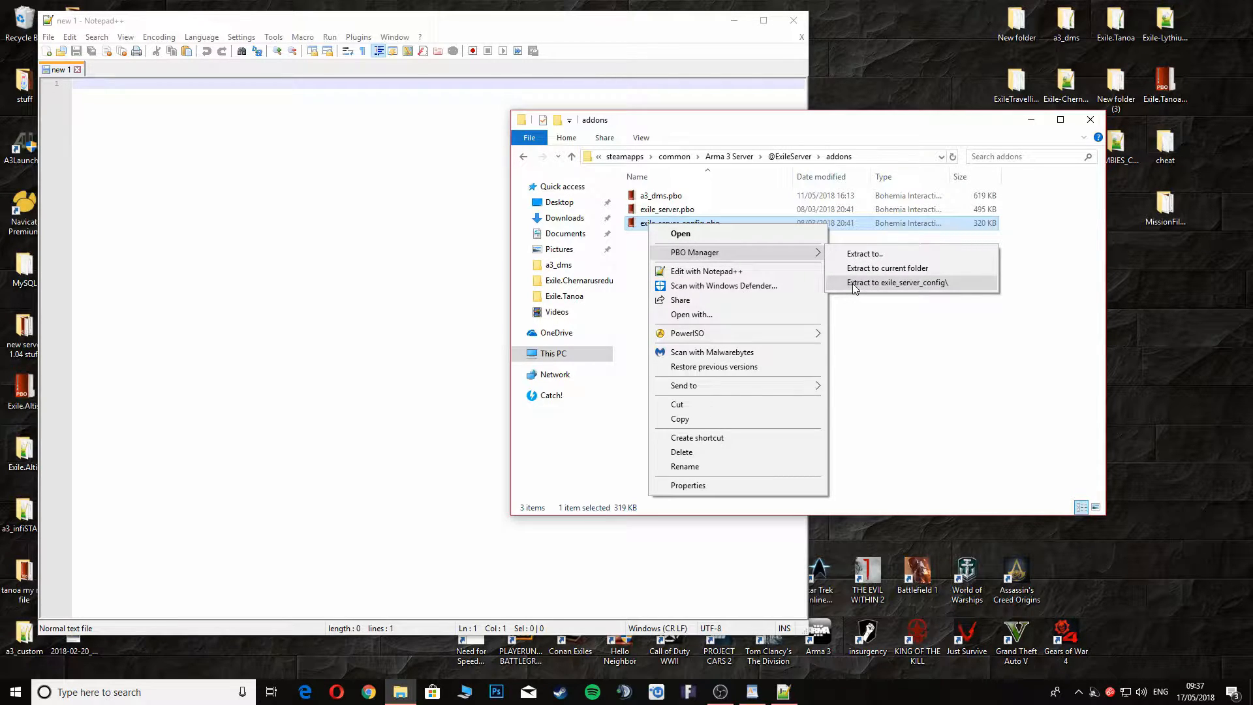
pyautogui.click(898, 282)
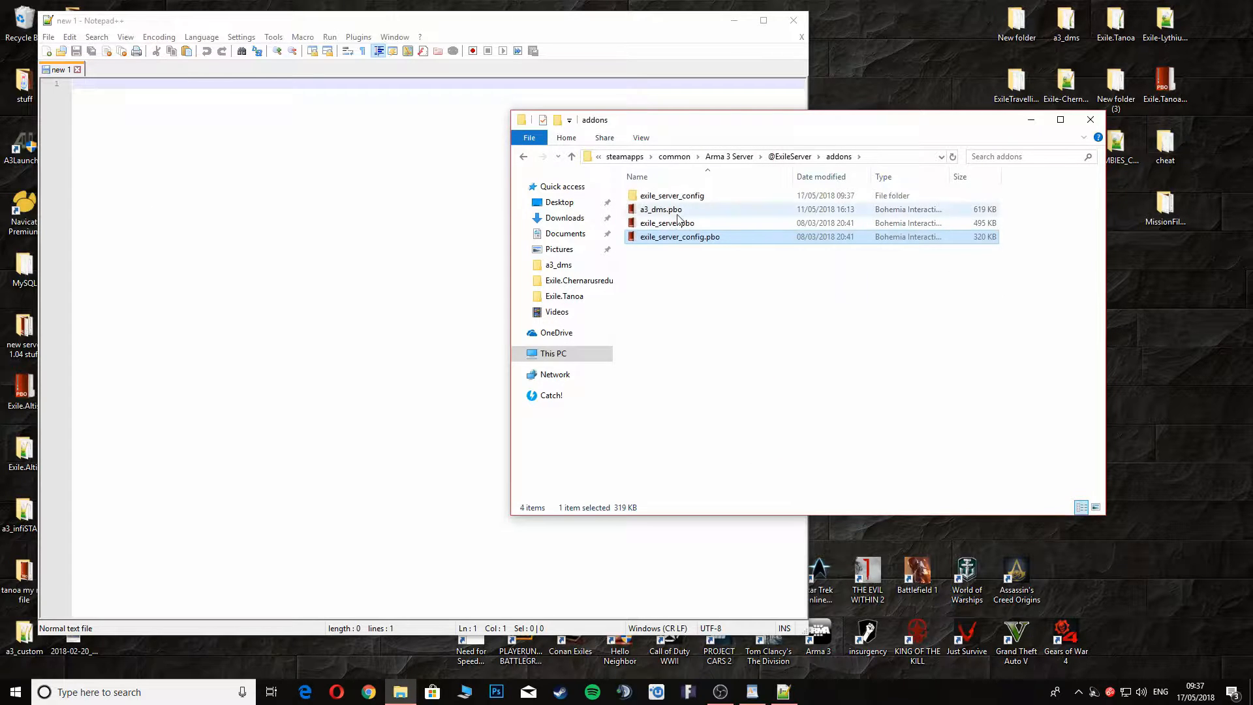
pyautogui.moveTo(665, 238)
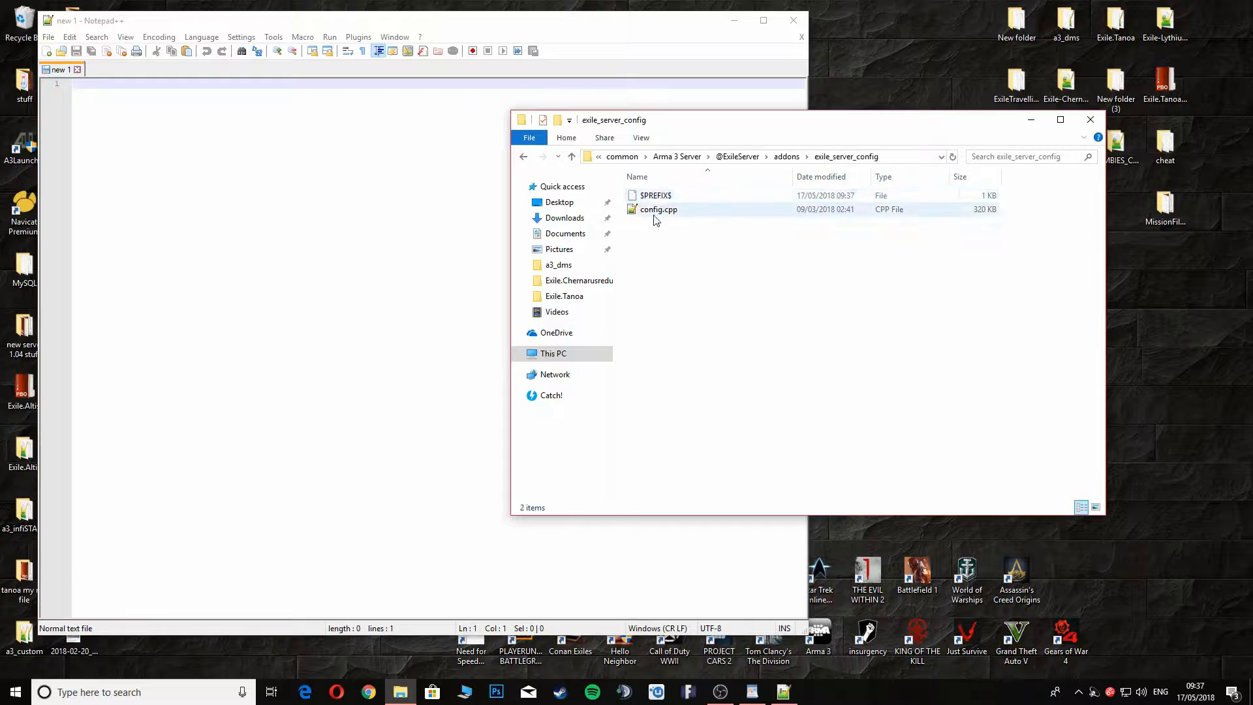
pyautogui.moveTo(655, 213)
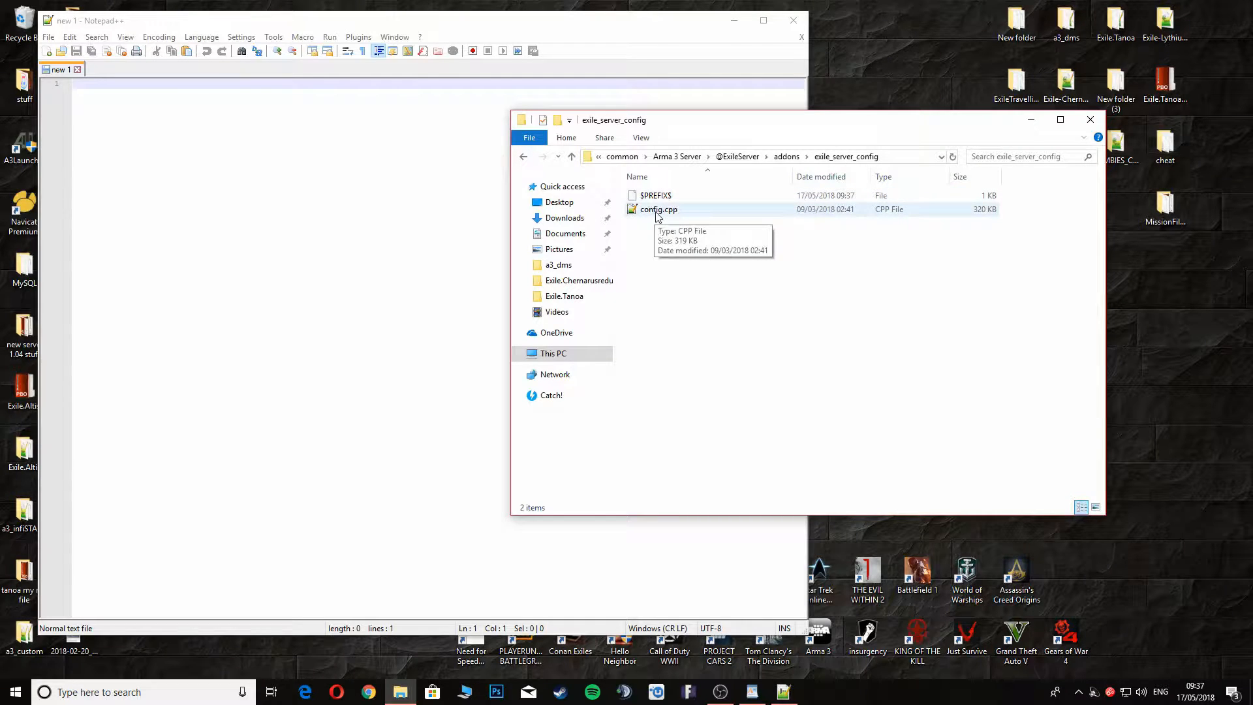
# - Load config.cpp in Notepad++ and scroll to the GarbageCollector and Database settings
pyautogui.doubleClick(658, 209)
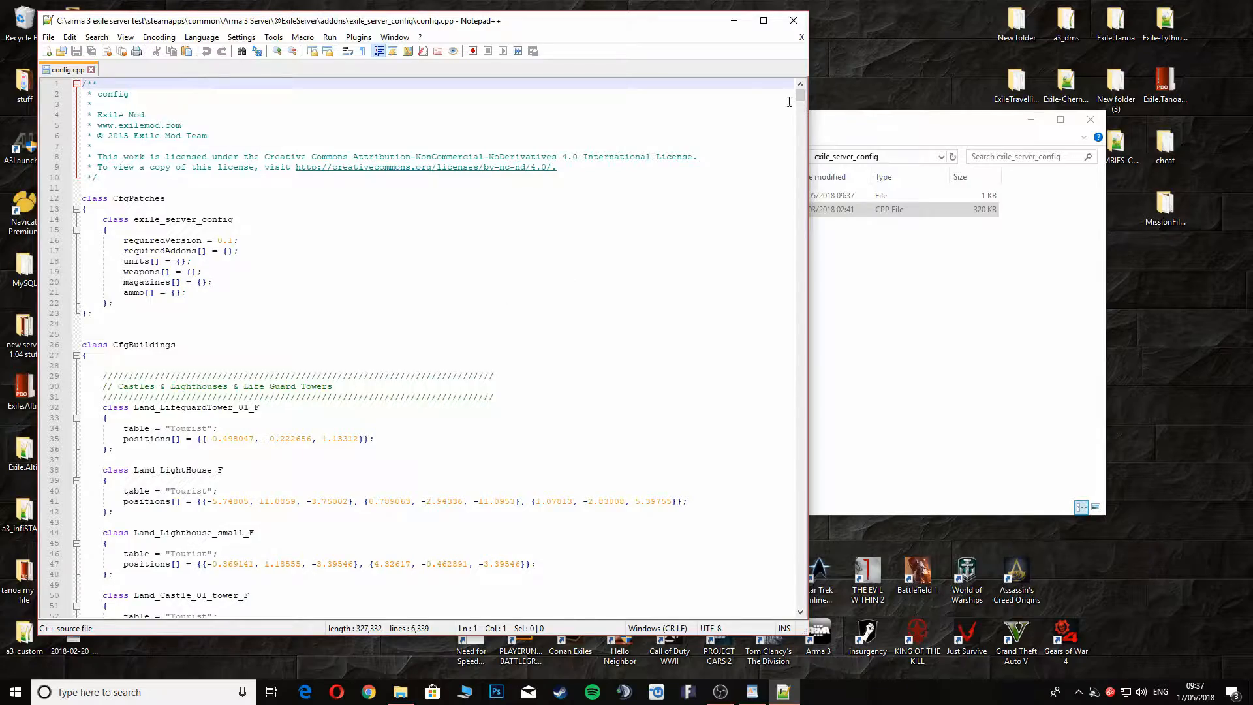
pyautogui.scroll(-3)
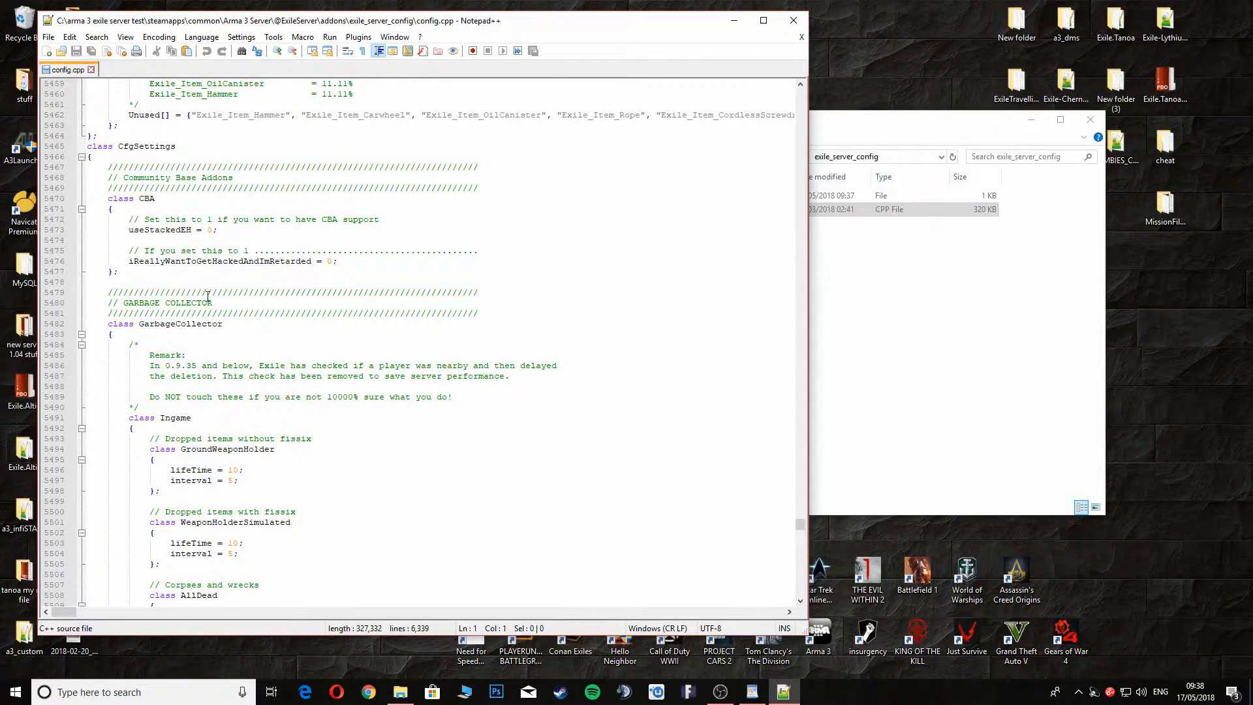
pyautogui.scroll(-3)
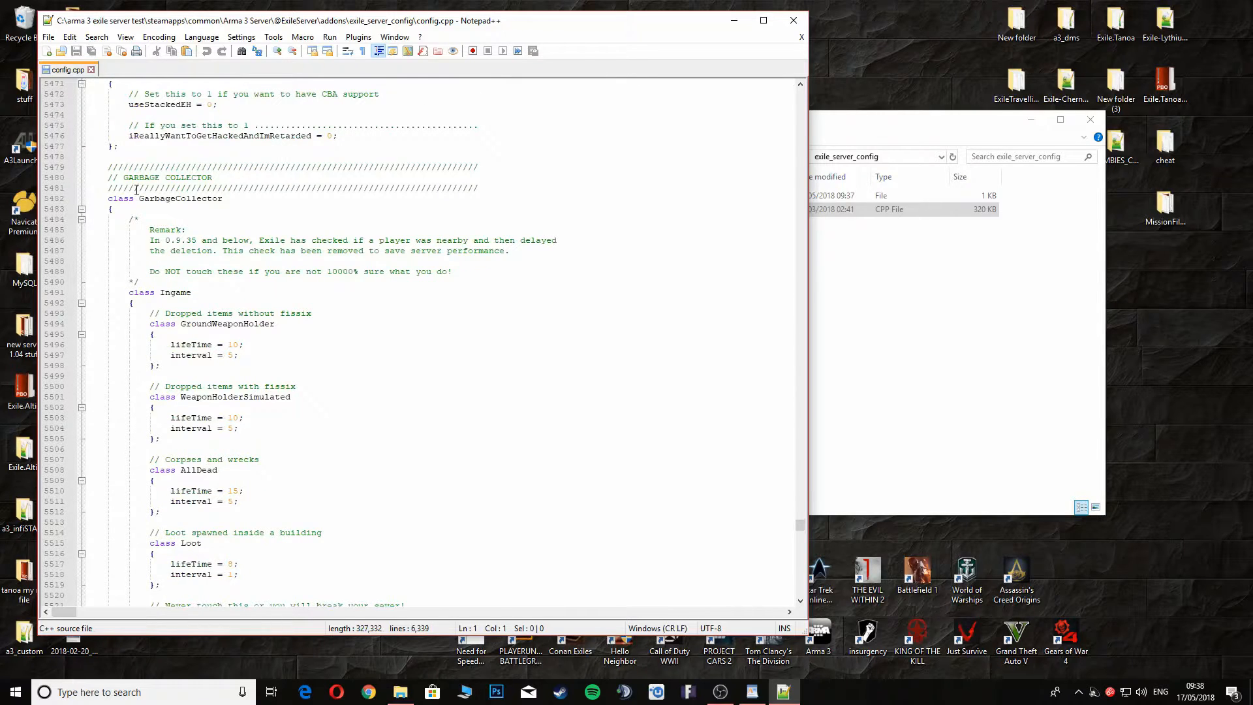
pyautogui.scroll(-3)
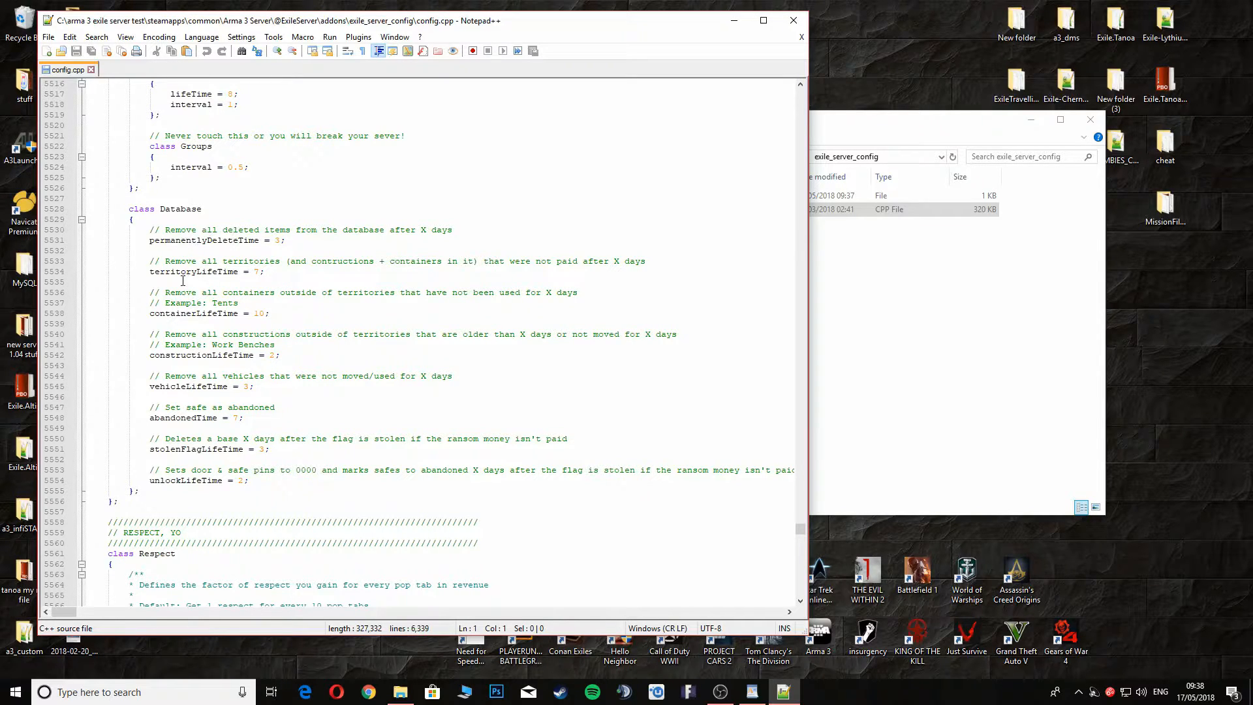
pyautogui.moveTo(206, 271)
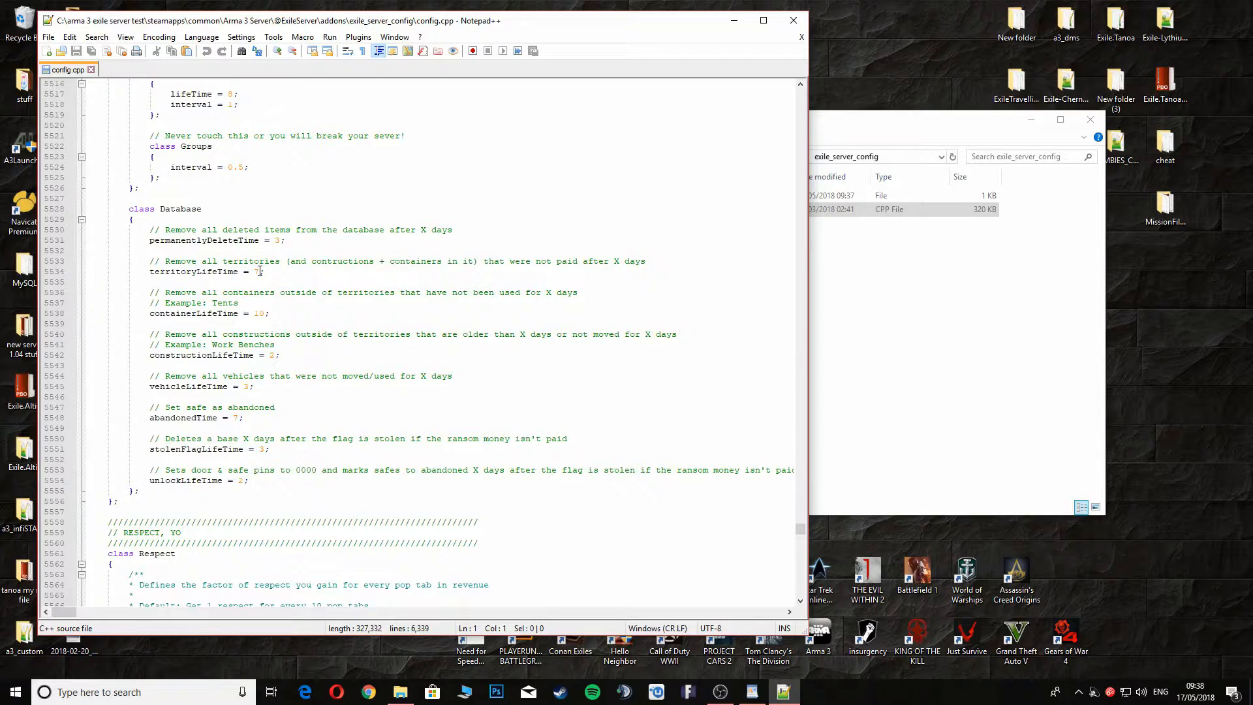
# - Change territoryLifeTime from 7 to 365 days in the Database section
pyautogui.click(259, 272)
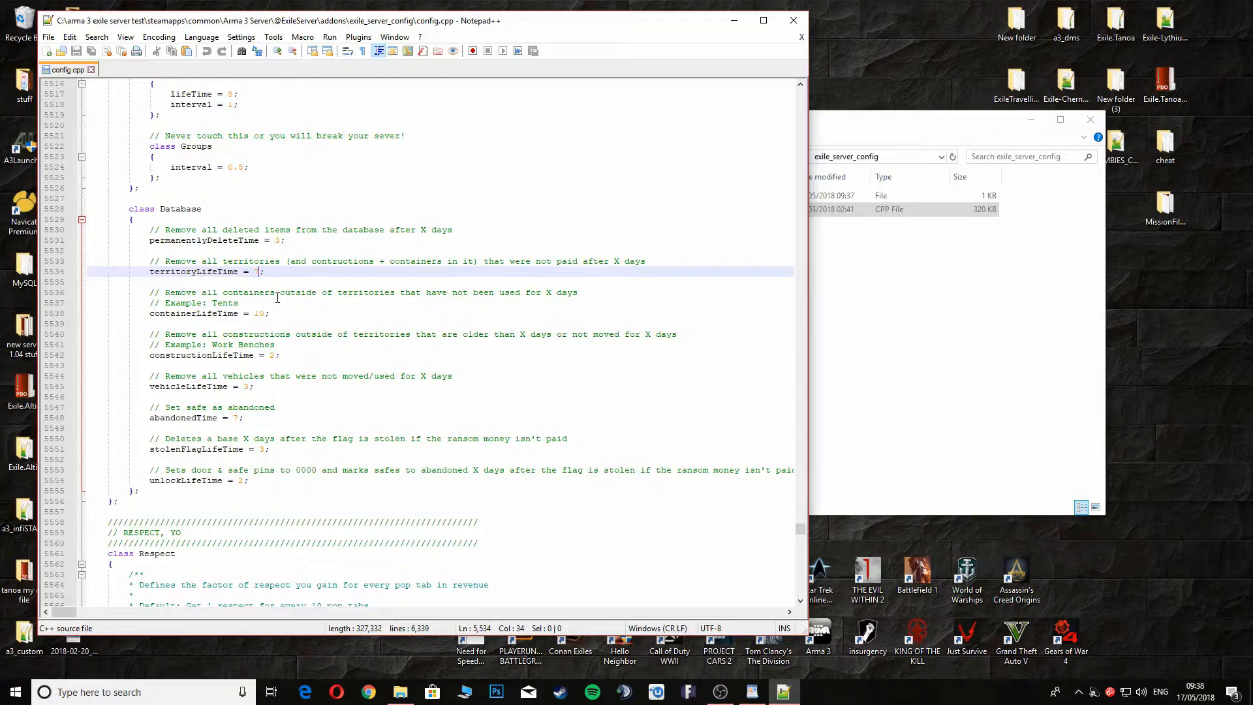
pyautogui.press('Backspace')
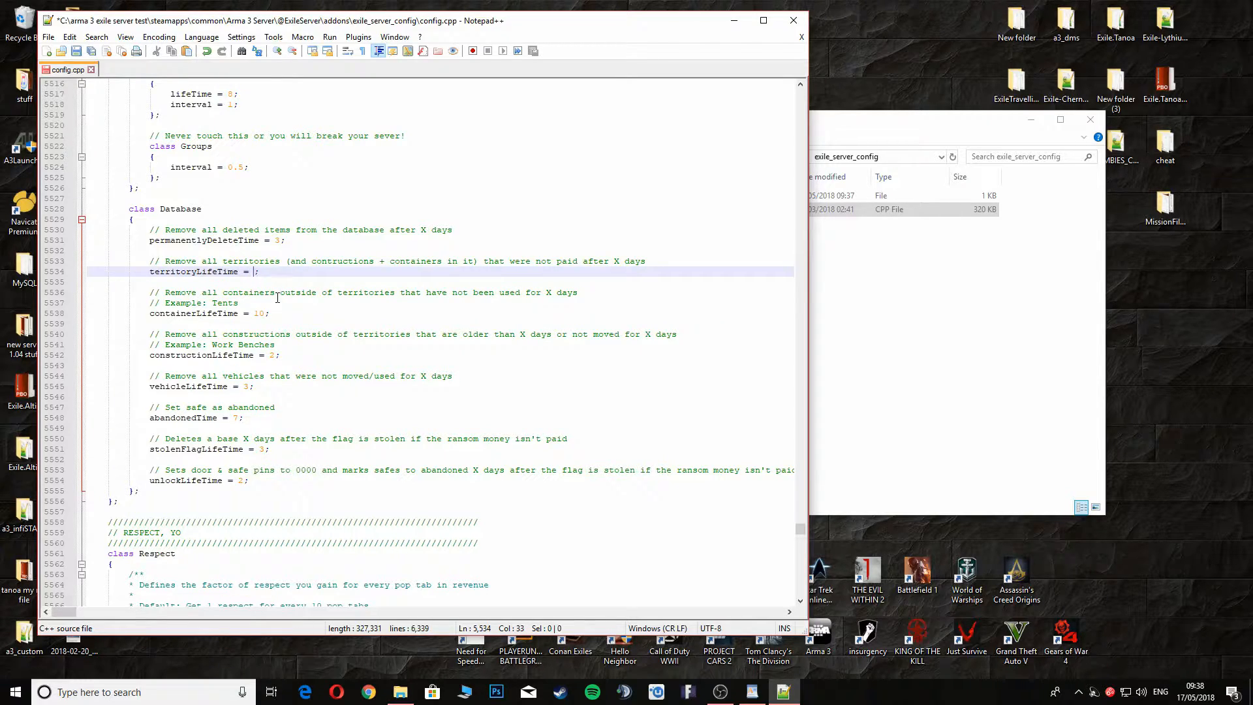
pyautogui.write('365')
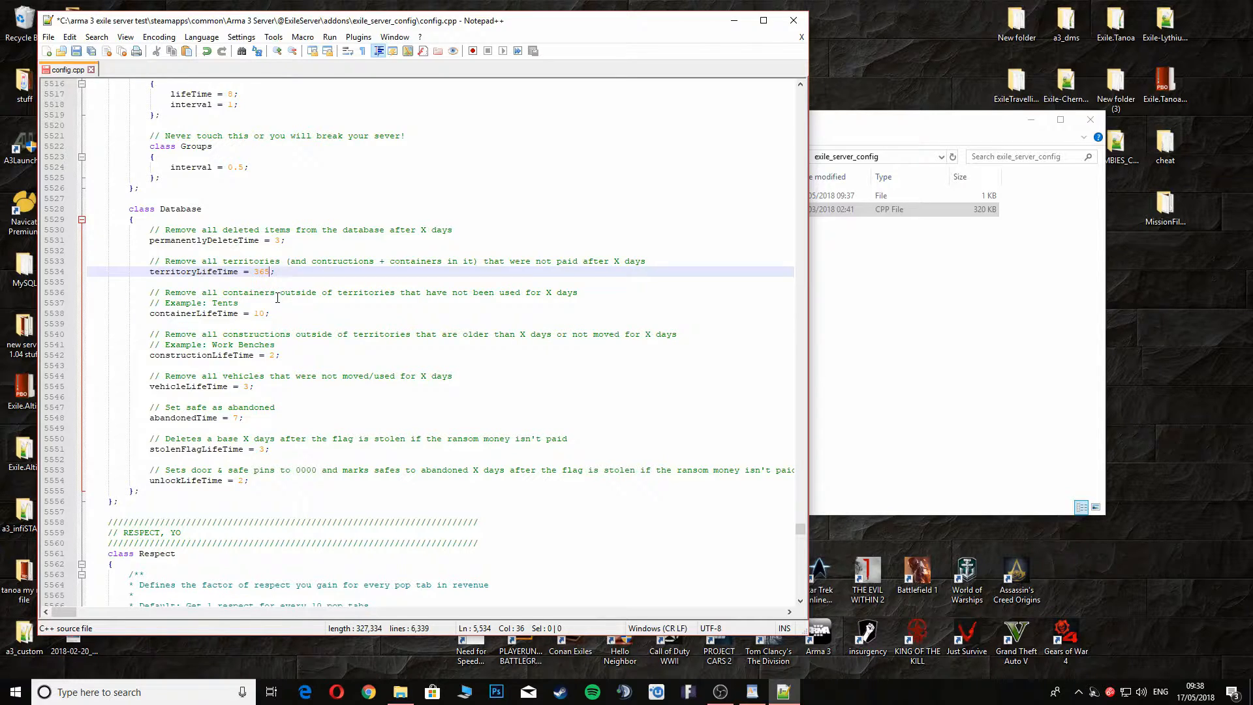
pyautogui.moveTo(360, 356)
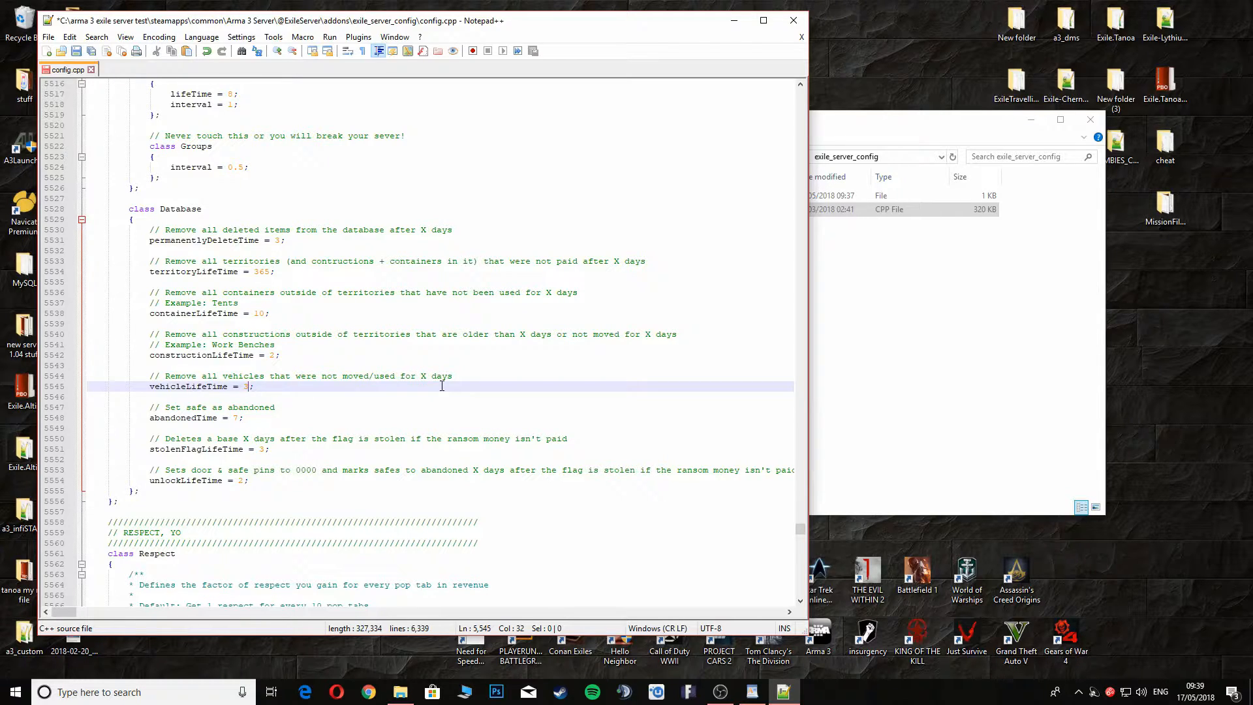
pyautogui.moveTo(436, 352)
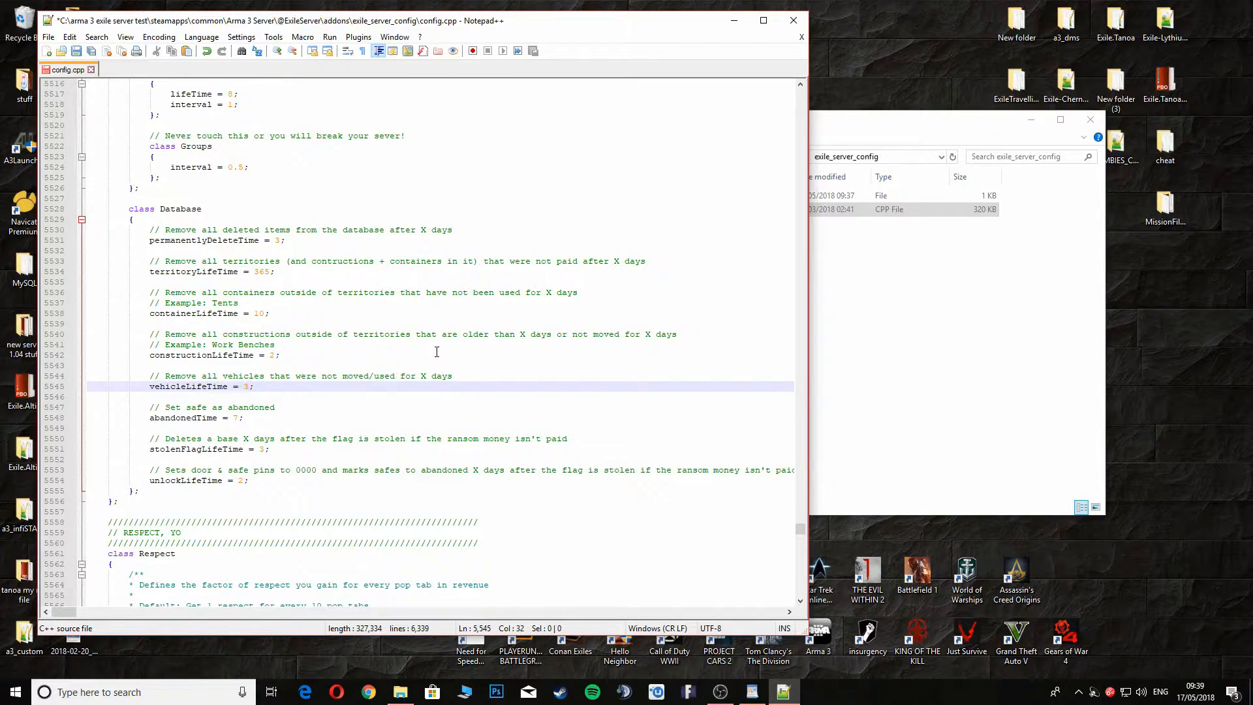
# - Change vehicleLifeTime from 3 to 365 days in the Database section
pyautogui.write('65')
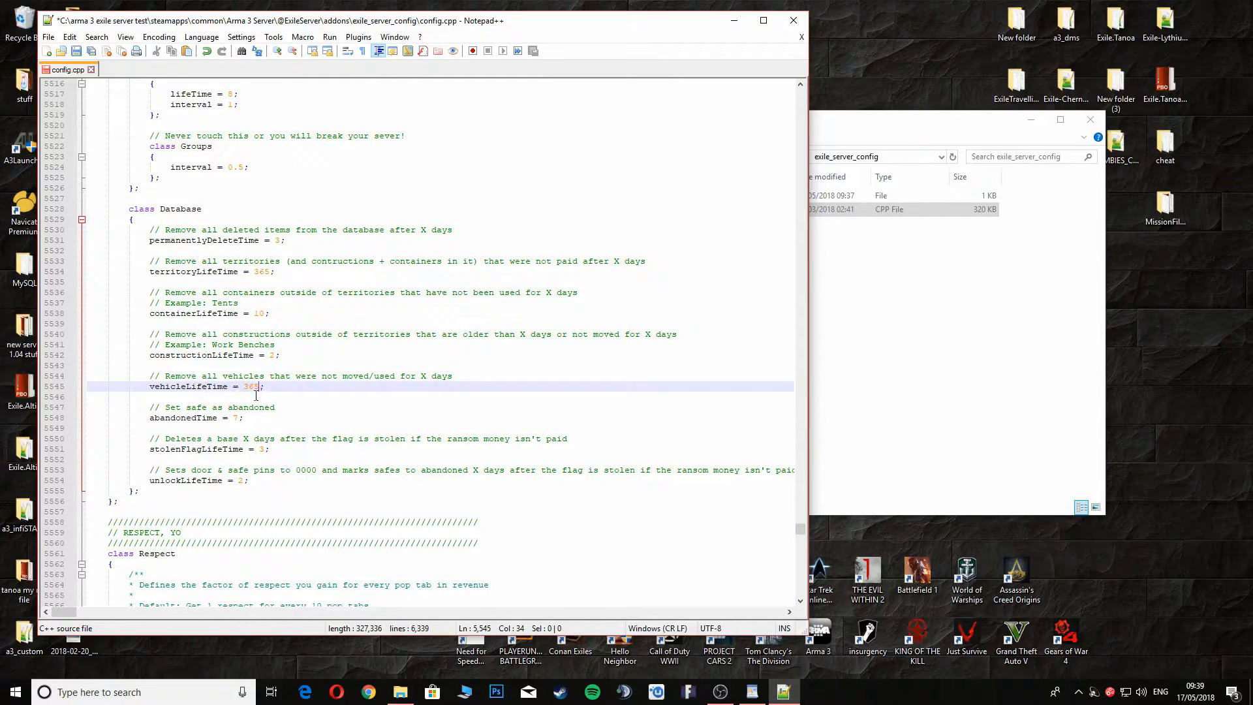
pyautogui.moveTo(174, 407)
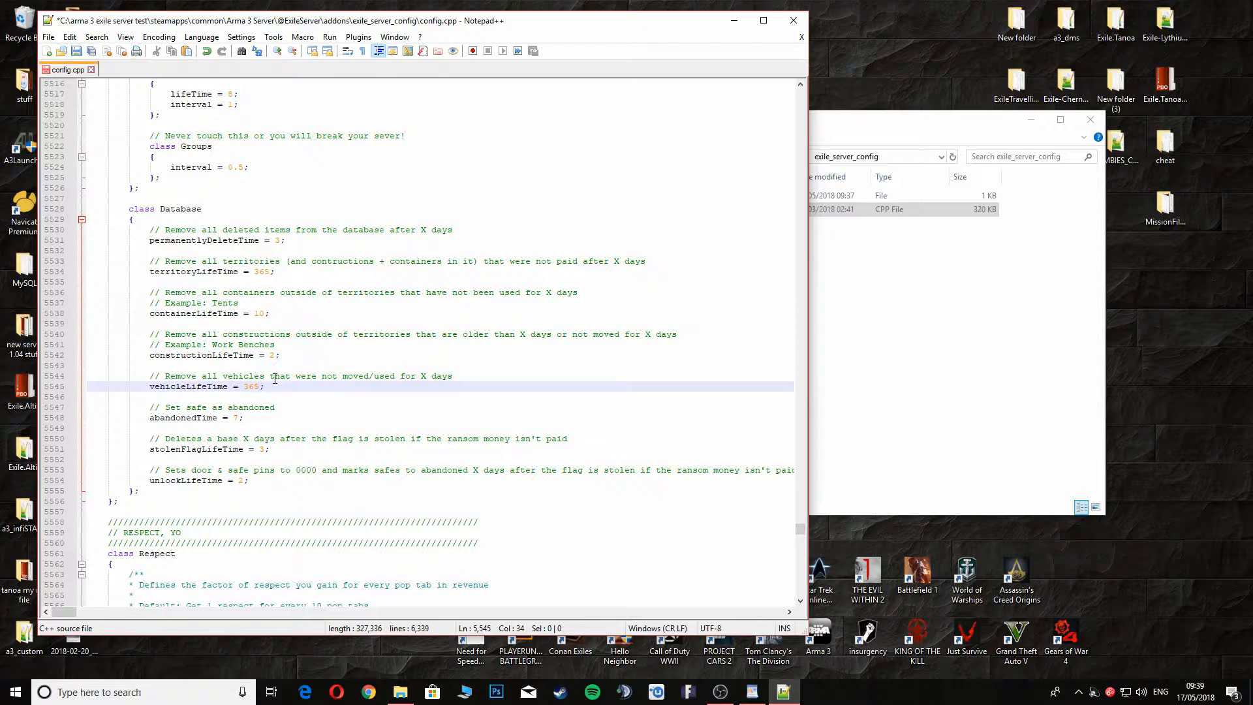
pyautogui.scroll(-3)
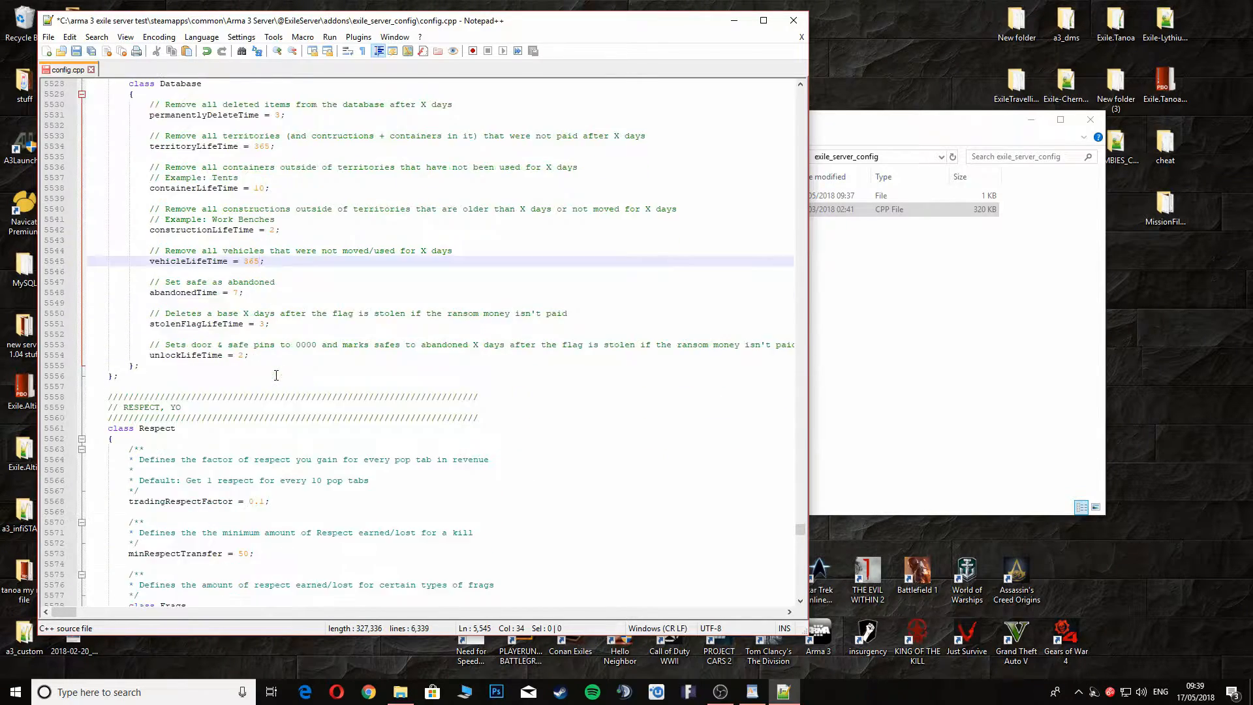
pyautogui.scroll(-3)
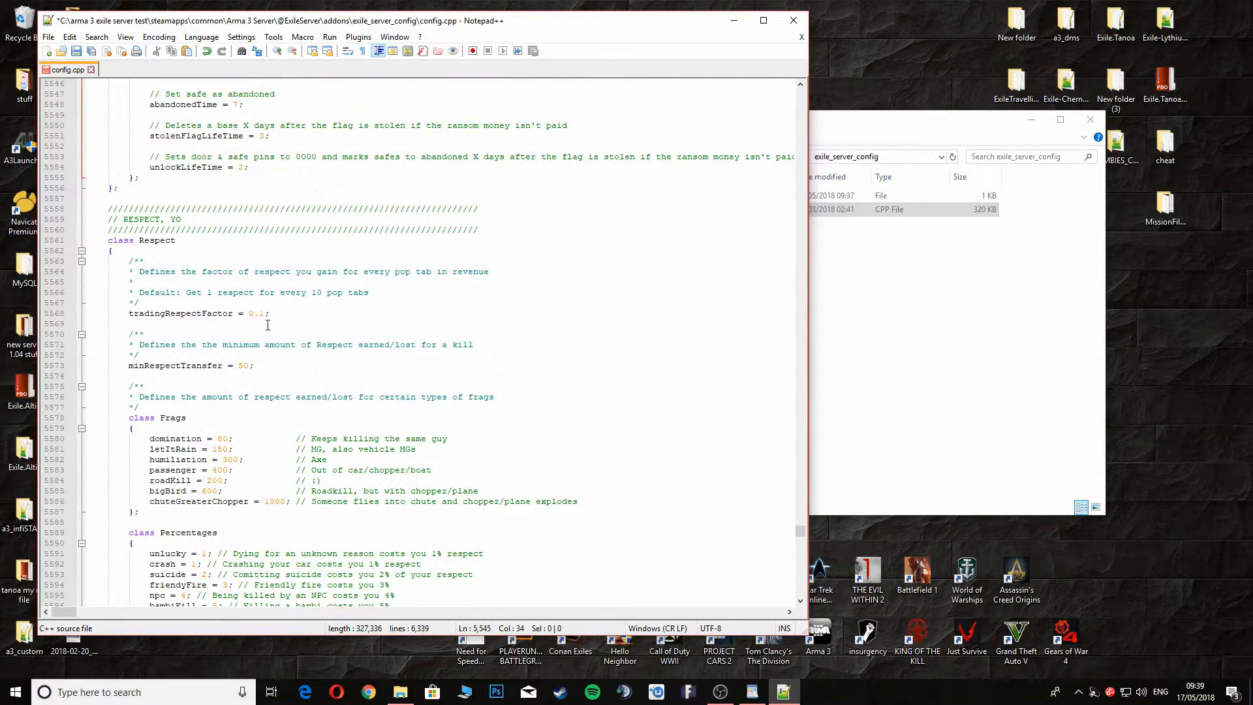
pyautogui.scroll(-3)
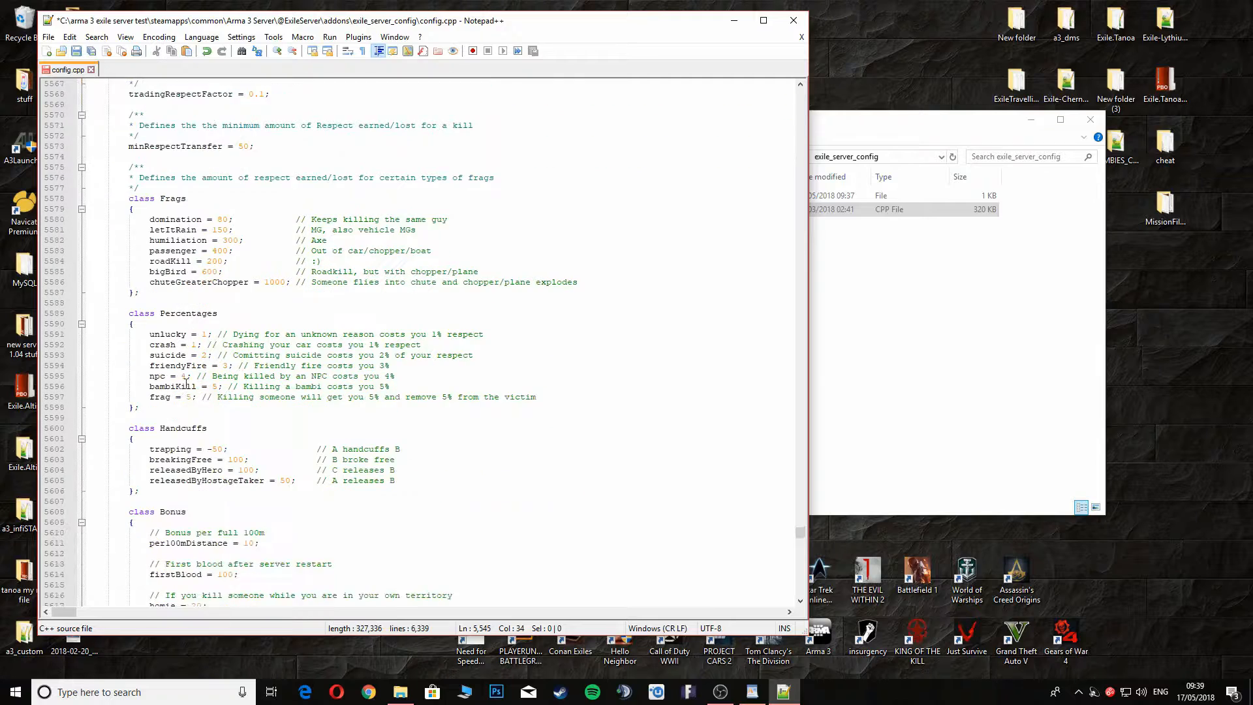
pyautogui.scroll(-3)
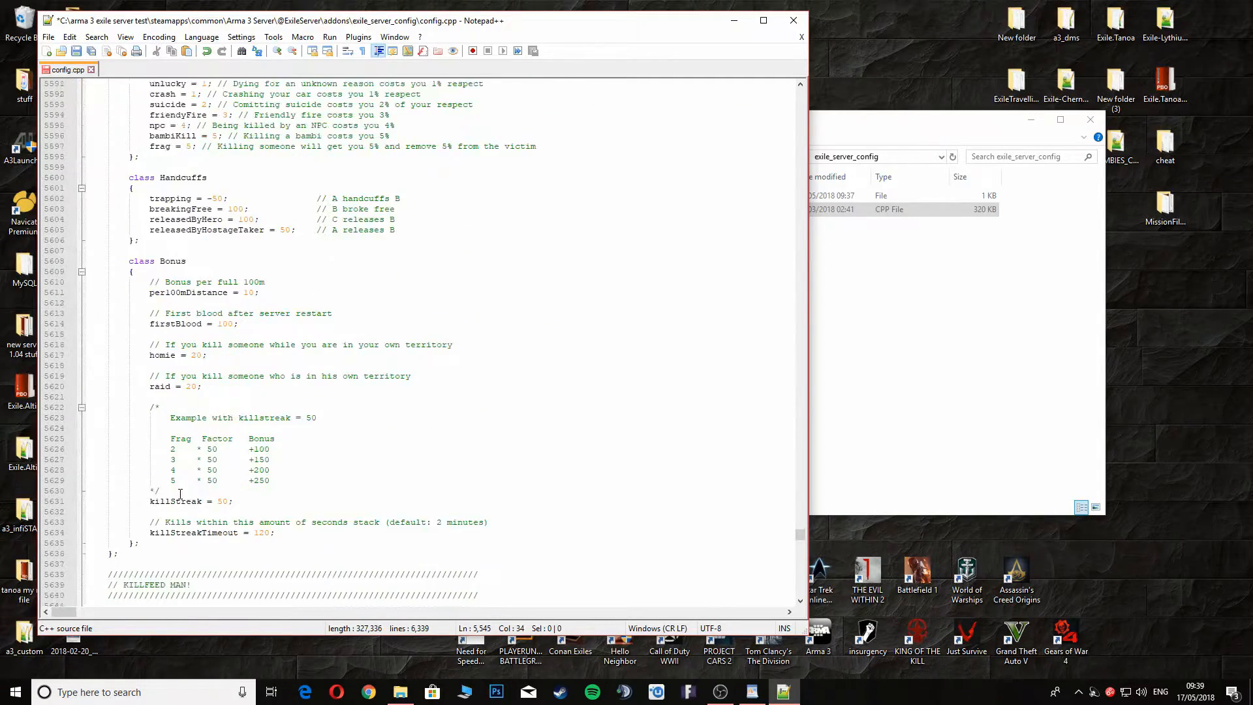
pyautogui.scroll(-3)
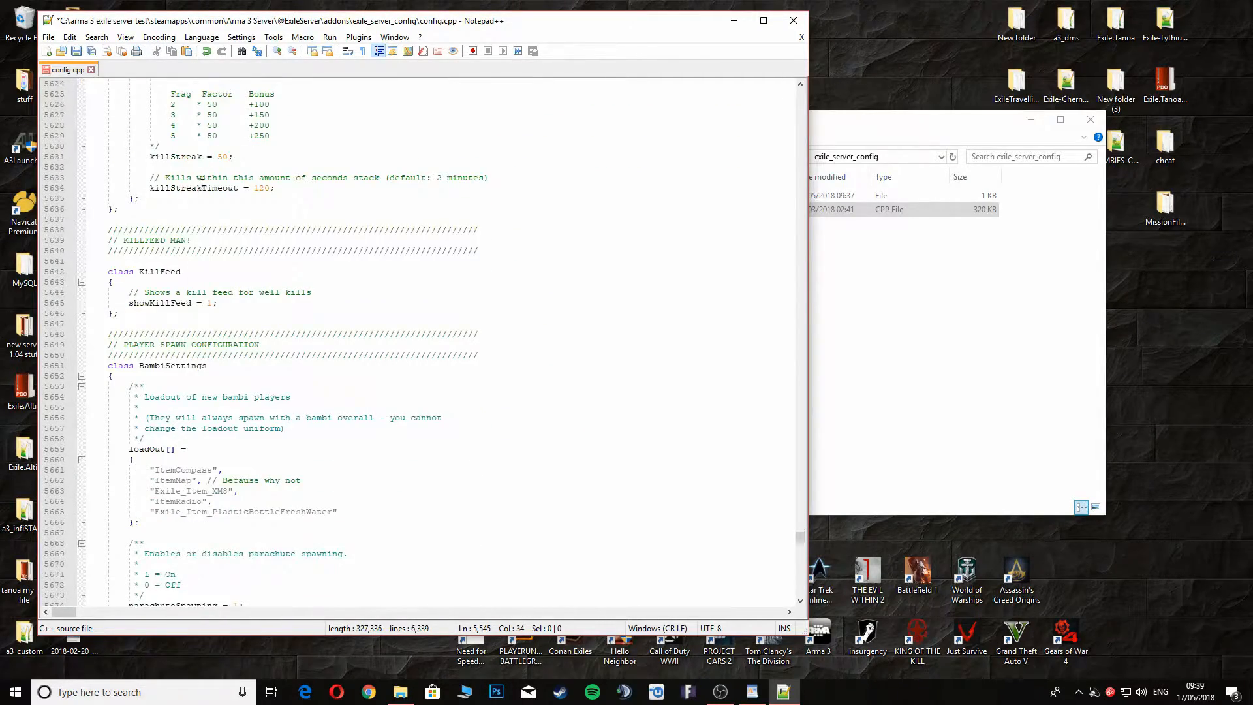
pyautogui.scroll(-3)
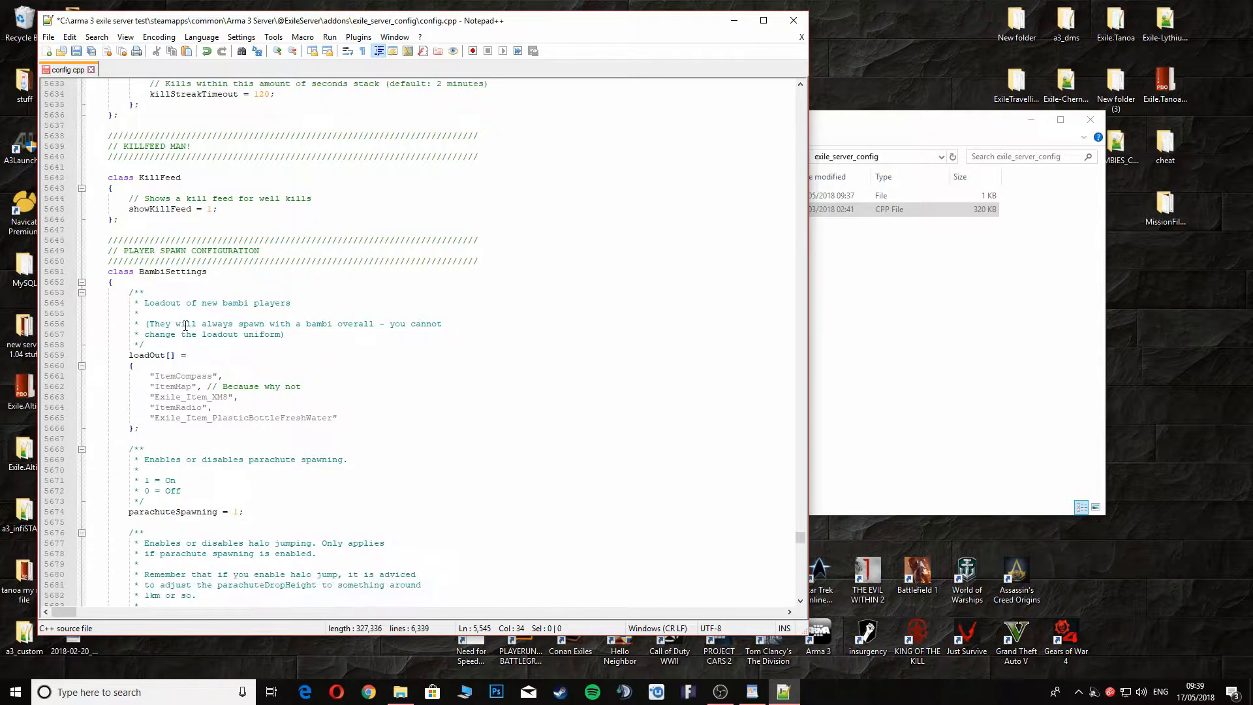
pyautogui.scroll(-3)
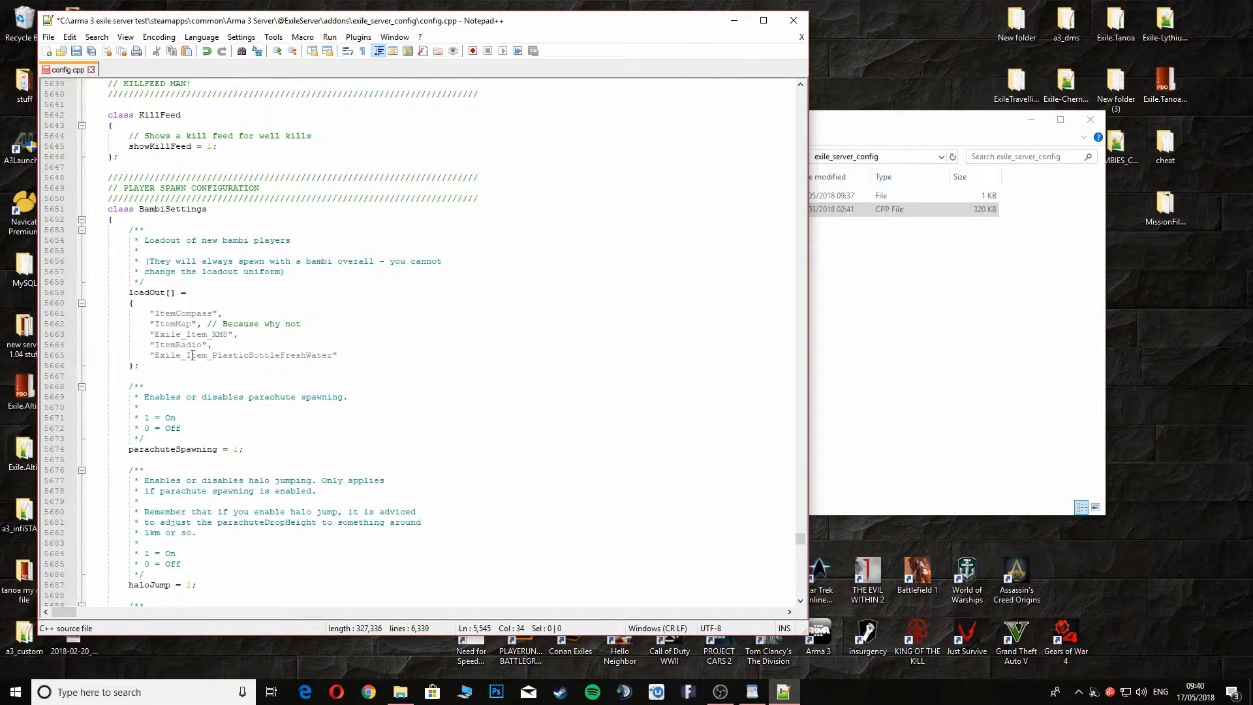
pyautogui.moveTo(313, 357)
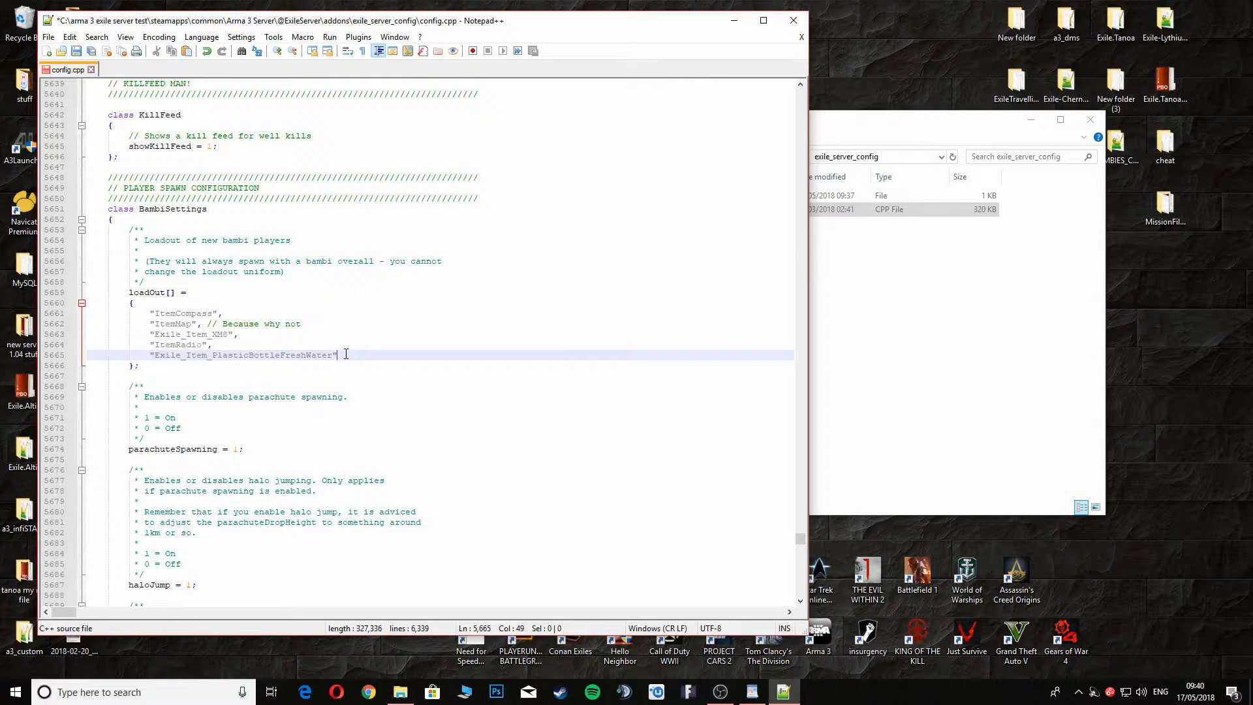
# - Add "Exile_Item_PlasticBottleFreshWater" on a new loadOut line, then delete the duplicated entry
pyautogui.write(',')
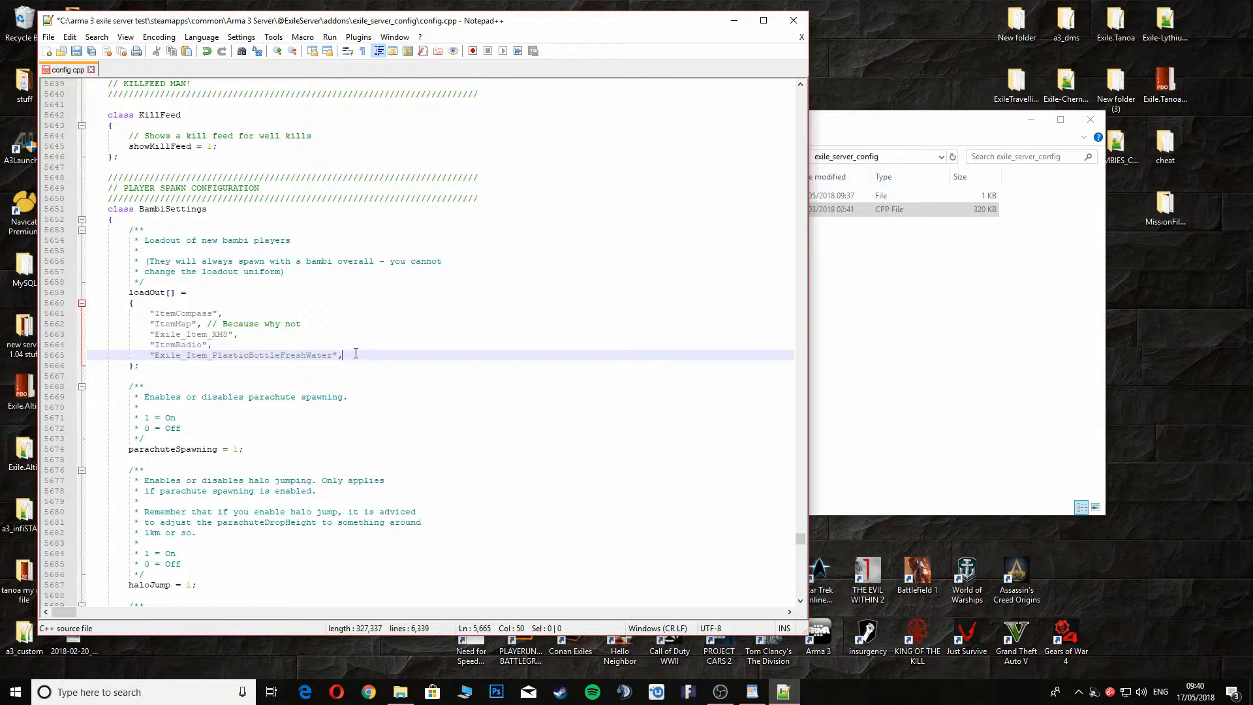
pyautogui.rightClick(240, 354)
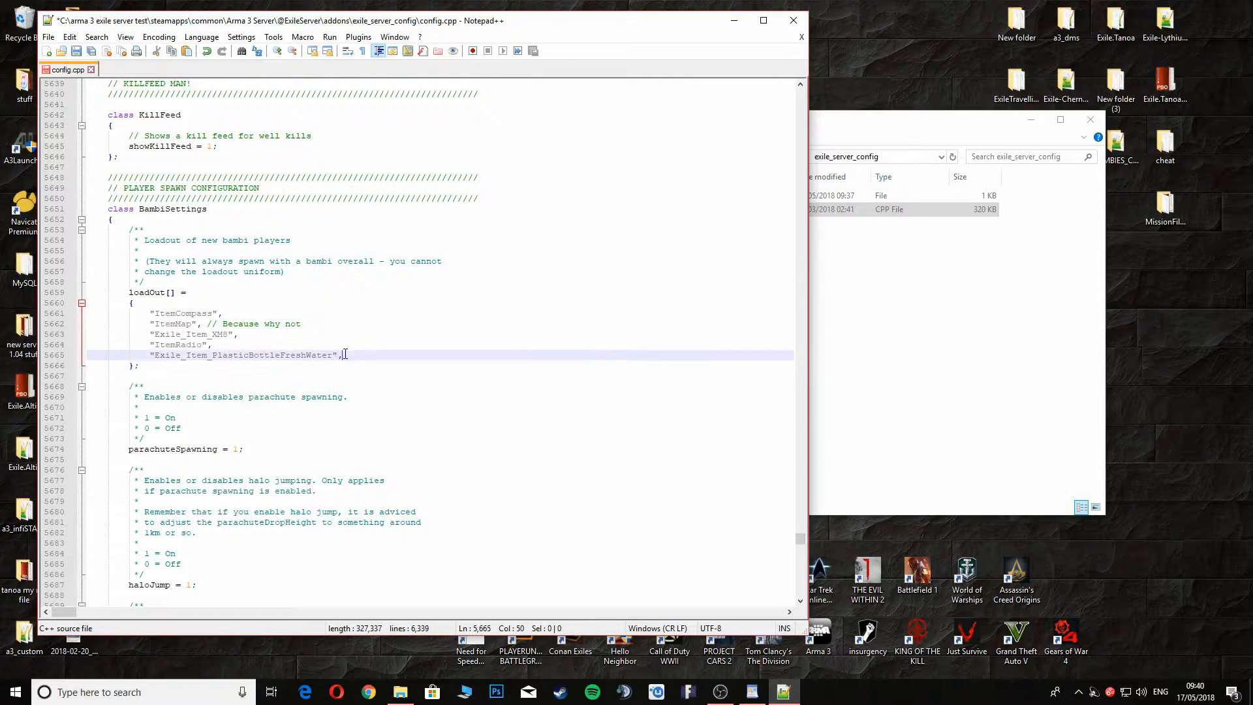
pyautogui.press('Enter')
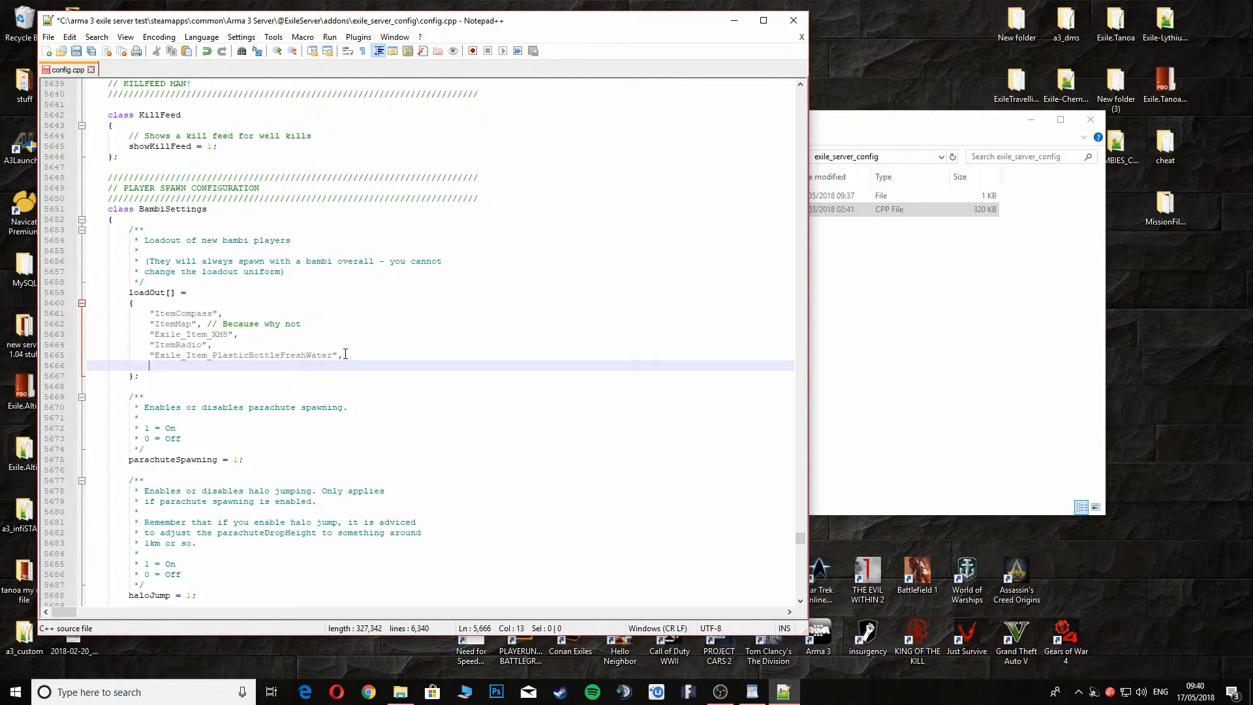
pyautogui.write('"Exile_Item_PlasticBottleFreshWater",')
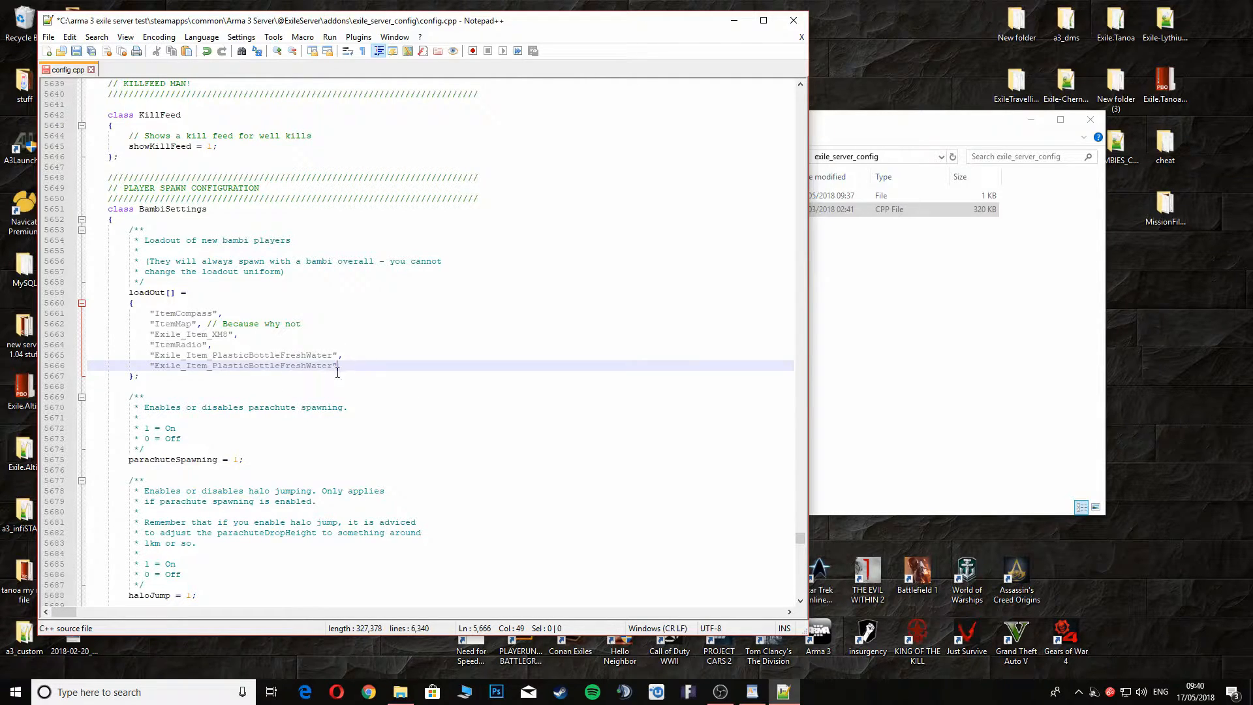
pyautogui.write(',')
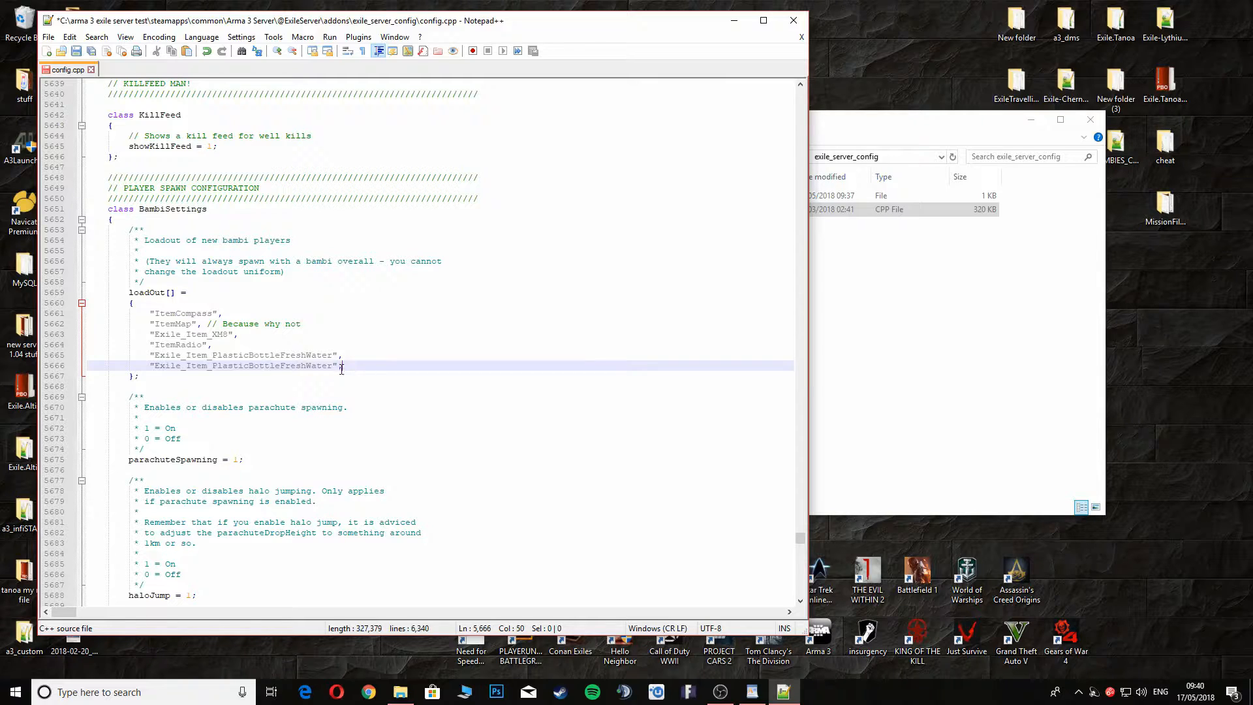
pyautogui.write(',')
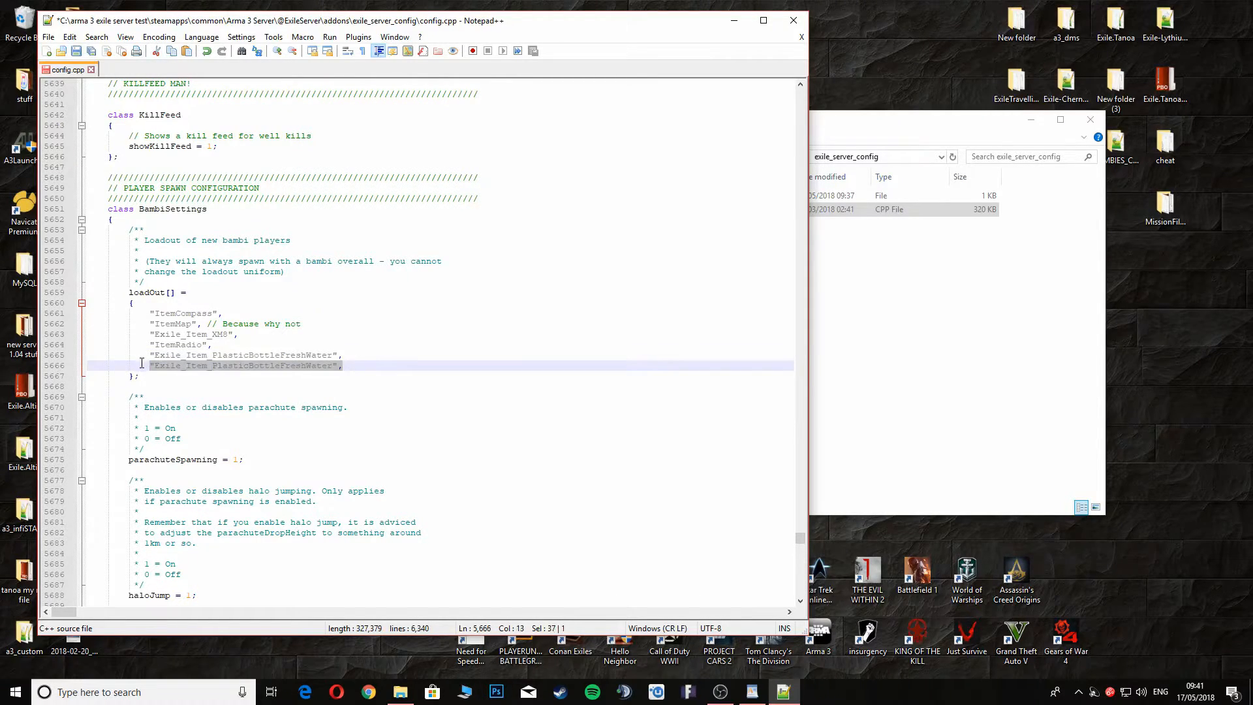
pyautogui.press('Delete')
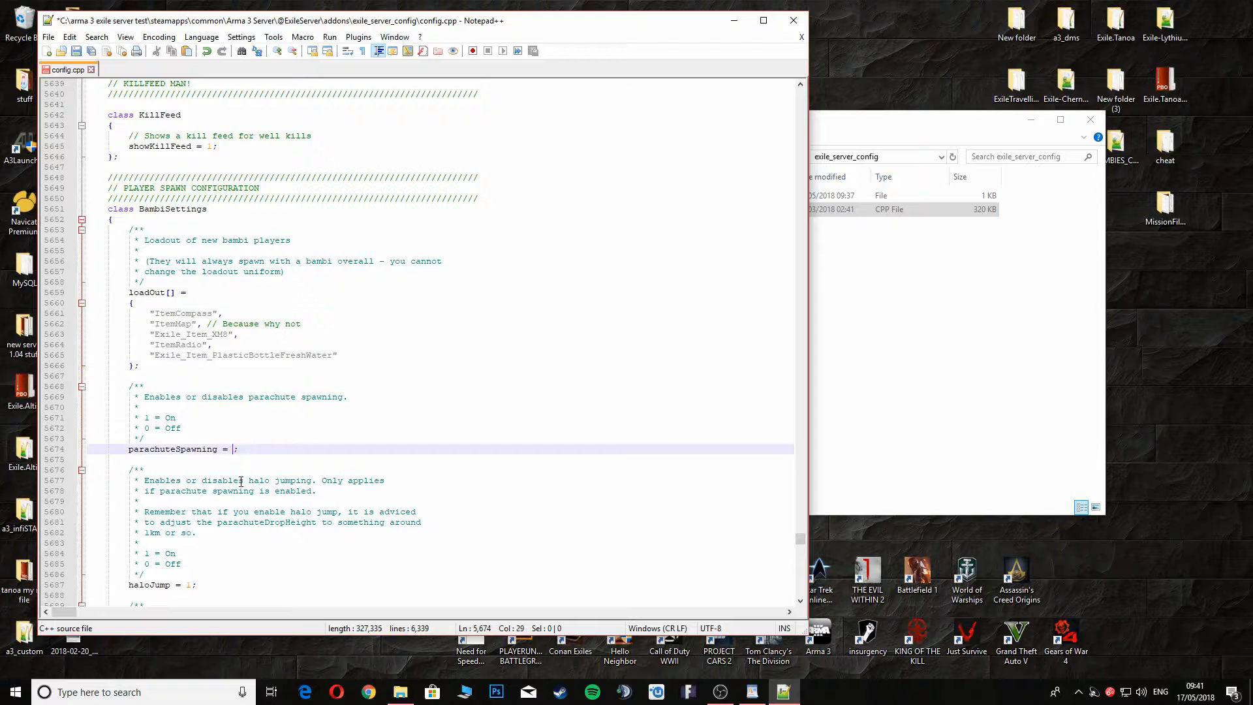
# - Change parachuteSpawning under BambiSettings to 0, then back to 1
pyautogui.write('0')
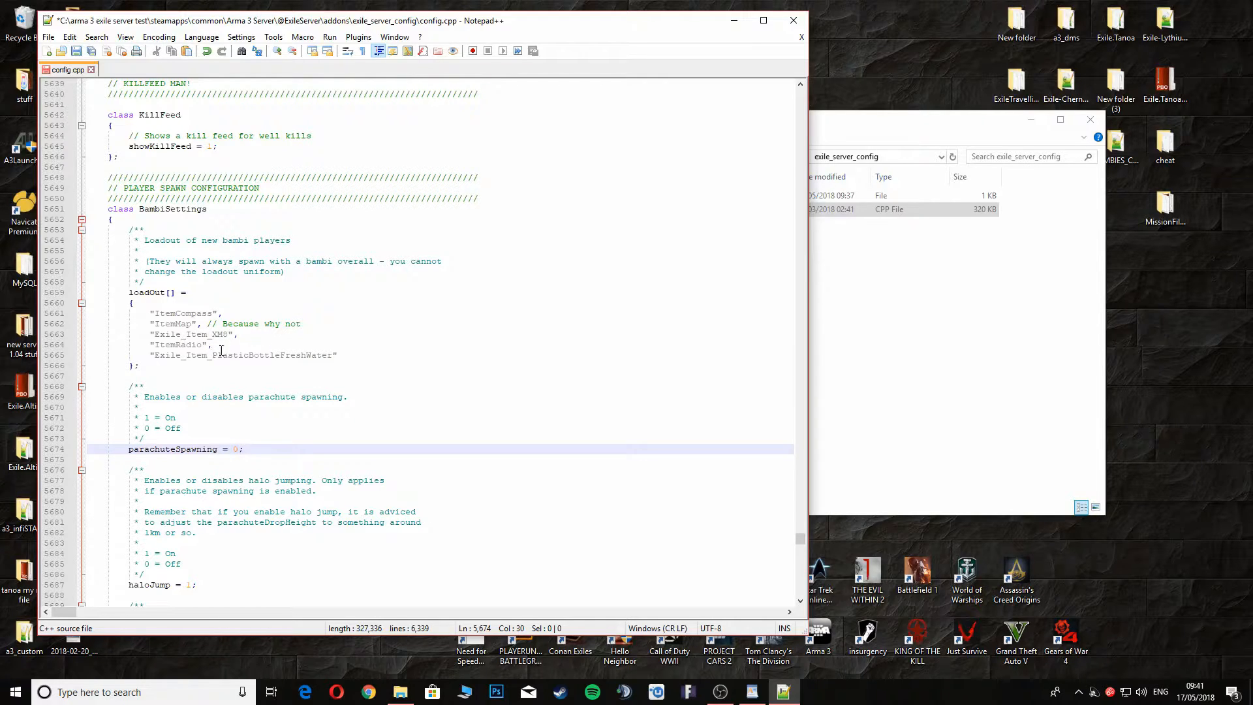
pyautogui.moveTo(242, 360)
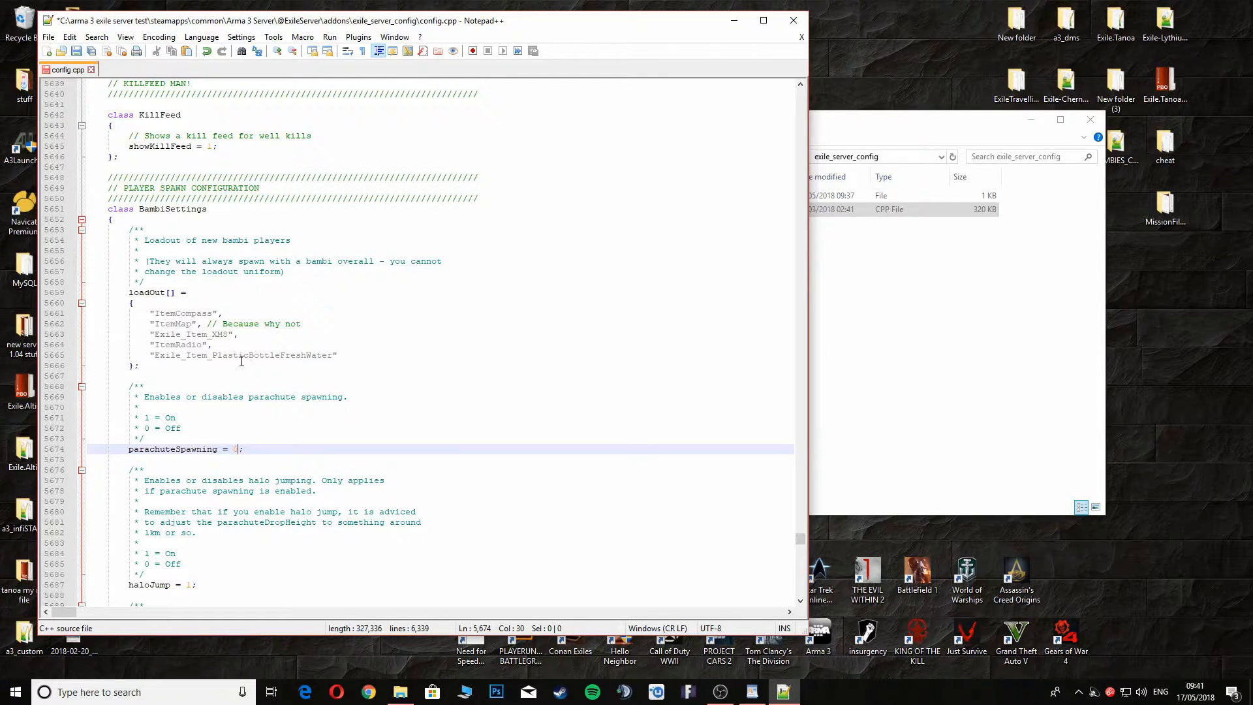
pyautogui.moveTo(275, 501)
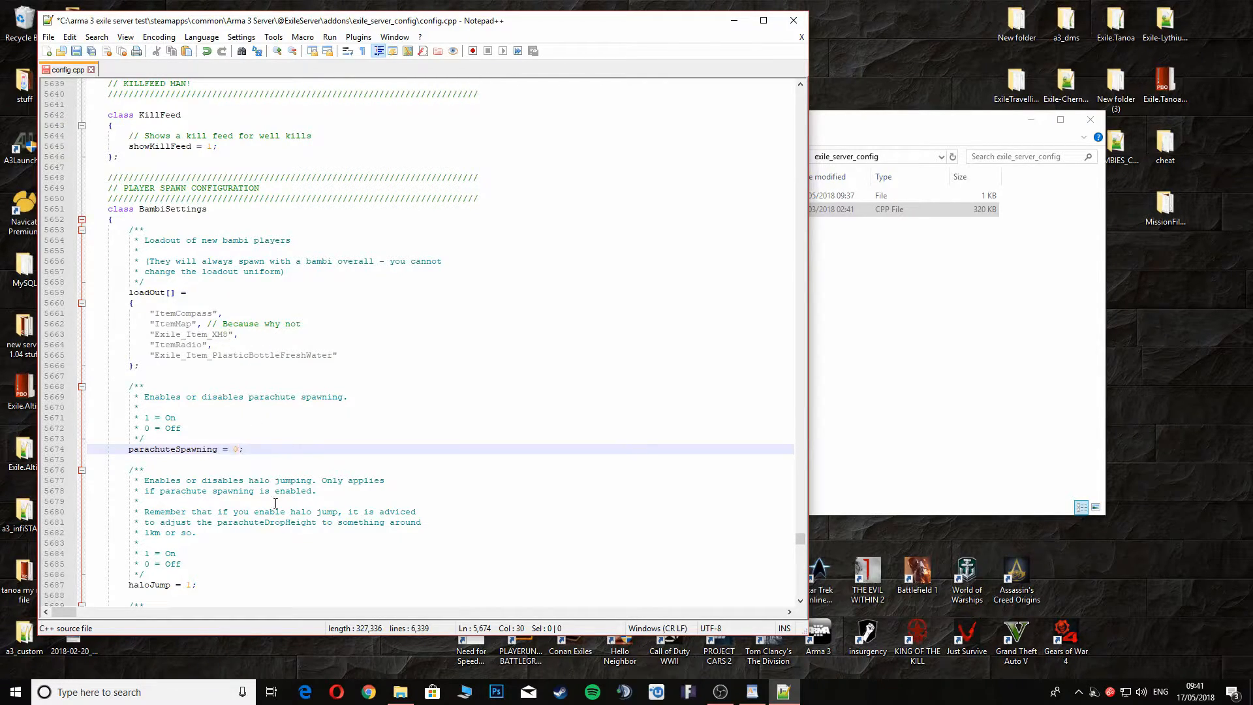
pyautogui.write('1')
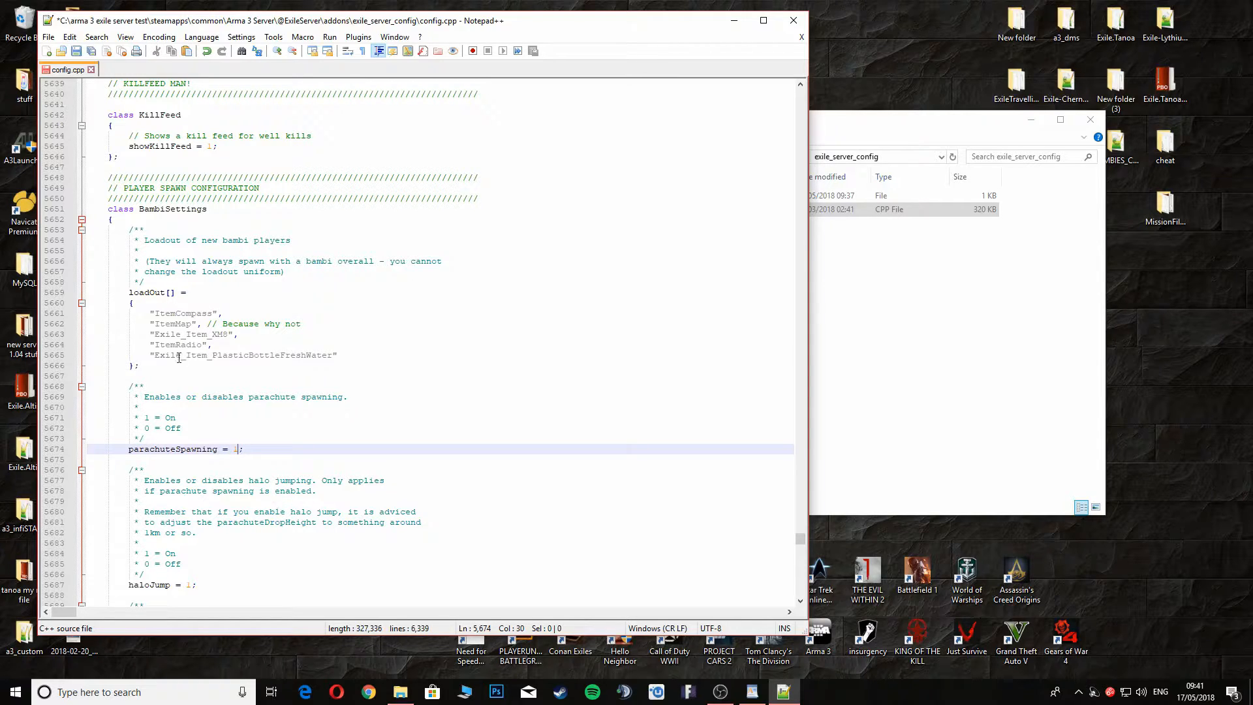
pyautogui.moveTo(171, 357)
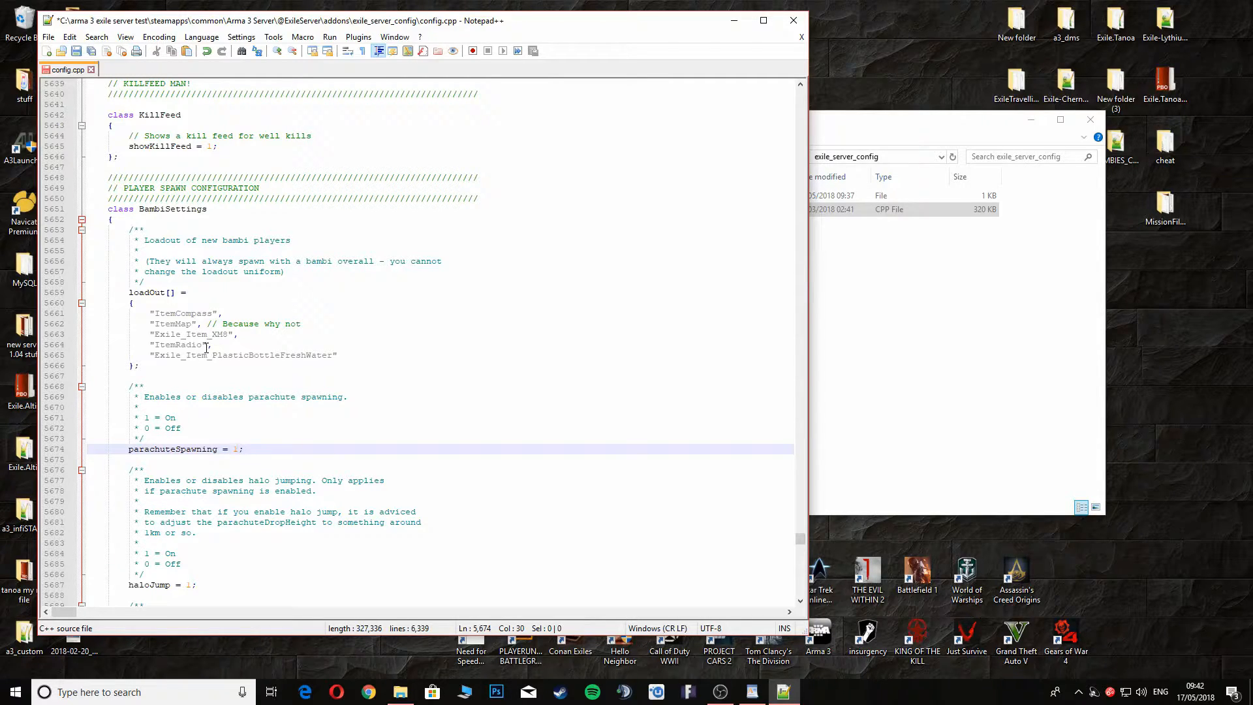
pyautogui.scroll(-3)
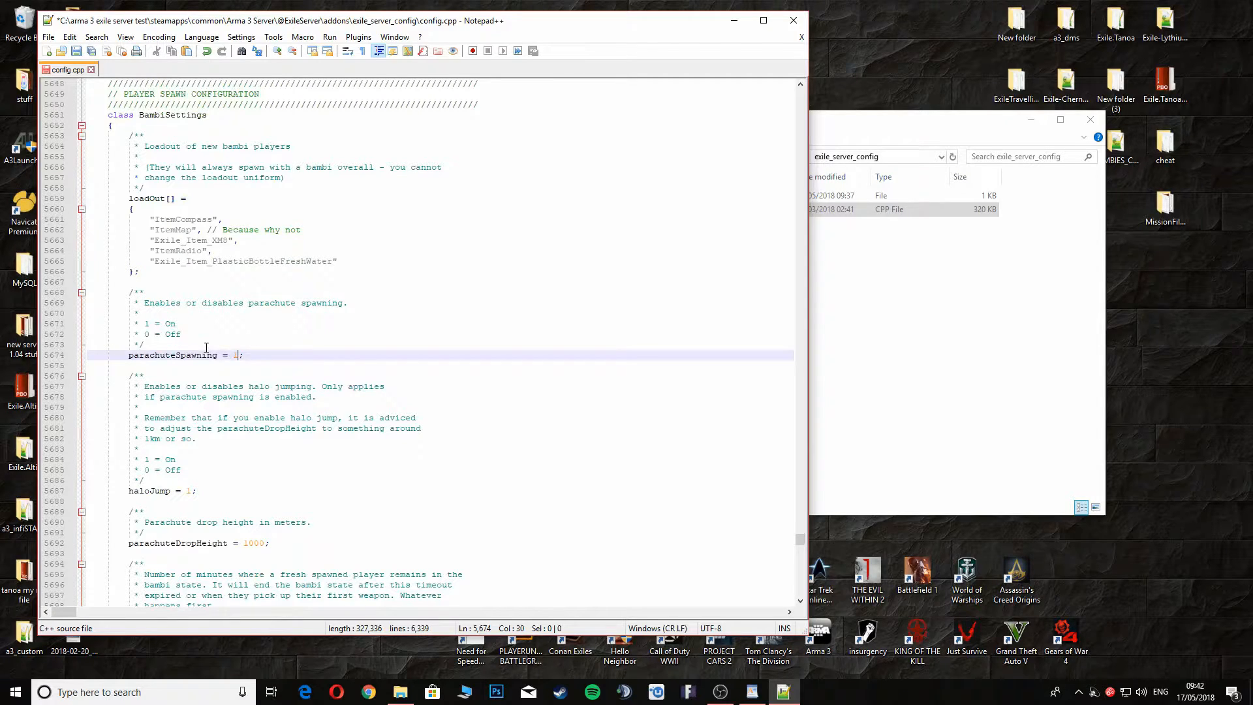
pyautogui.scroll(-3)
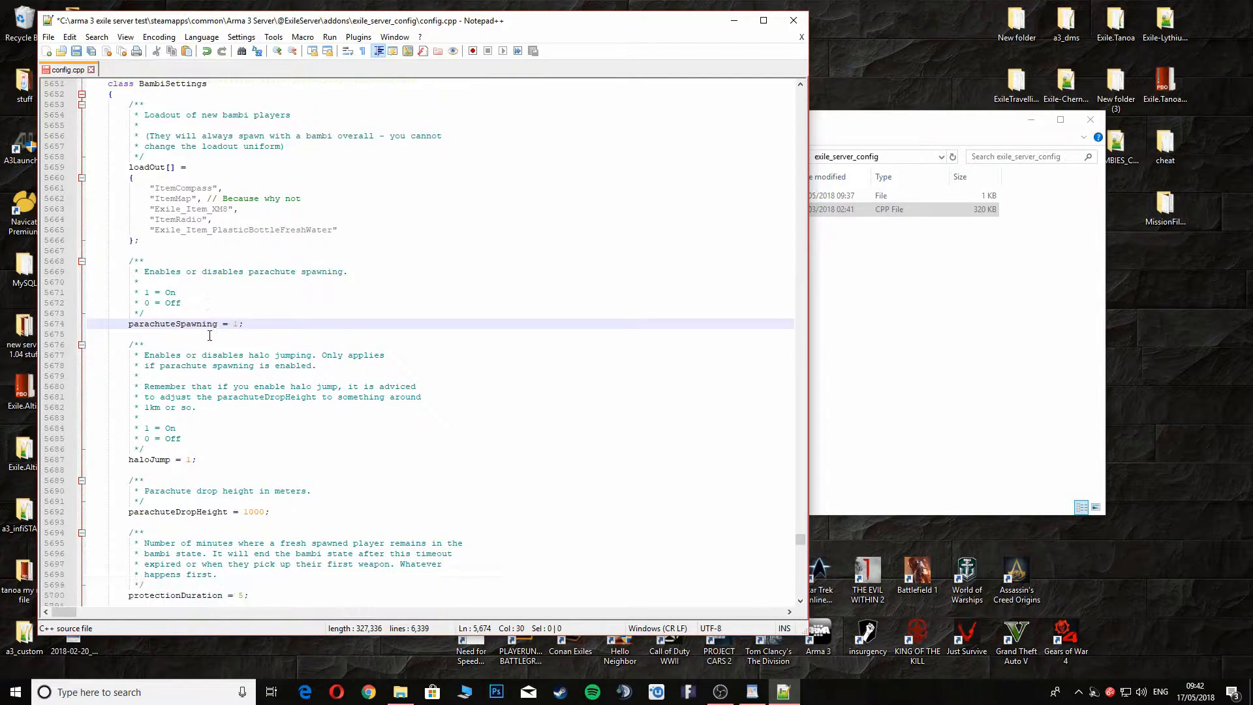
pyautogui.scroll(-3)
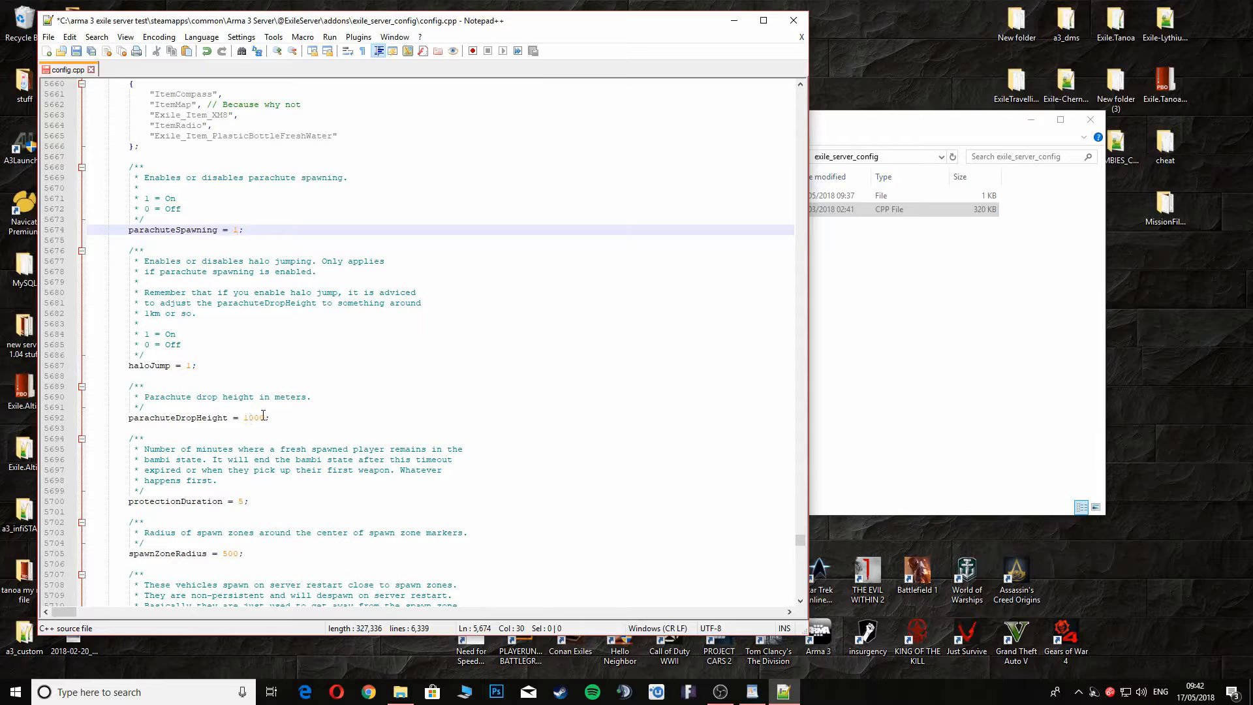
pyautogui.moveTo(245, 423)
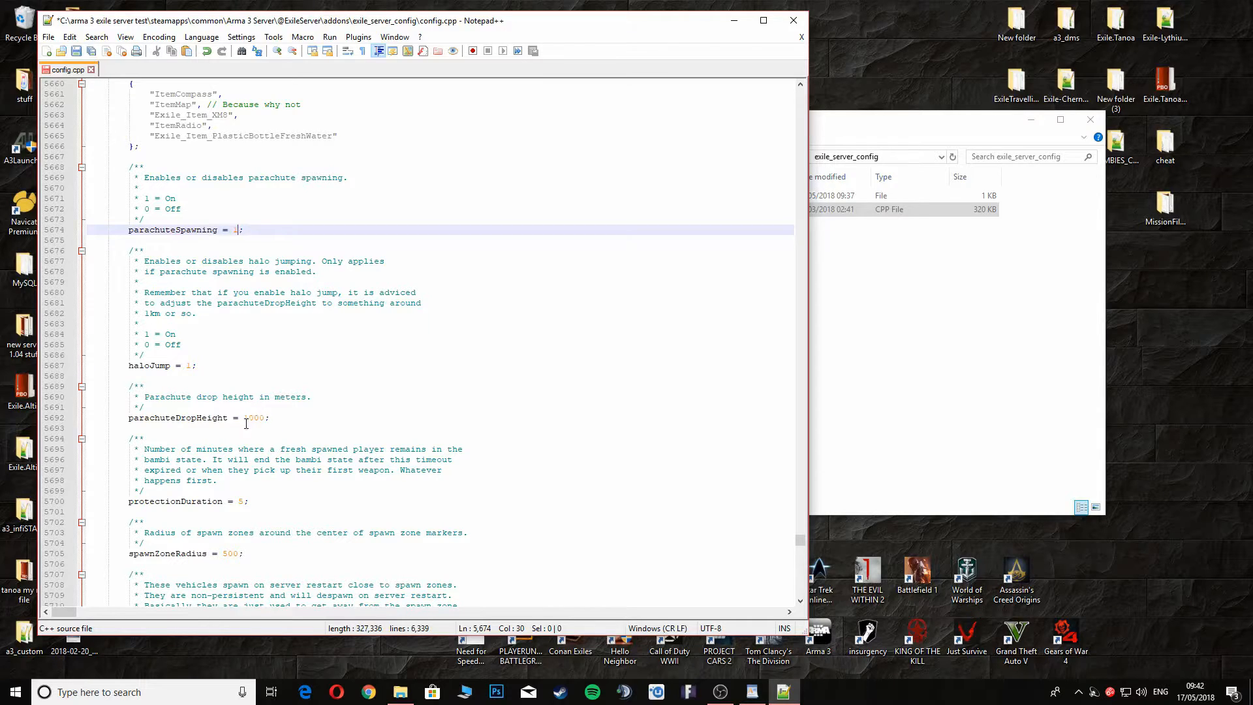
pyautogui.moveTo(376, 420)
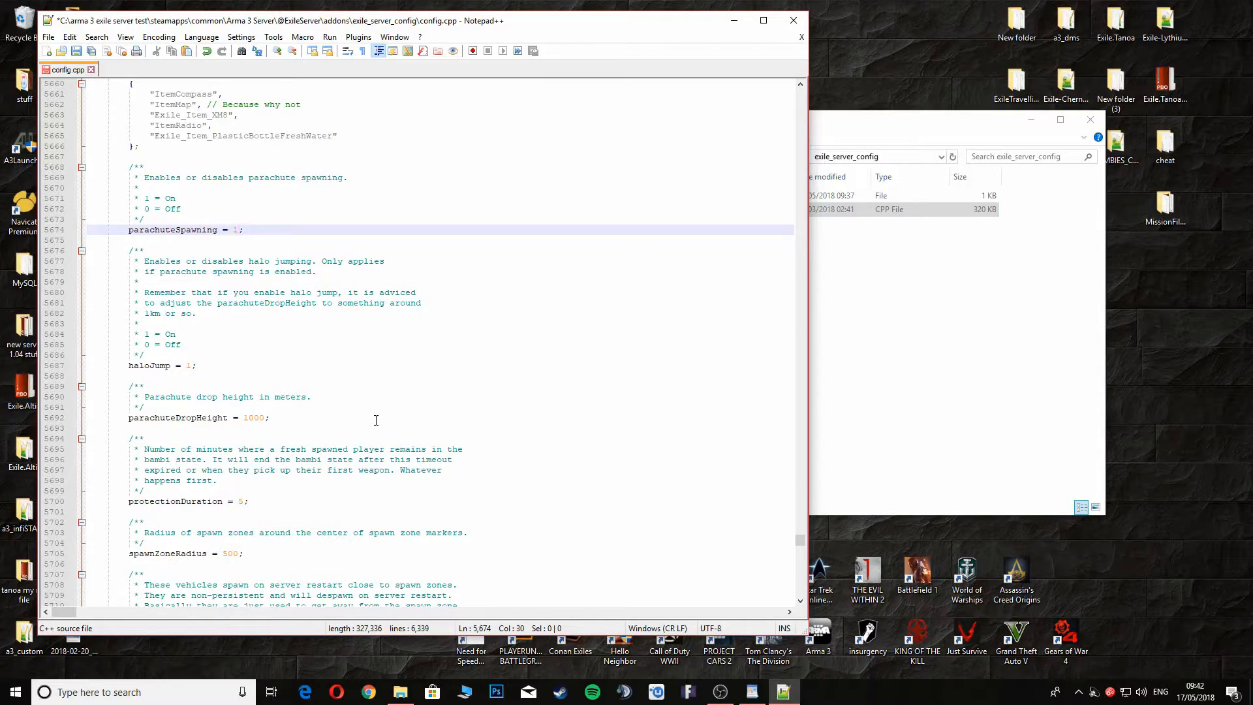
pyautogui.scroll(-3)
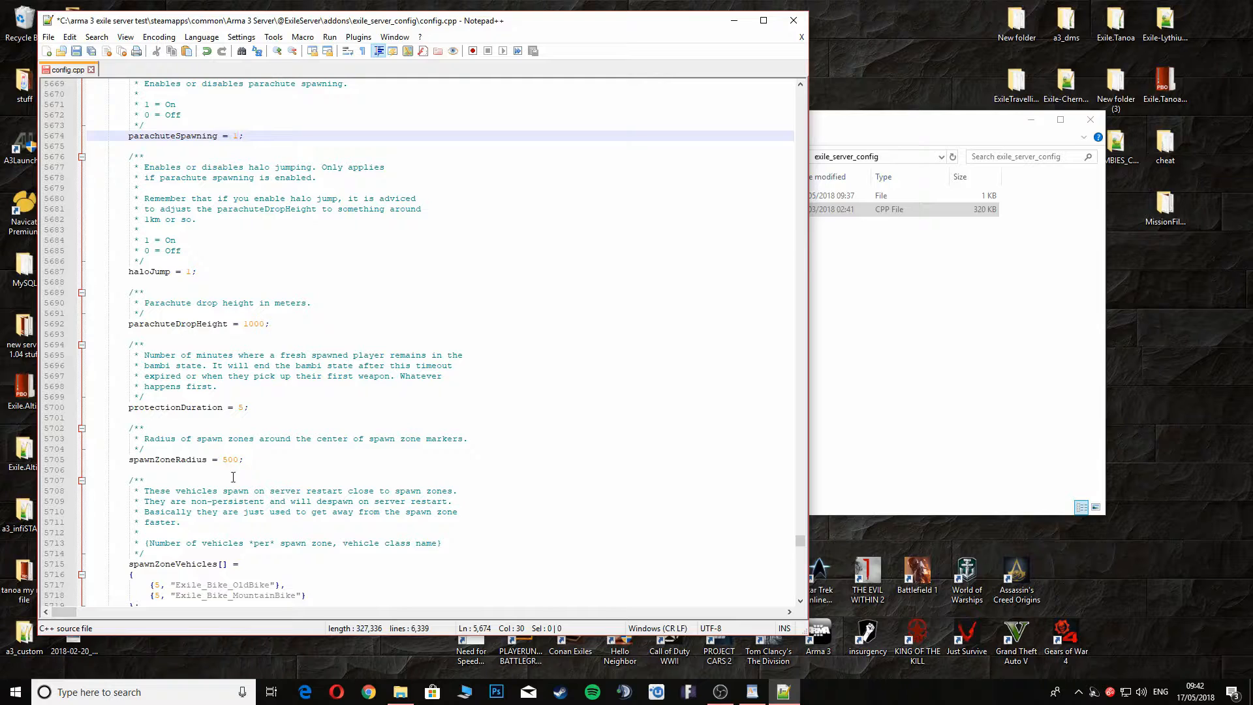
pyautogui.scroll(-3)
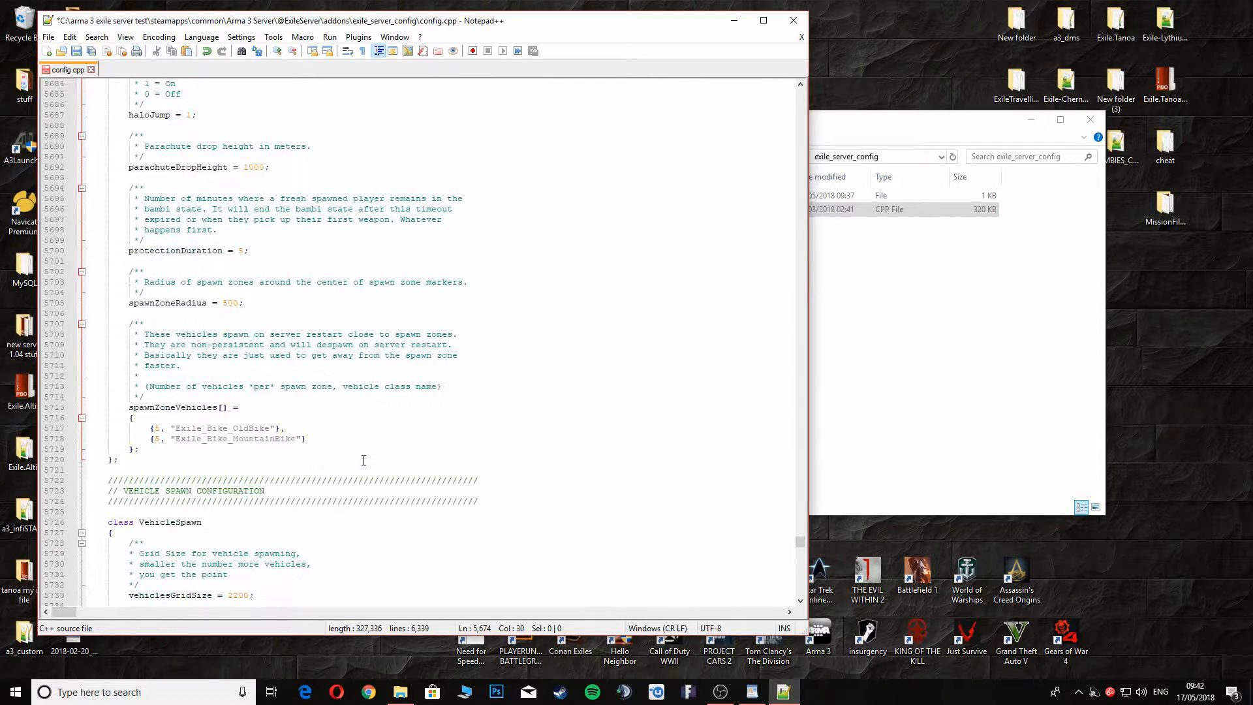
pyautogui.scroll(-3)
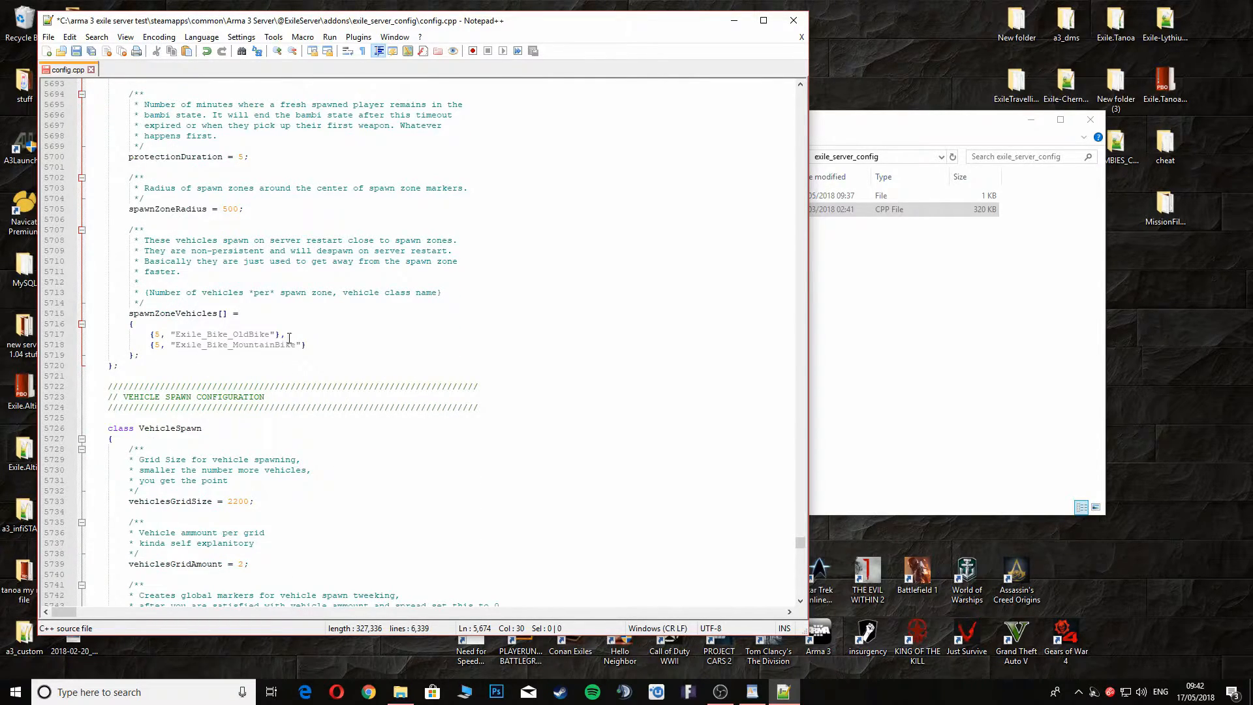
pyautogui.moveTo(306, 345)
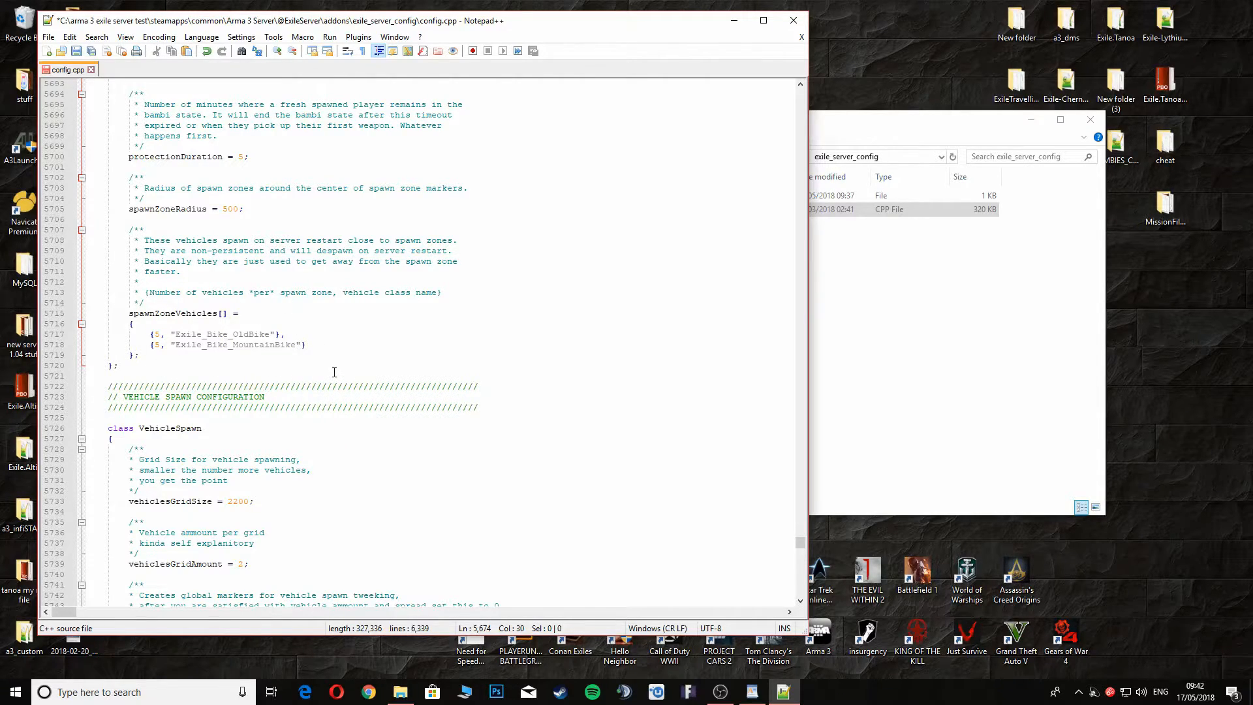
# - Scroll past the vehicle spawn lists to the thermalVision optics setting
pyautogui.scroll(-3)
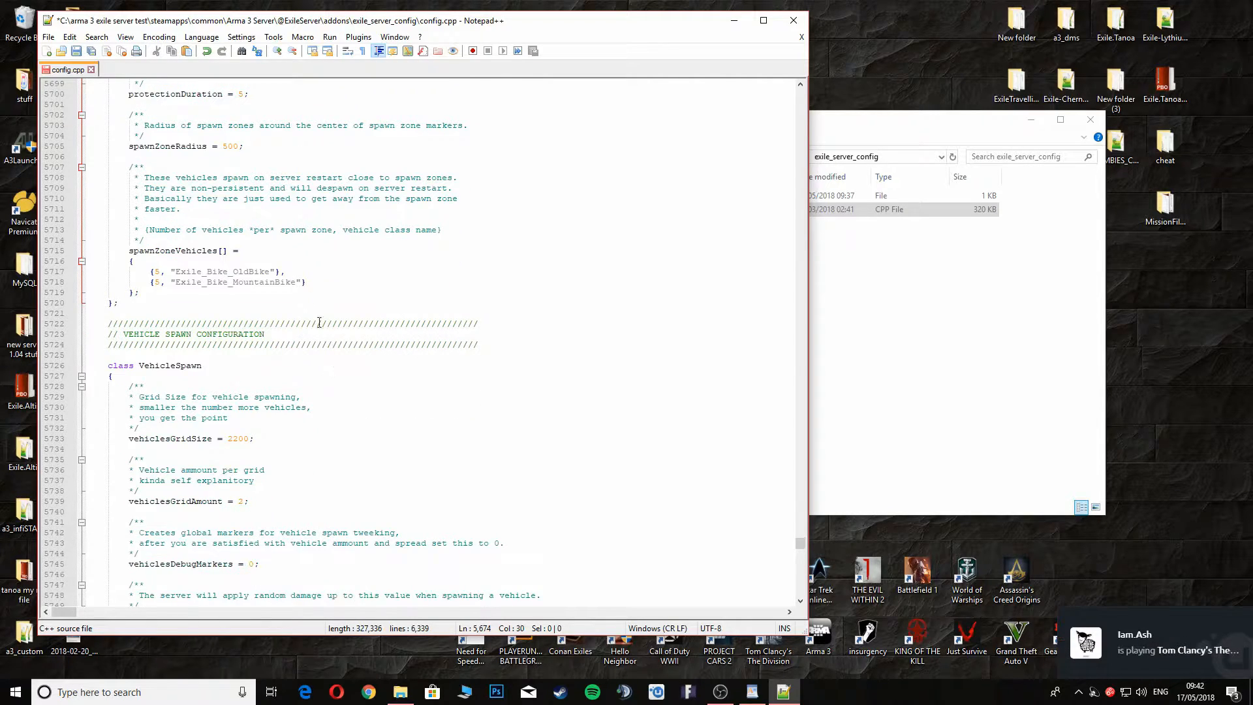
pyautogui.scroll(-3)
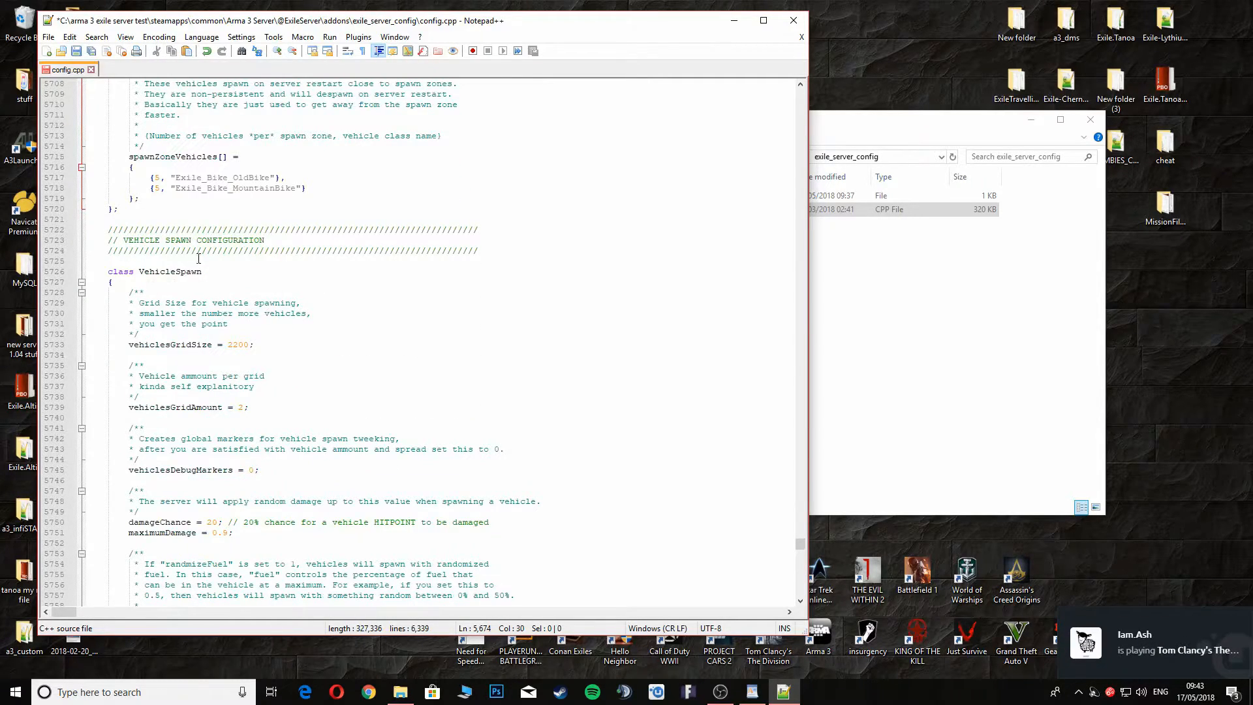
pyautogui.scroll(-3)
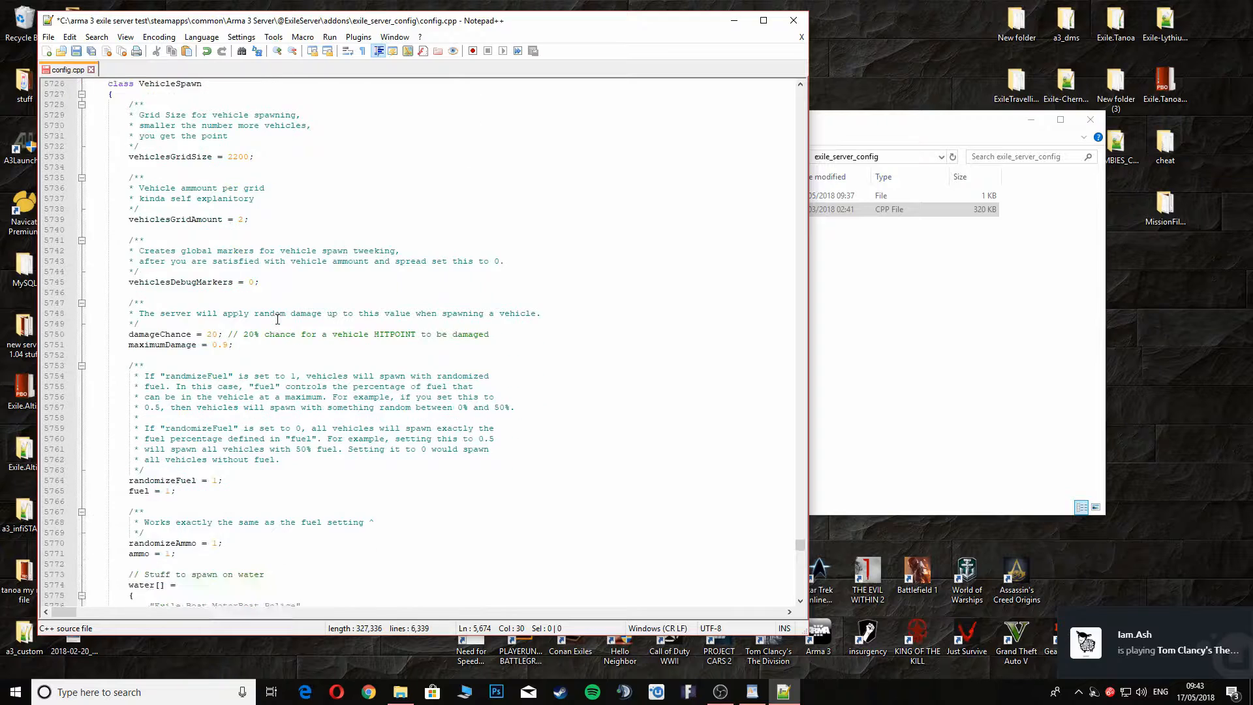
pyautogui.scroll(-3)
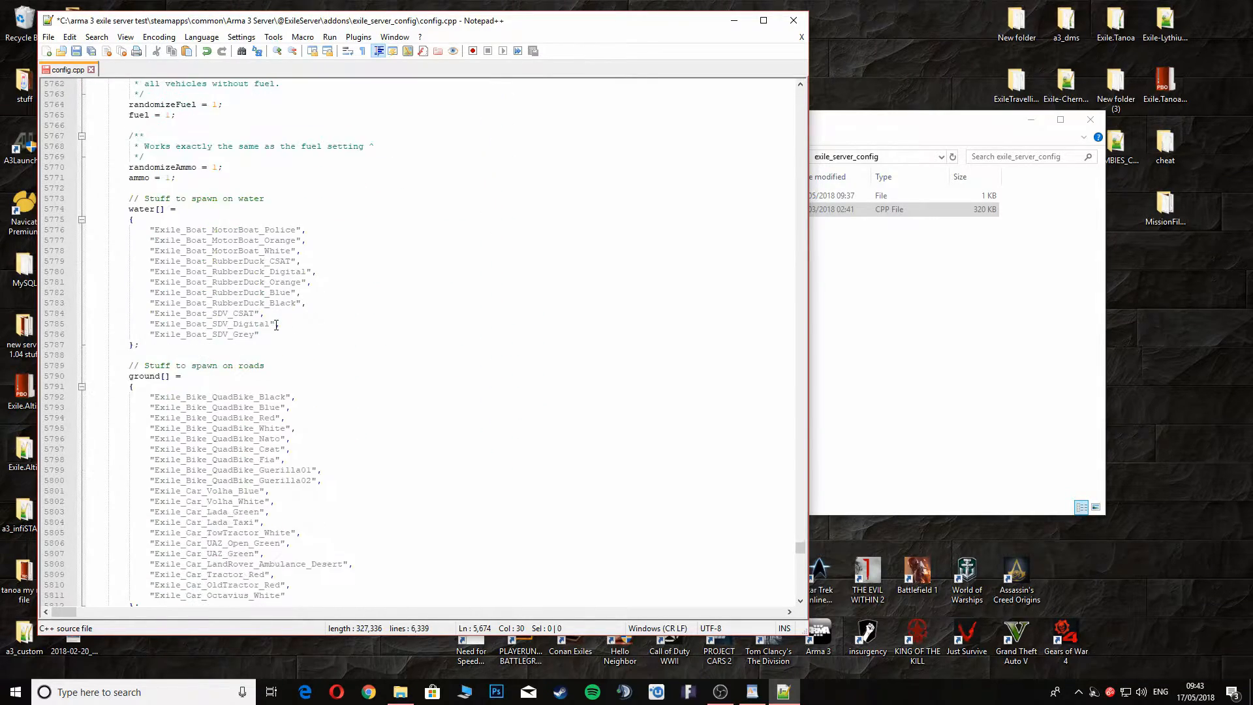
pyautogui.scroll(-3)
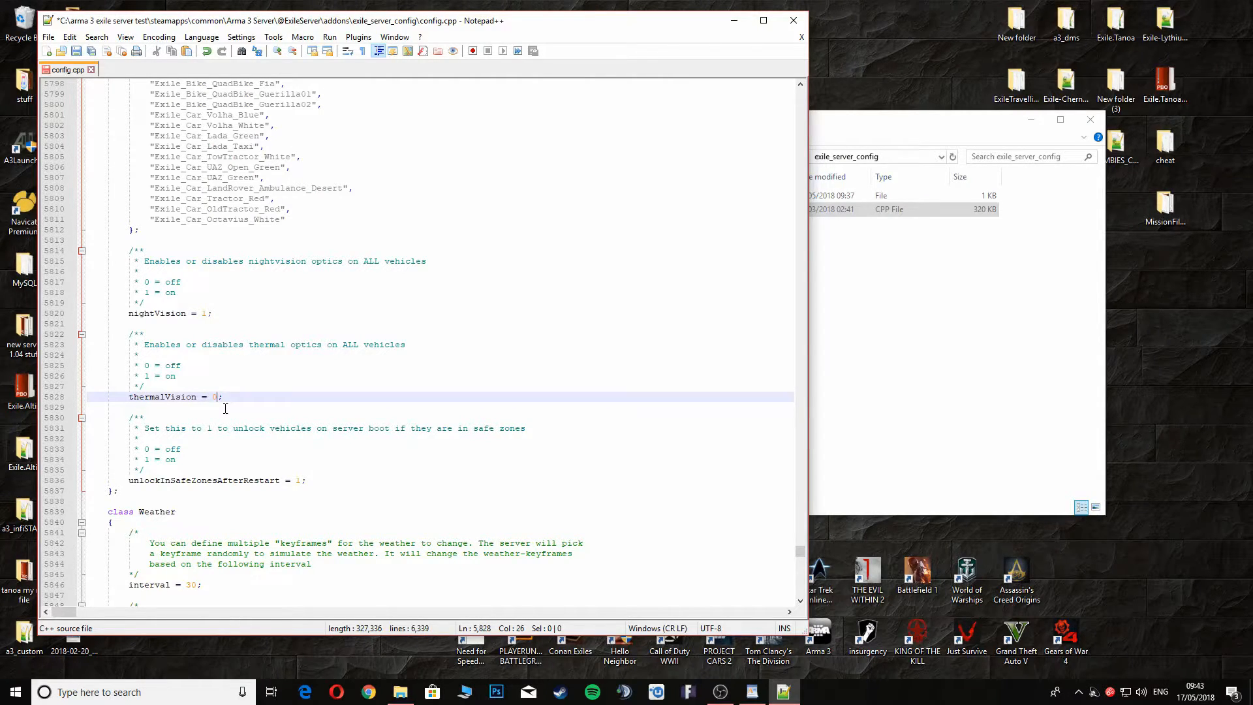
pyautogui.moveTo(201, 344)
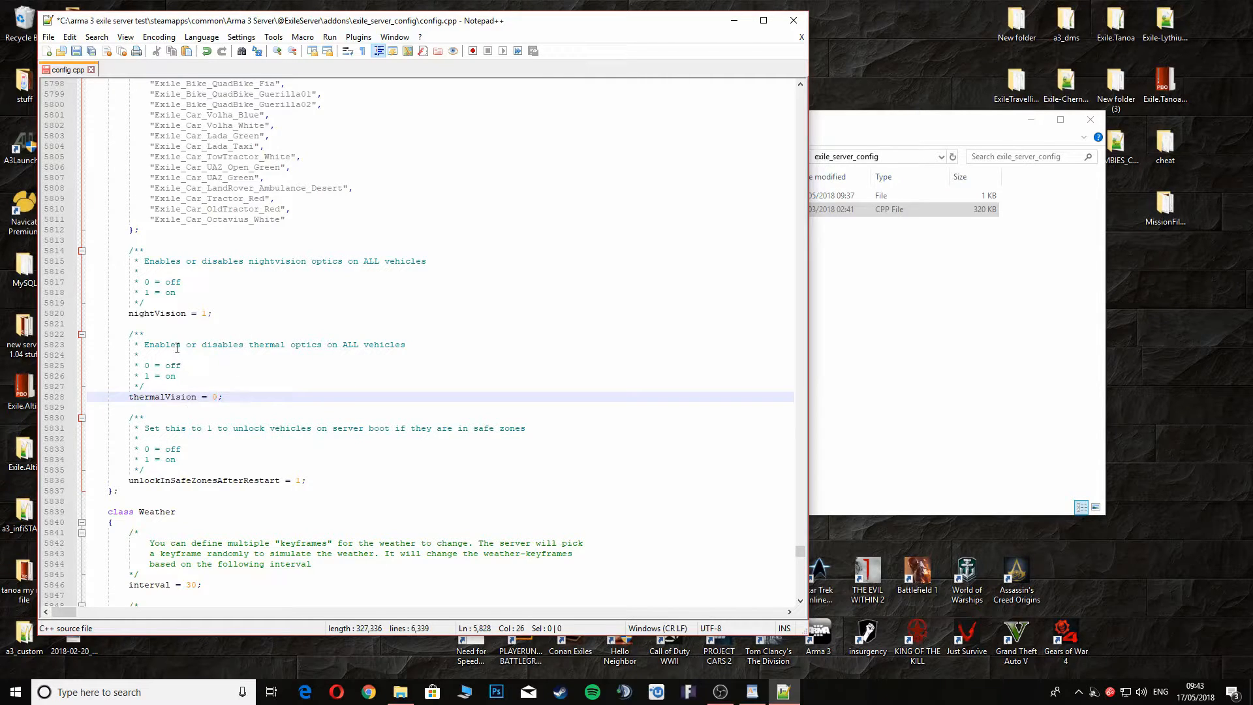
pyautogui.scroll(-3)
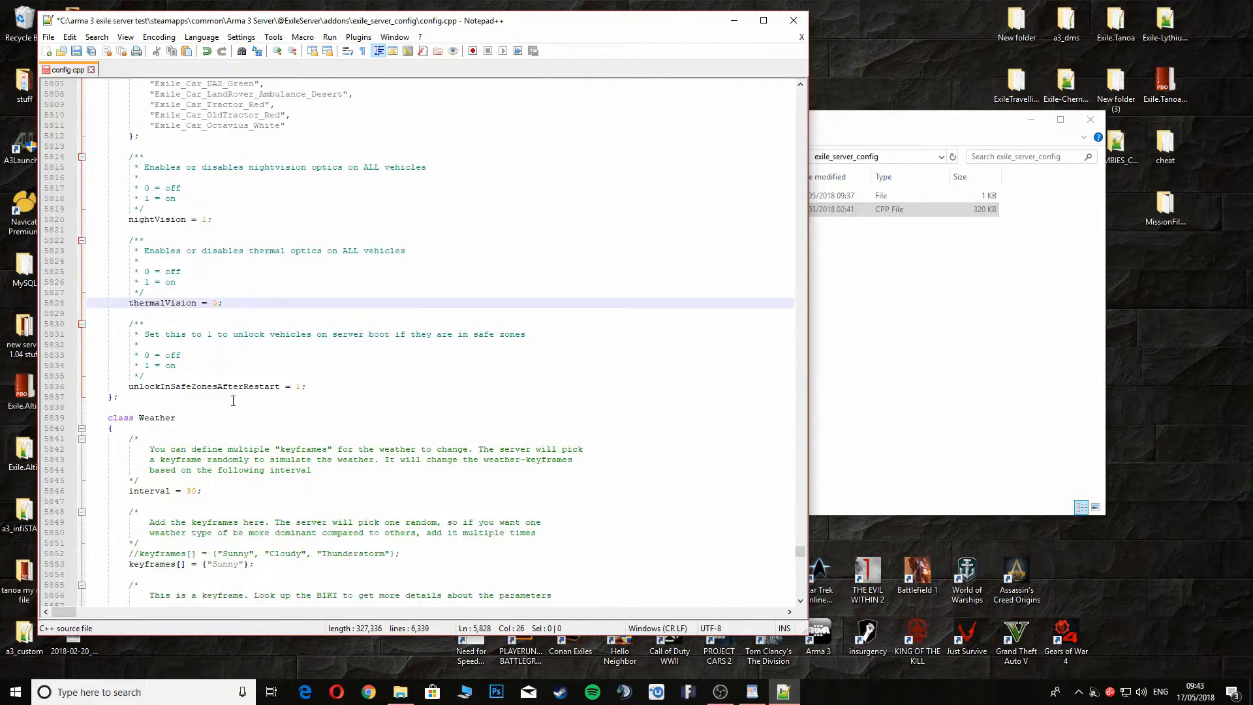
pyautogui.scroll(-3)
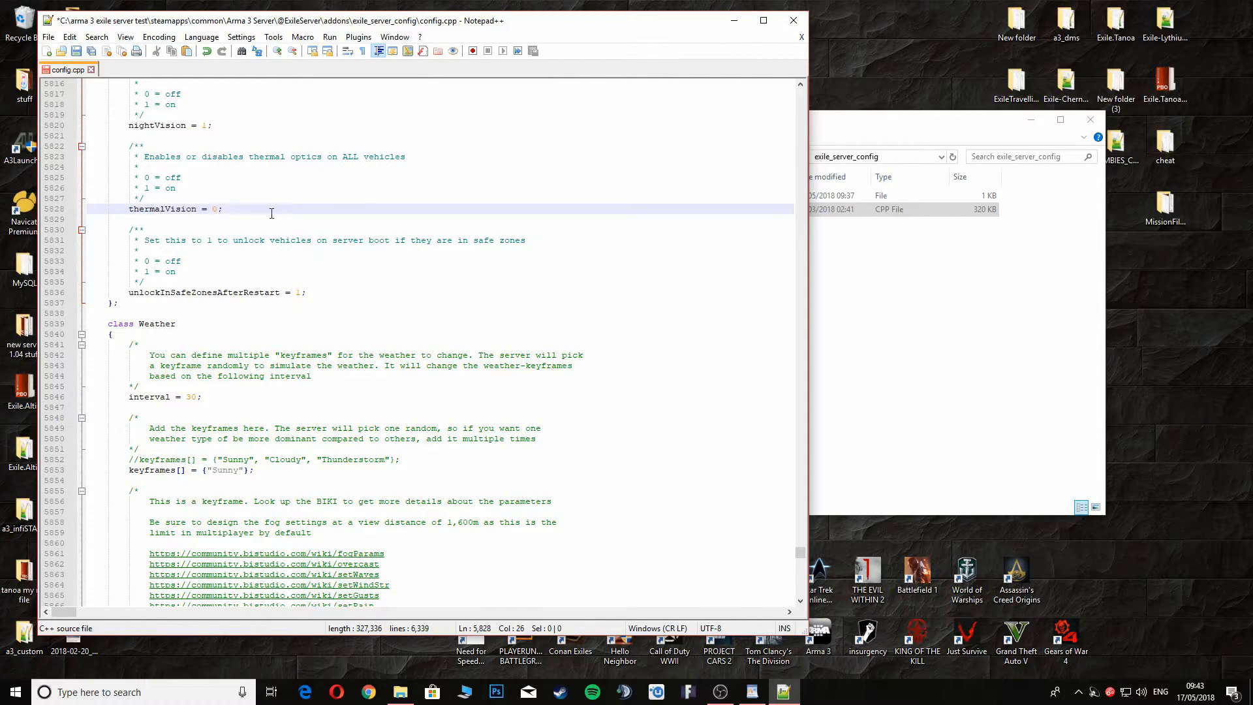
pyautogui.scroll(-3)
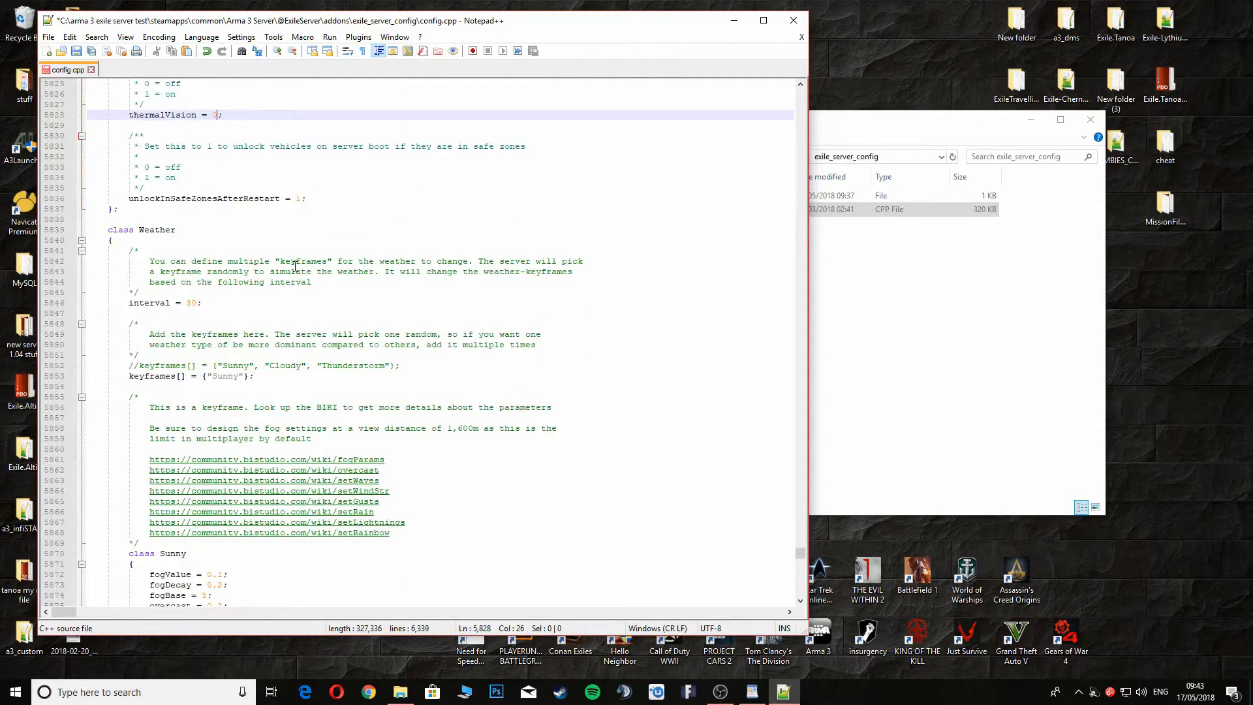
pyautogui.scroll(-3)
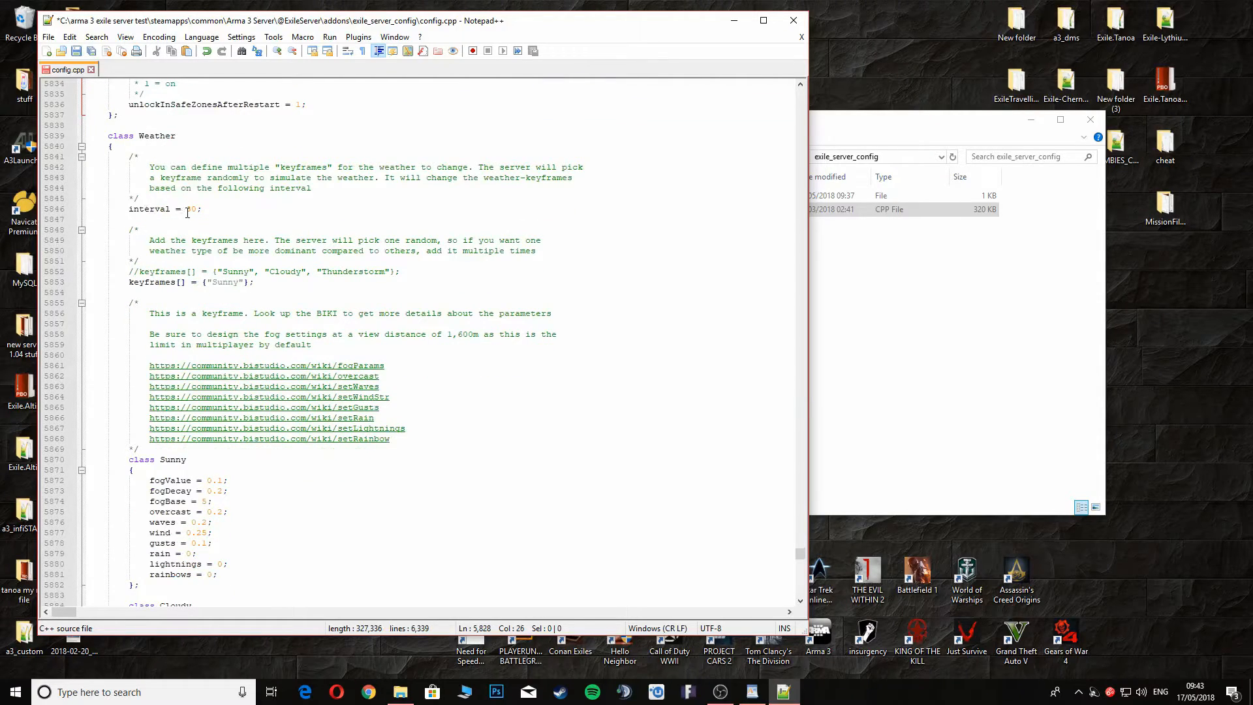
pyautogui.write('3')
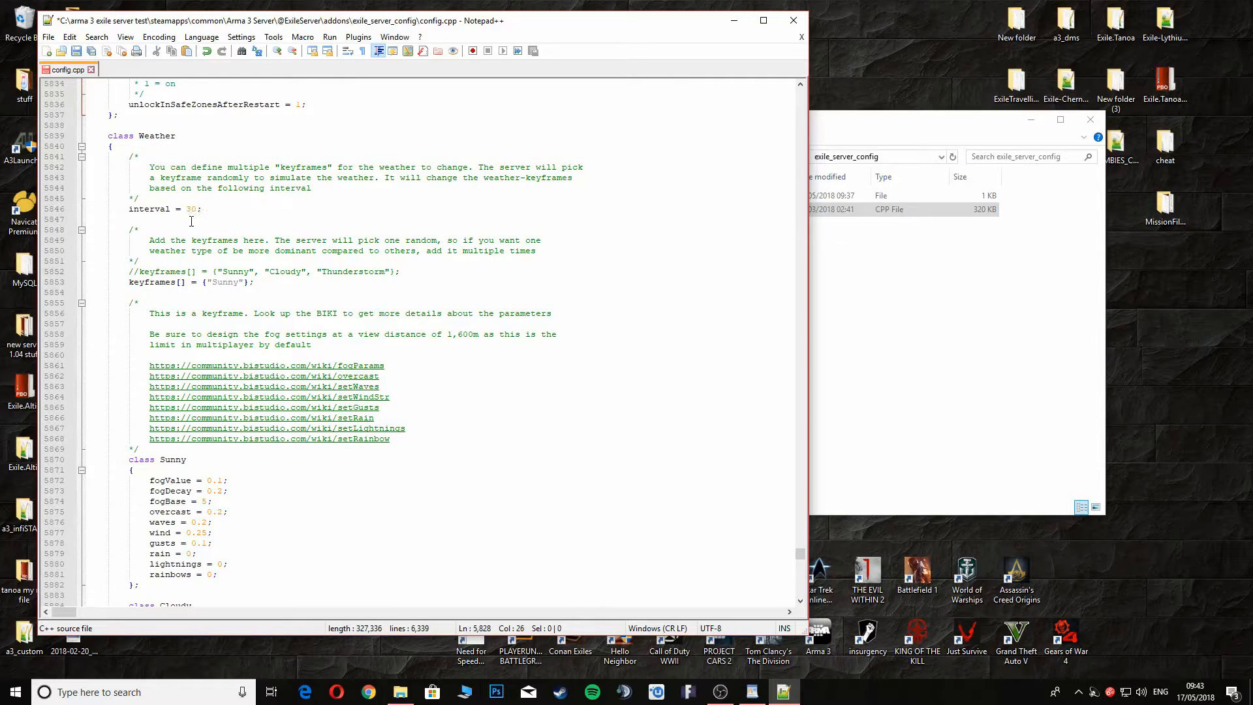
pyautogui.moveTo(266, 217)
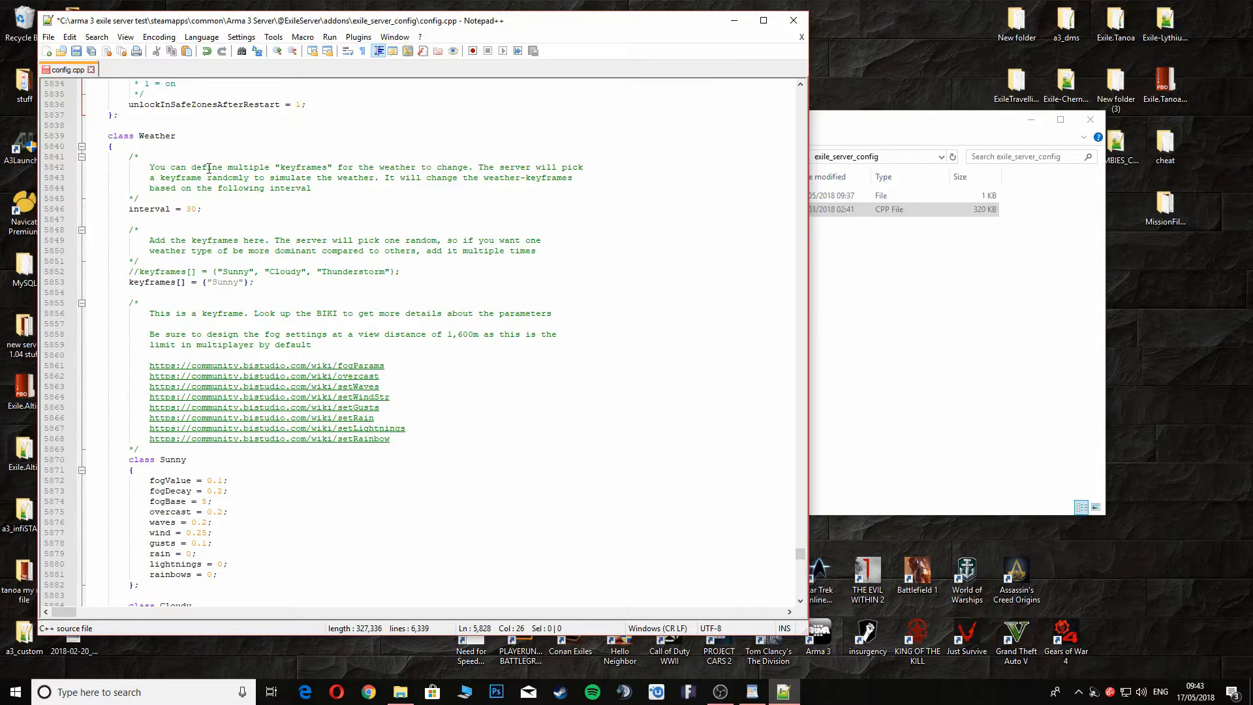
pyautogui.scroll(-3)
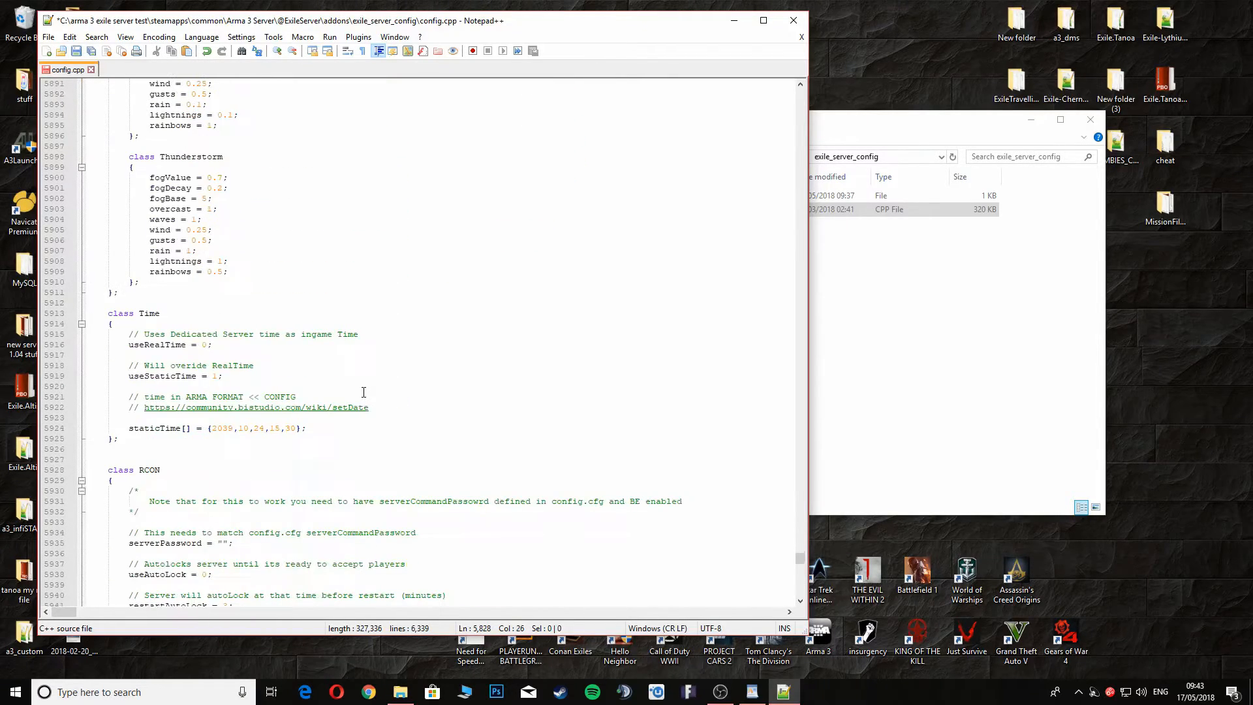
pyautogui.scroll(-3)
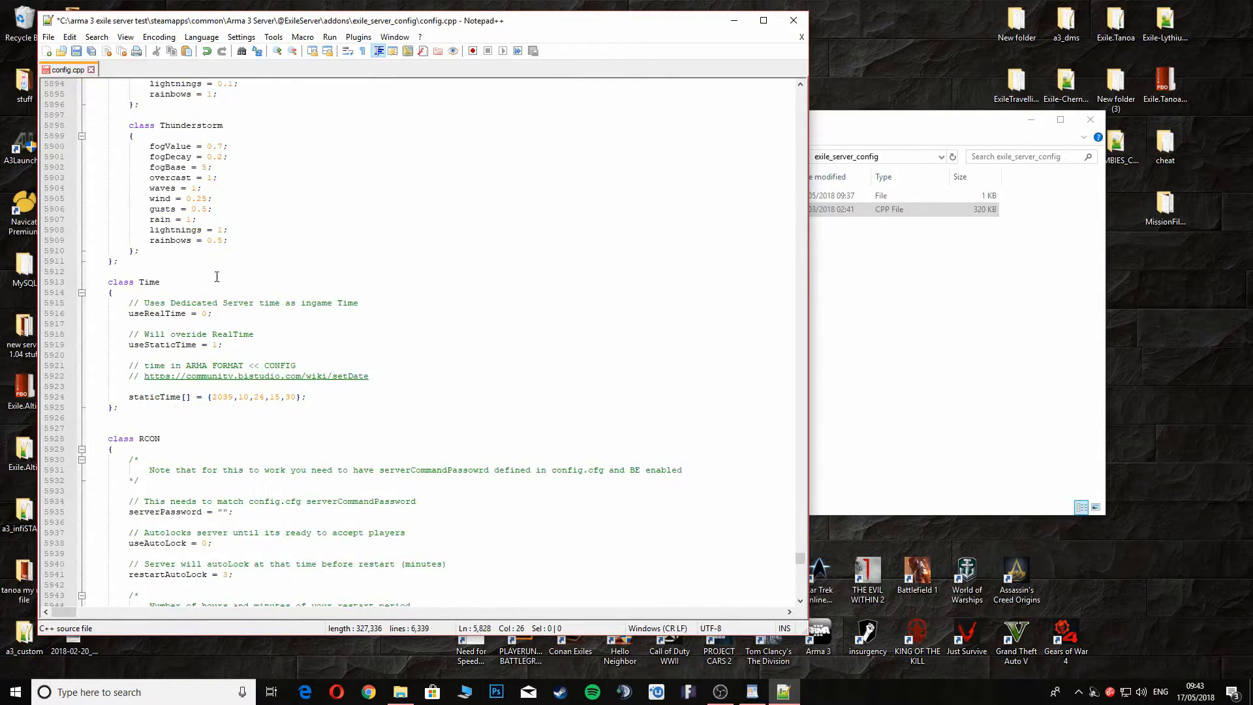
pyautogui.scroll(-3)
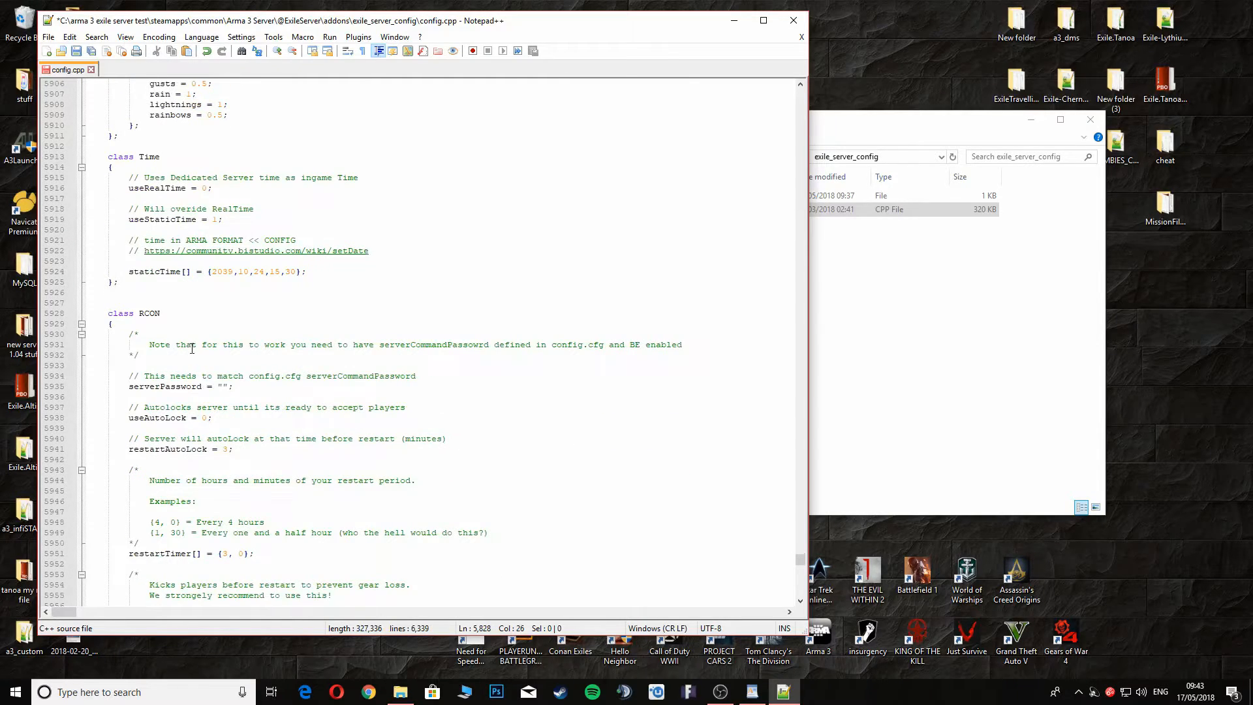
pyautogui.scroll(-3)
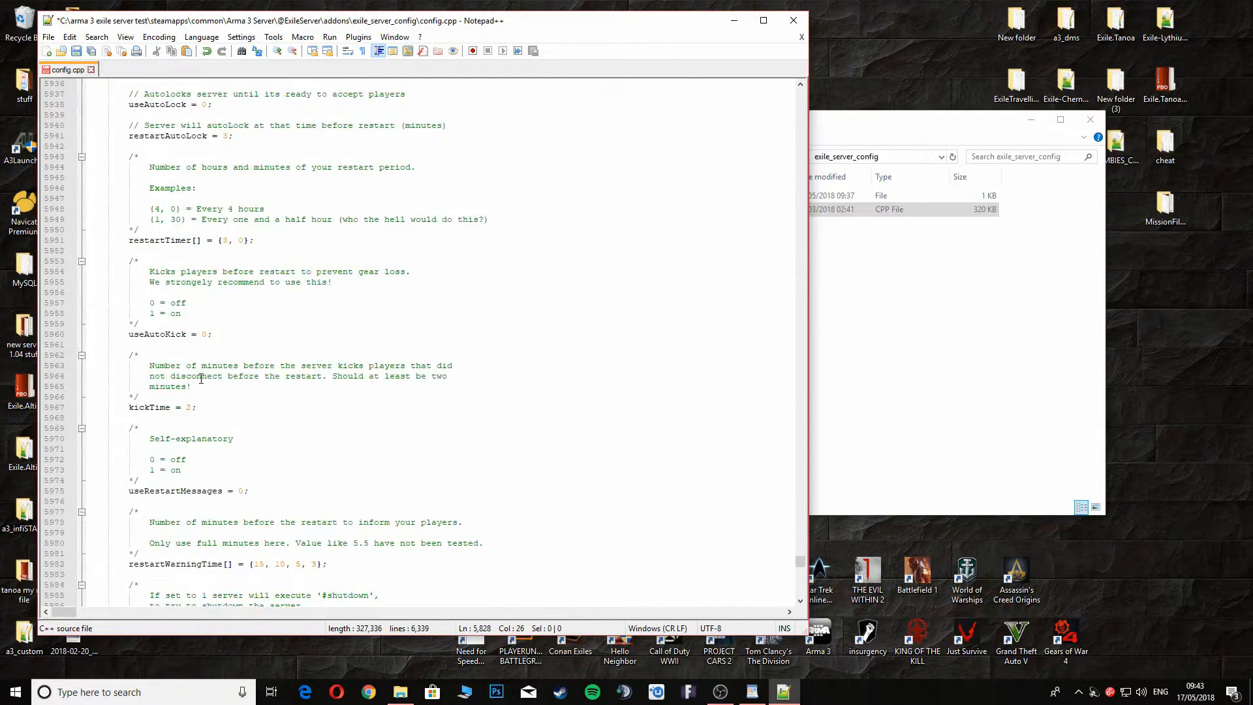
pyautogui.scroll(-3)
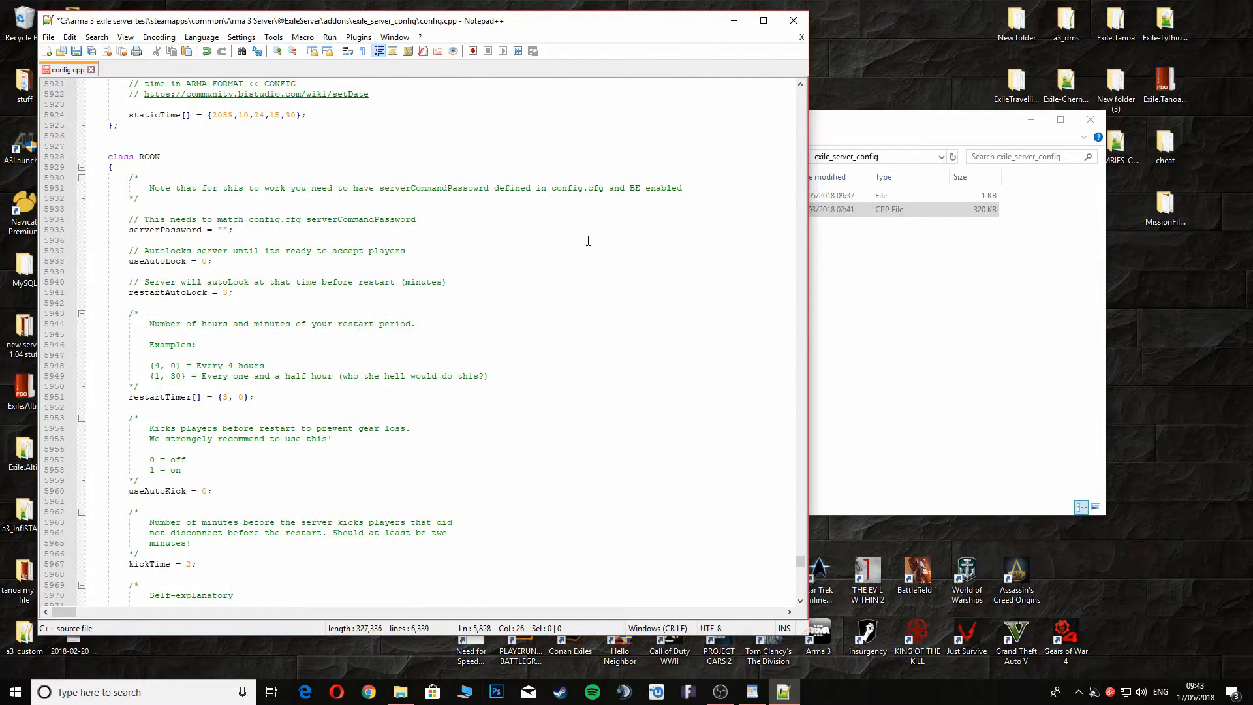
pyautogui.scroll(-3)
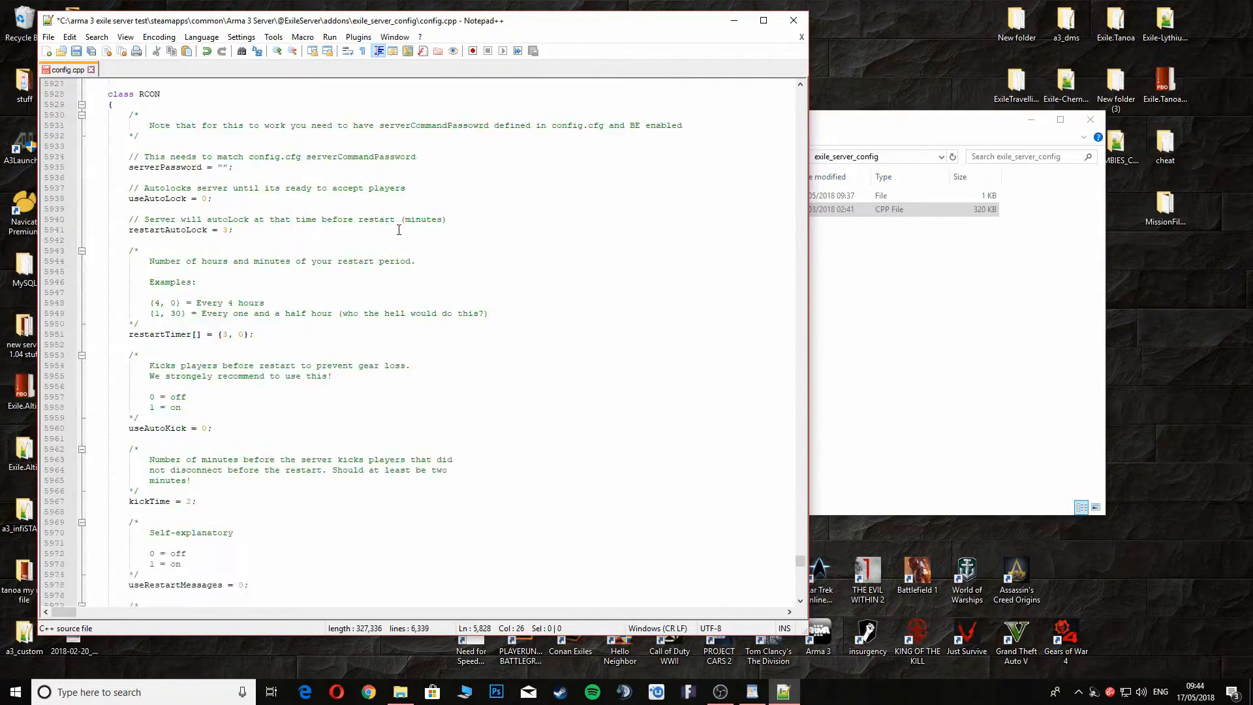
pyautogui.scroll(-3)
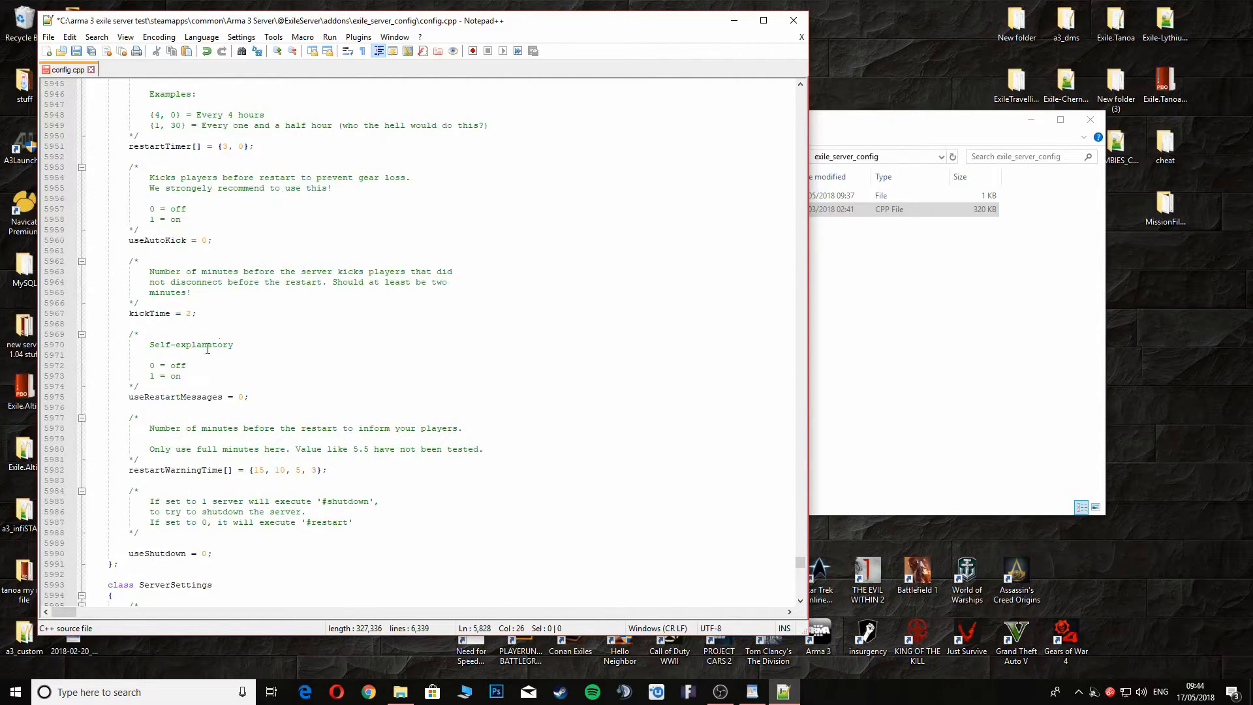
pyautogui.scroll(-3)
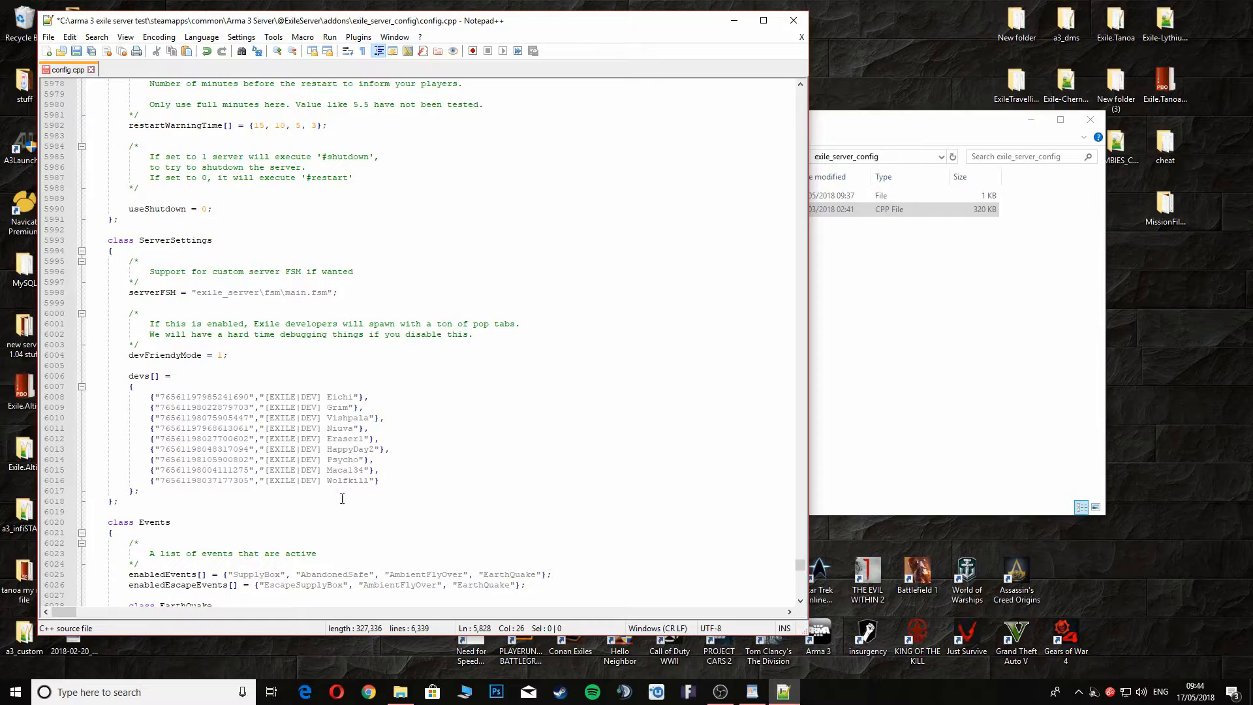
# - Edit the minimumPlayersOnline value under the Events section of config.cpp
pyautogui.scroll(-3)
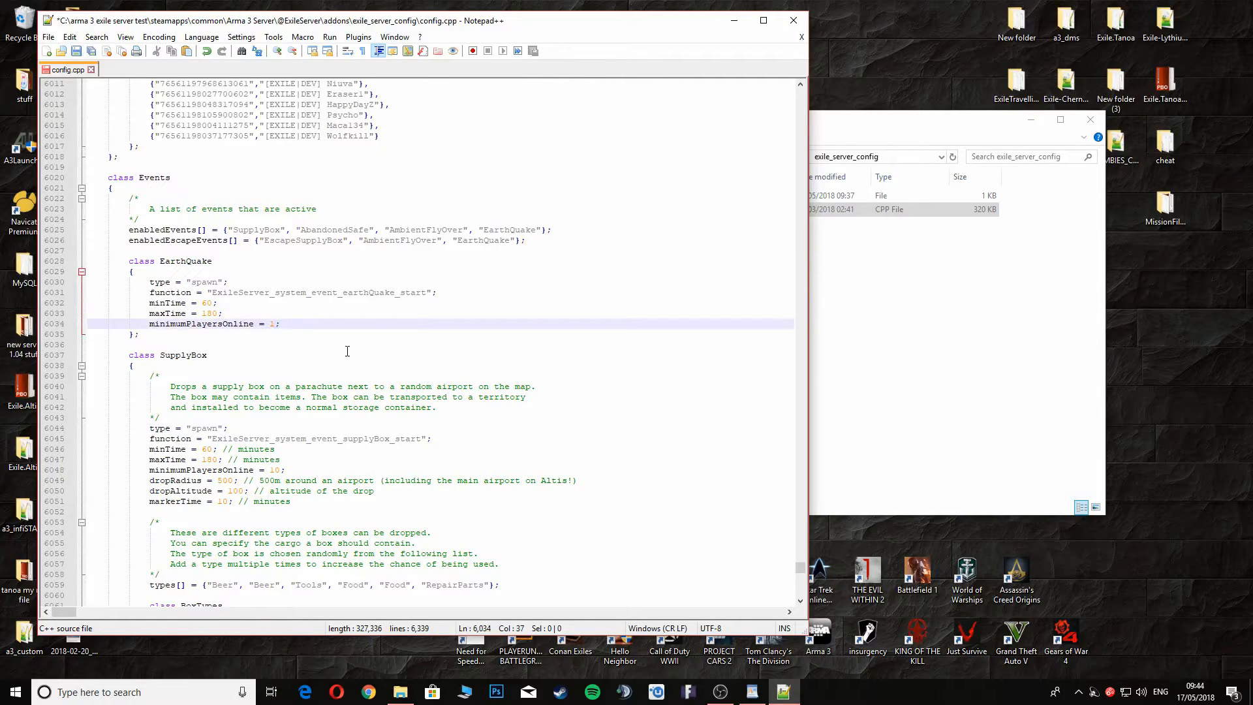
pyautogui.write('0')
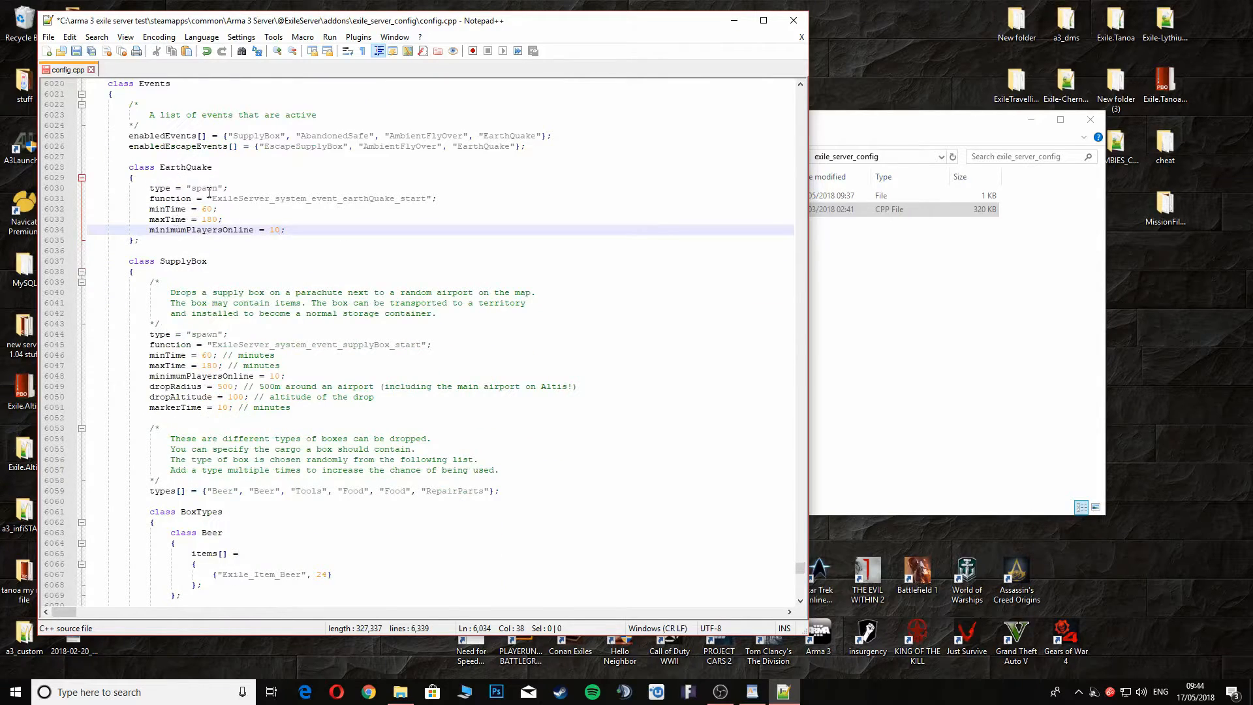
pyautogui.moveTo(420, 246)
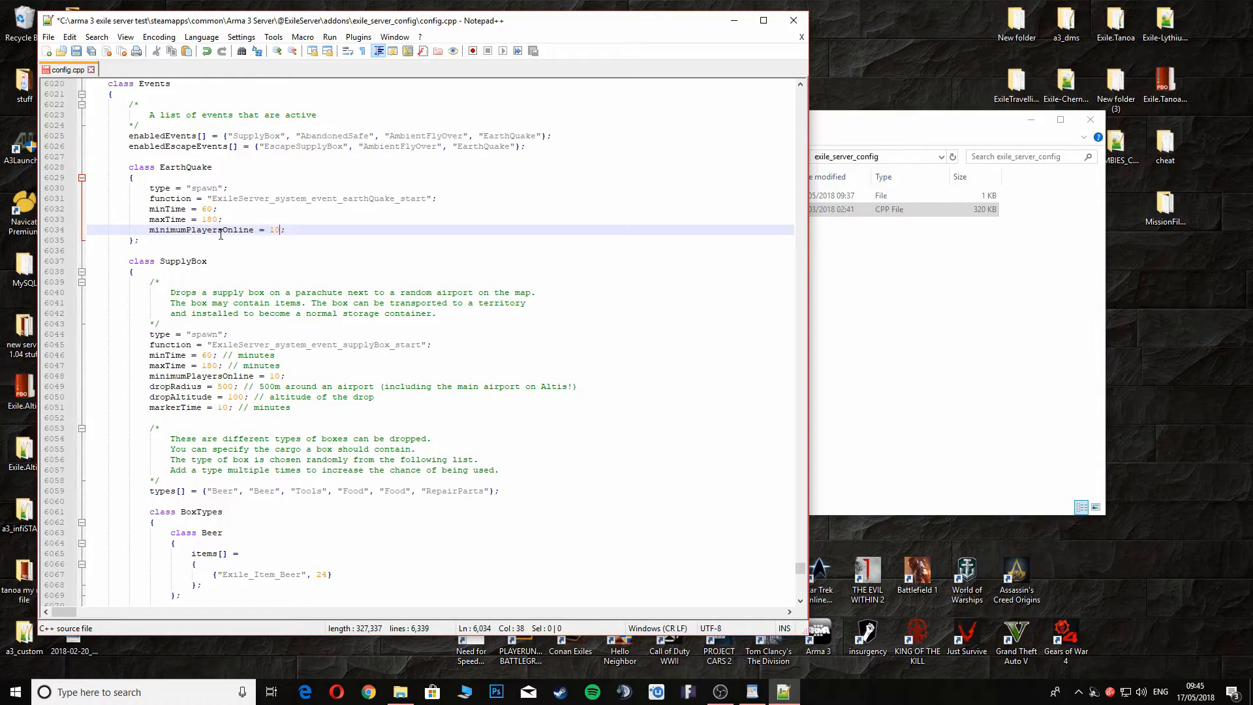
pyautogui.moveTo(248, 345)
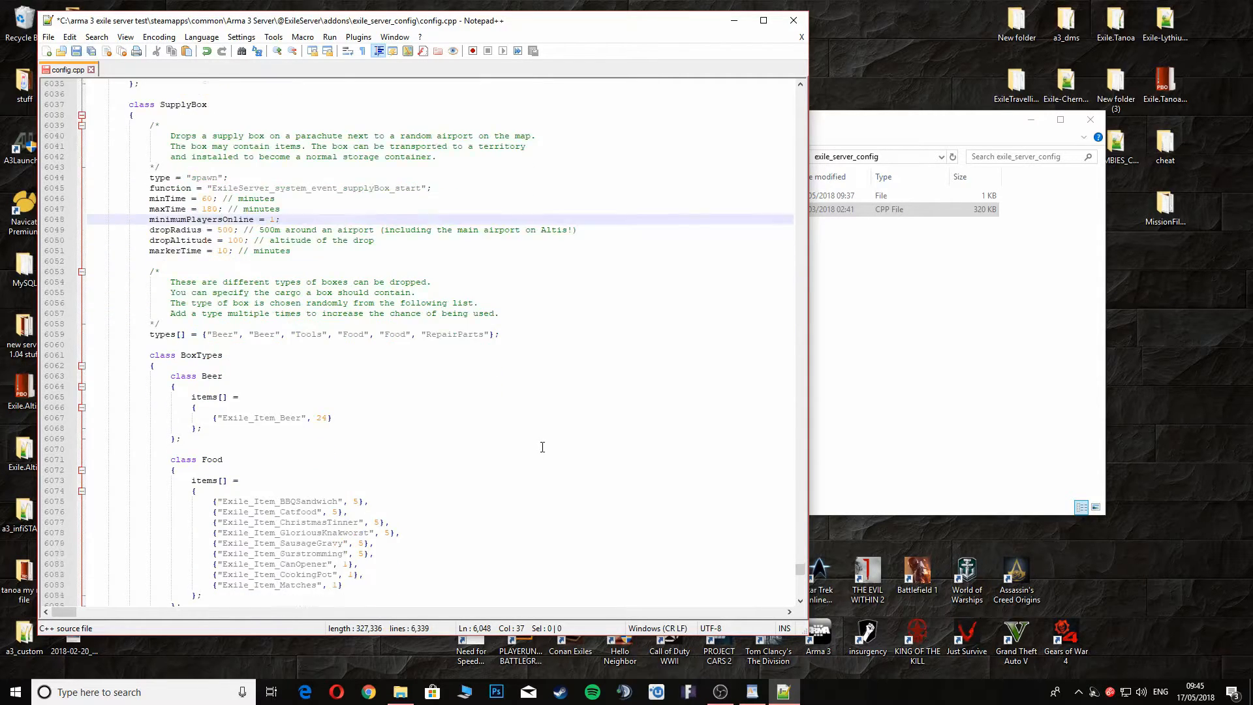
pyautogui.scroll(-3)
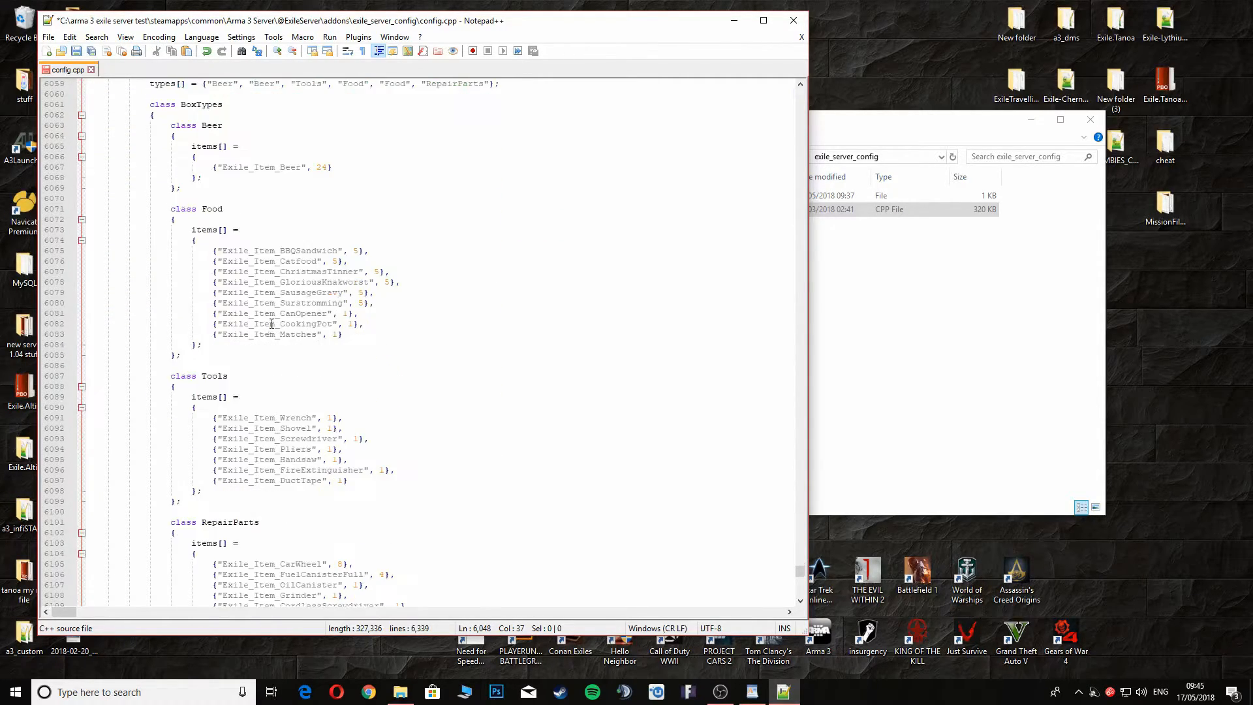
pyautogui.scroll(-3)
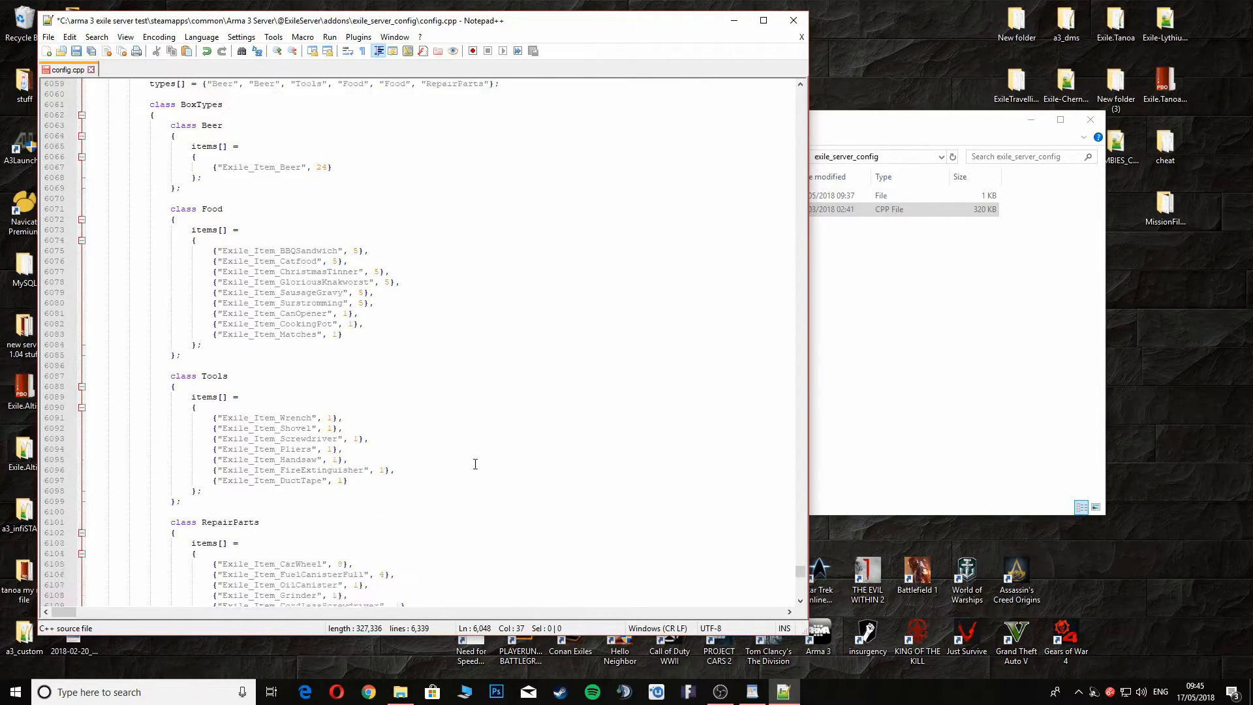
pyautogui.scroll(-3)
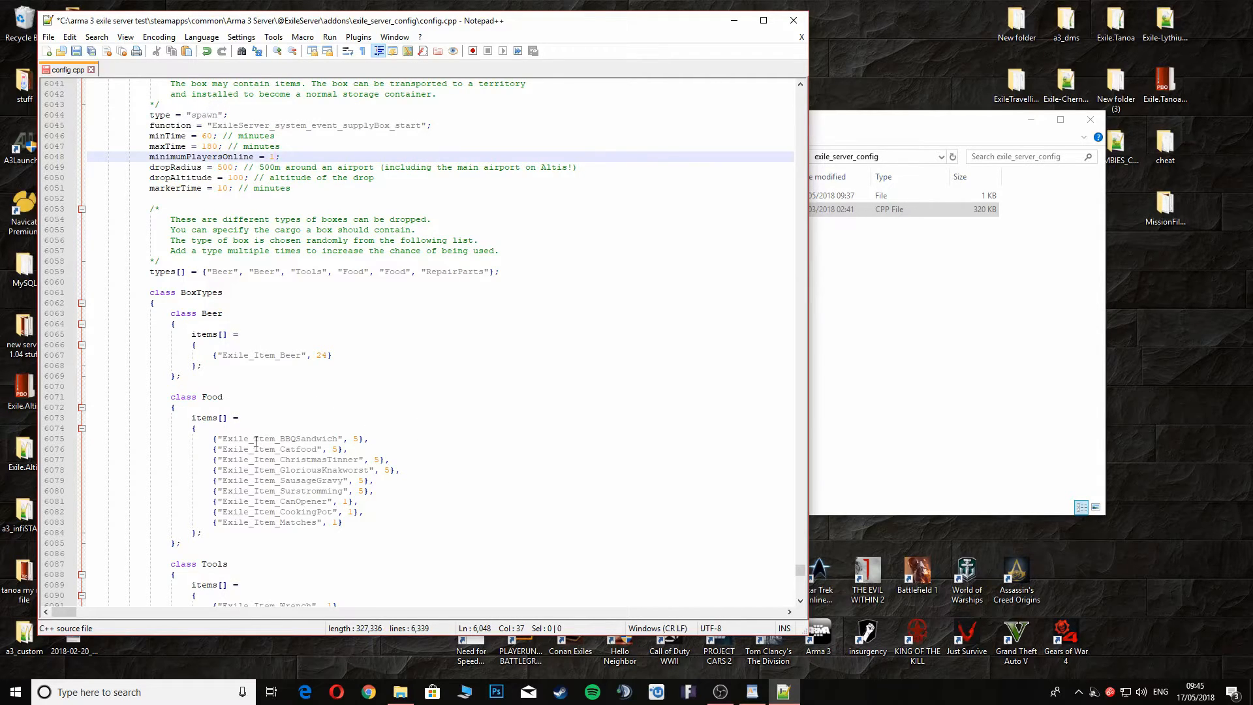
pyautogui.scroll(-3)
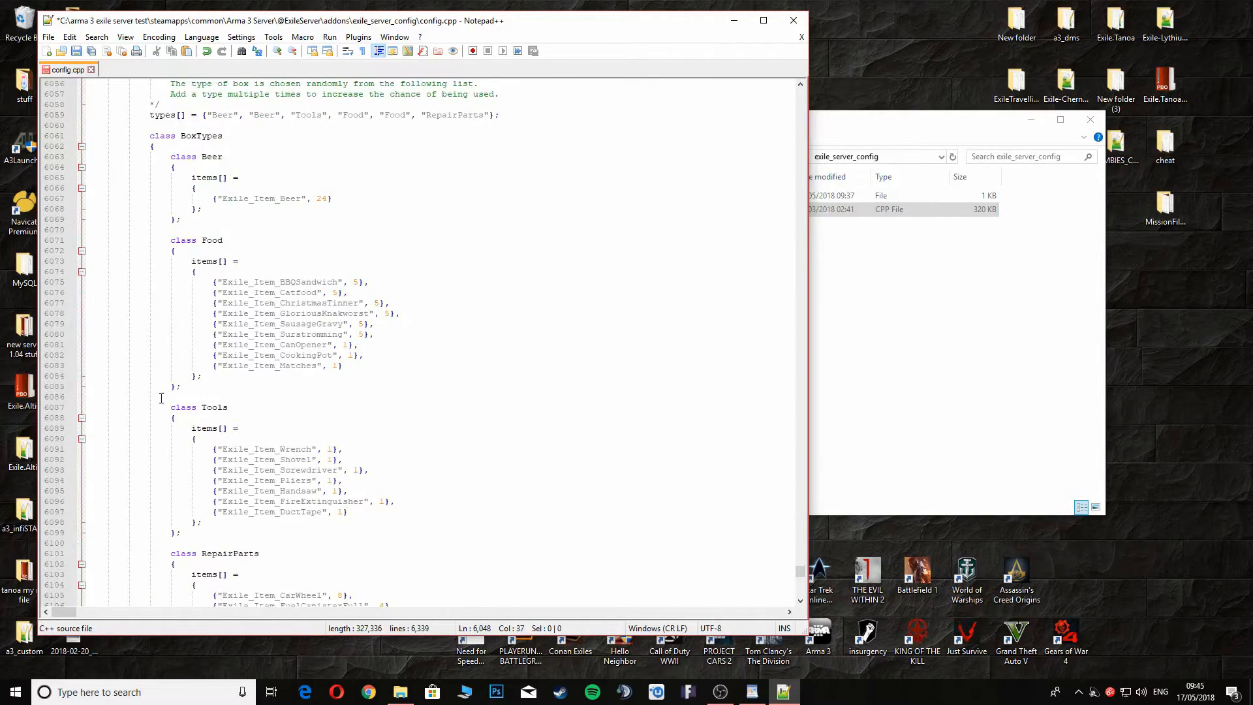
pyautogui.scroll(-3)
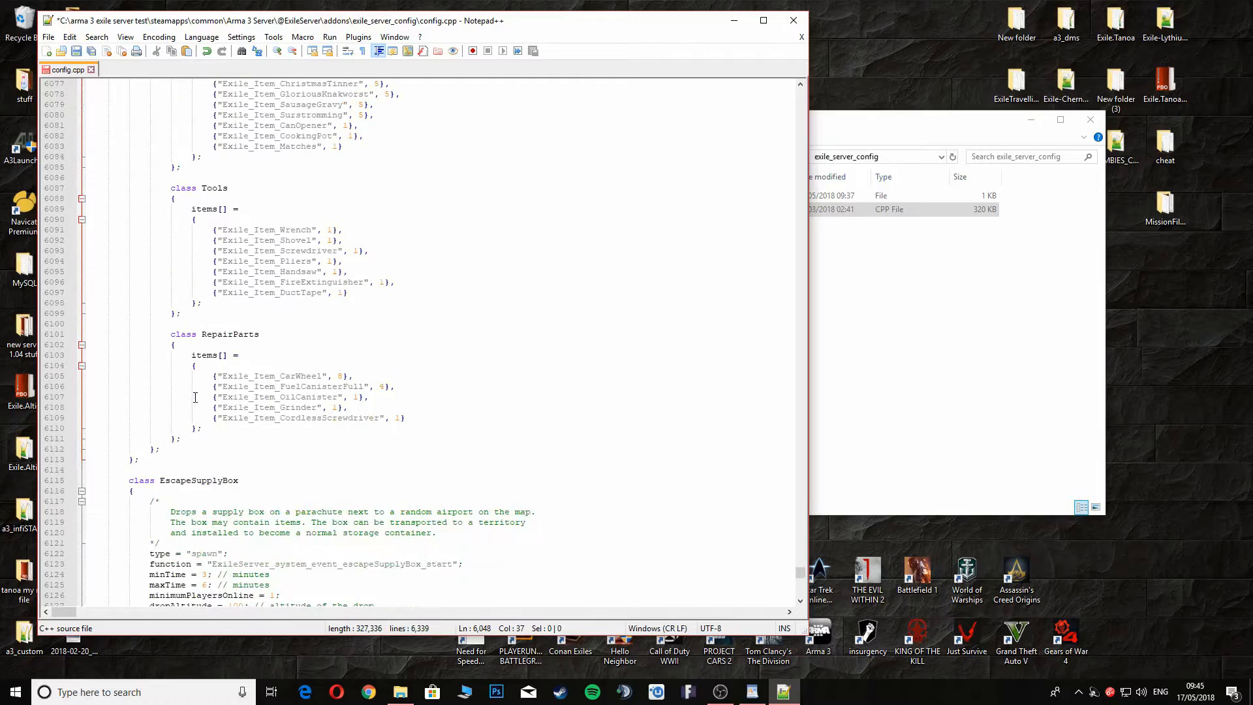
pyautogui.scroll(3)
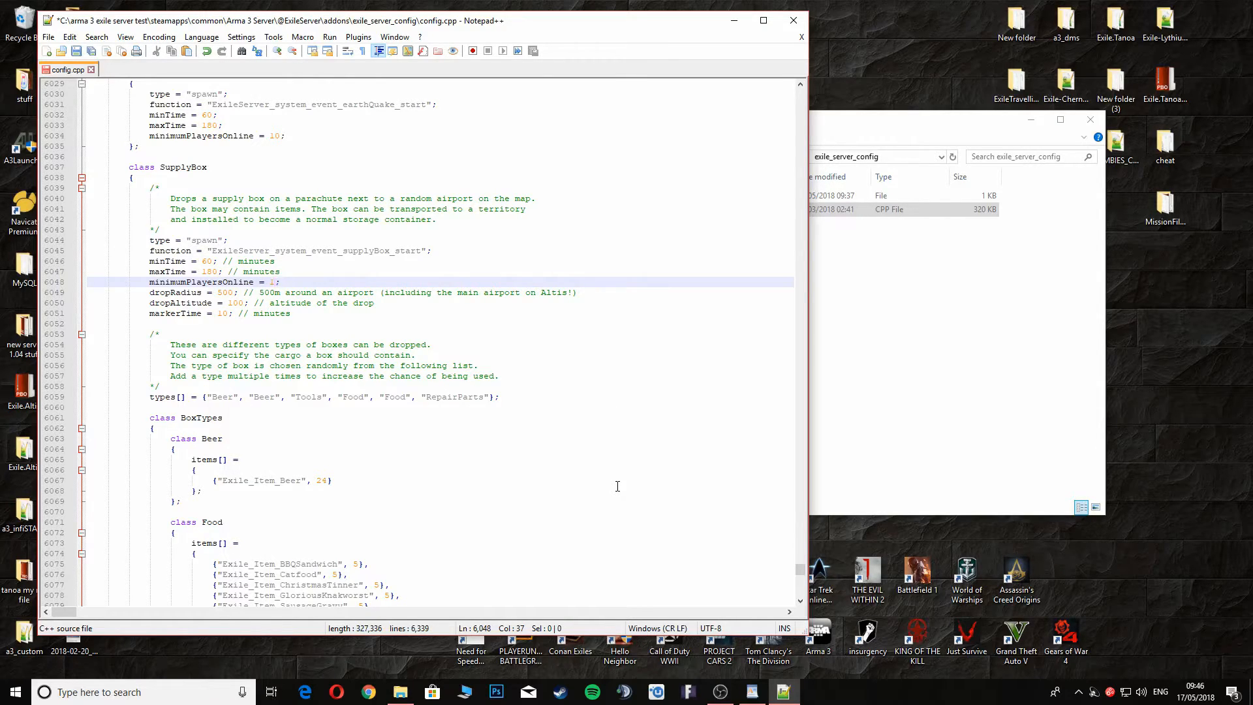
pyautogui.scroll(-3)
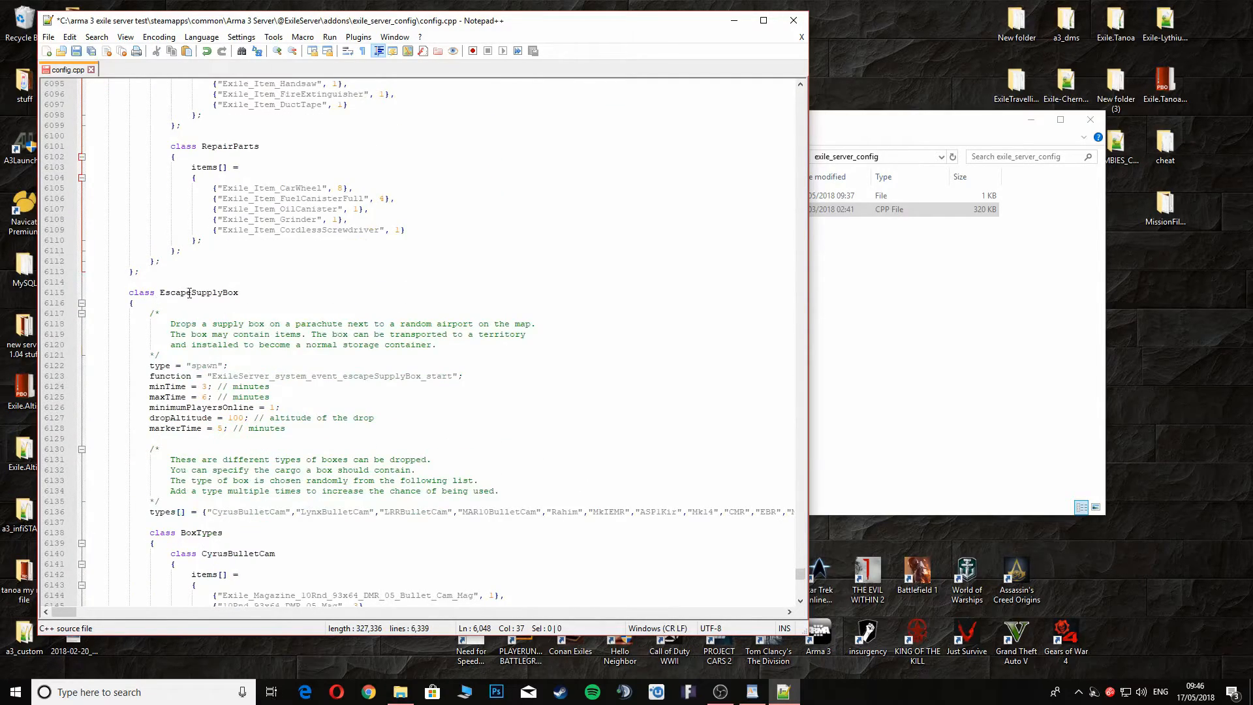
pyautogui.scroll(-3)
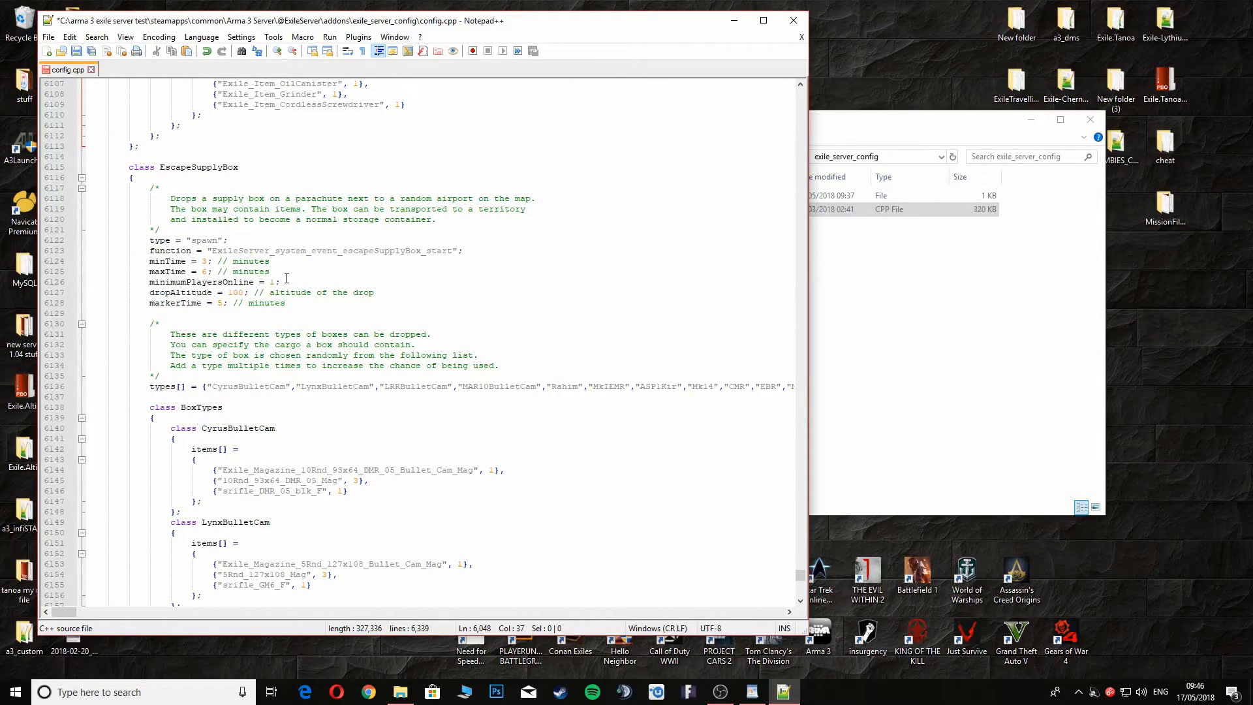
pyautogui.scroll(-3)
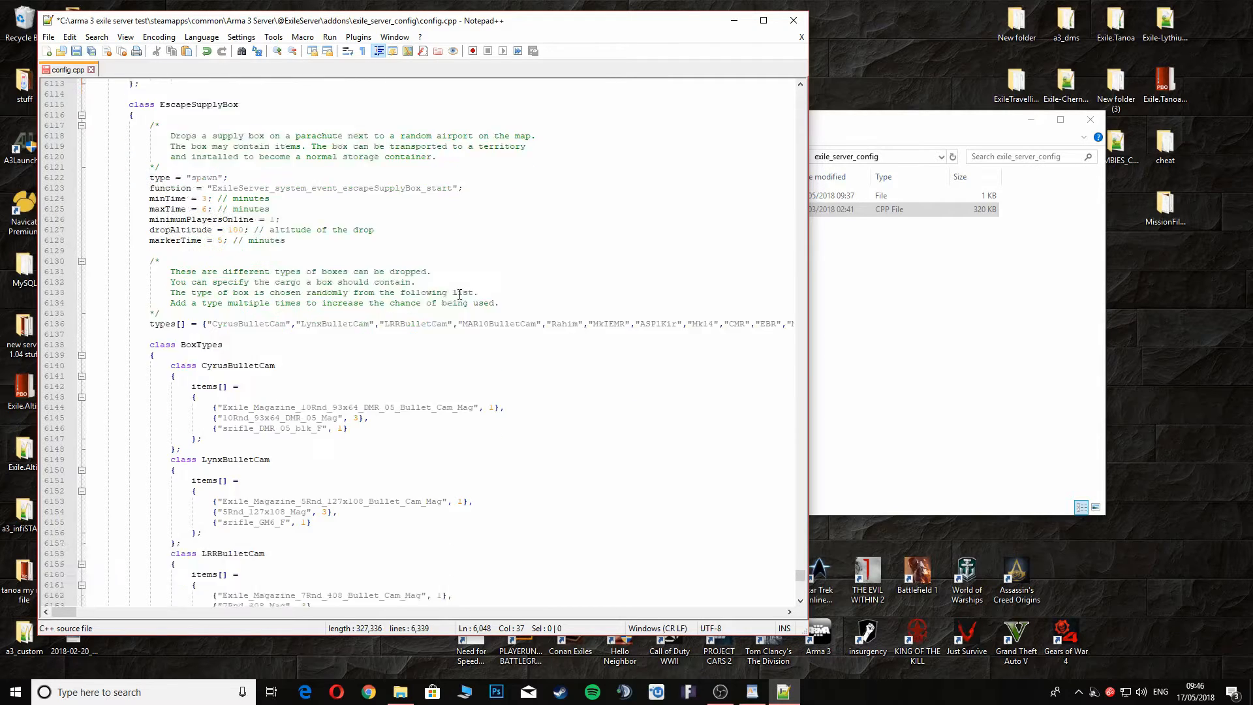
pyautogui.scroll(-3)
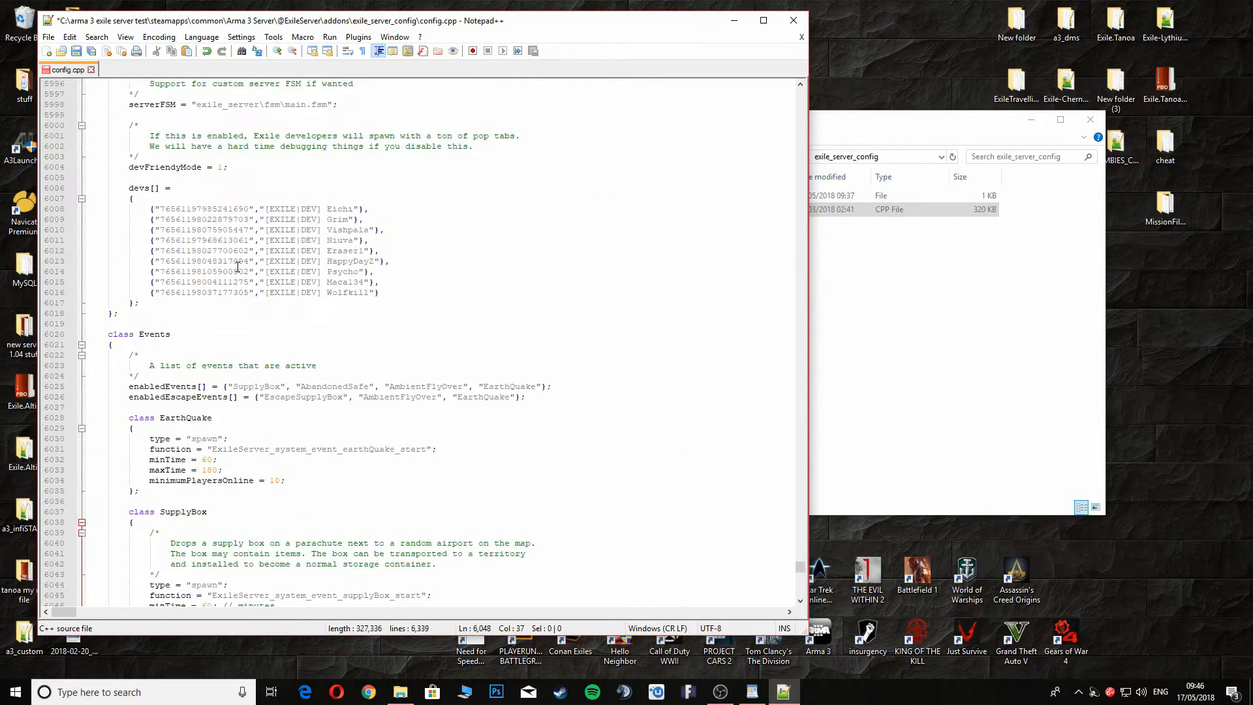
# - Review the config, save config.cpp and close Notepad++, returning to the addons folder
pyautogui.scroll(-3)
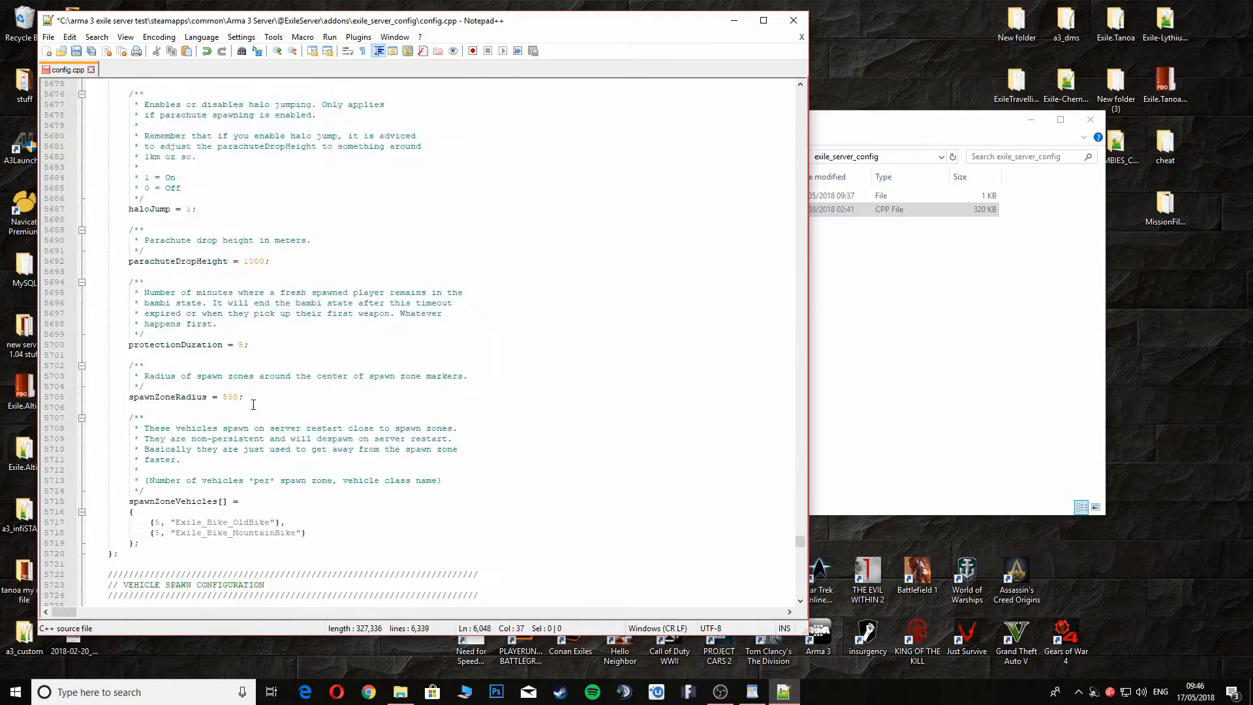
pyautogui.scroll(3)
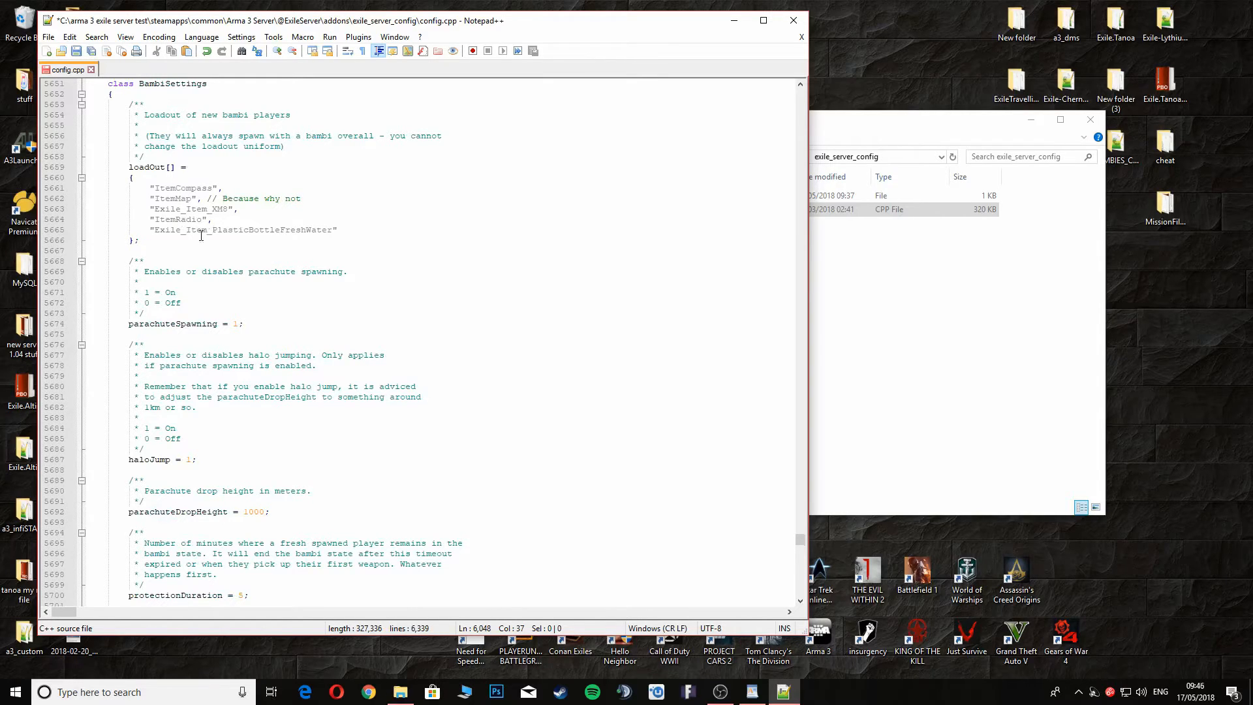
pyautogui.scroll(3)
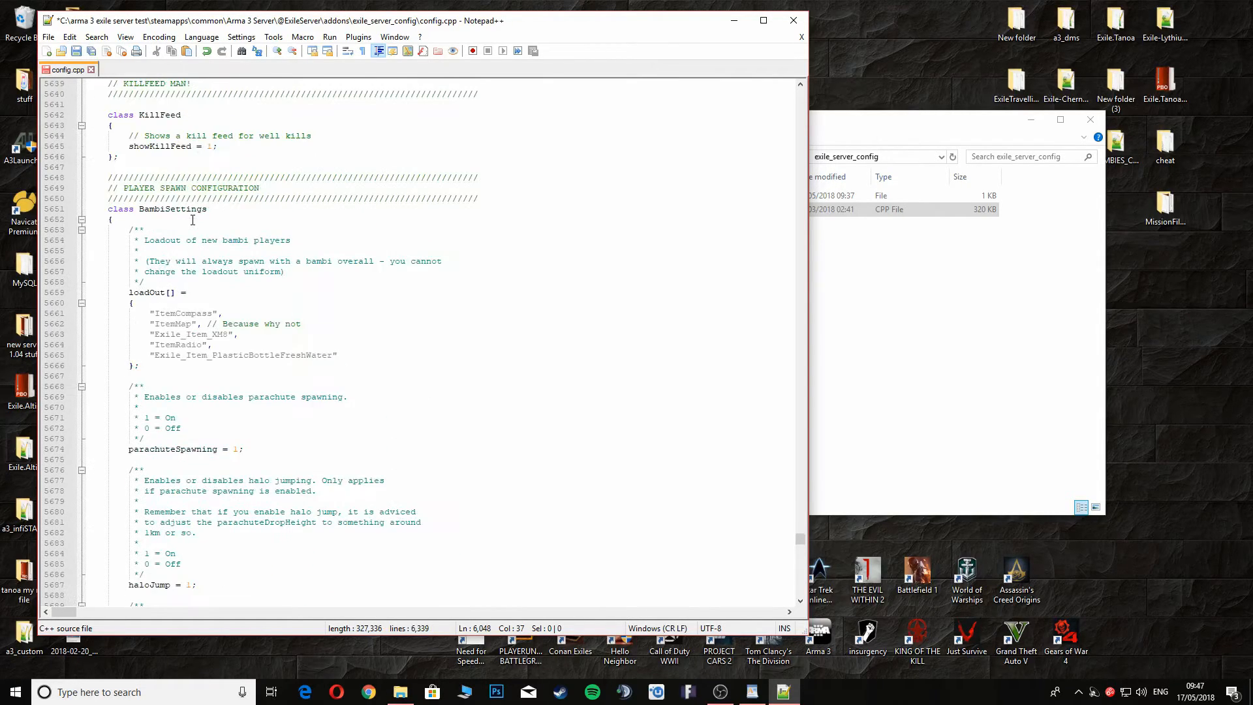
pyautogui.scroll(-3)
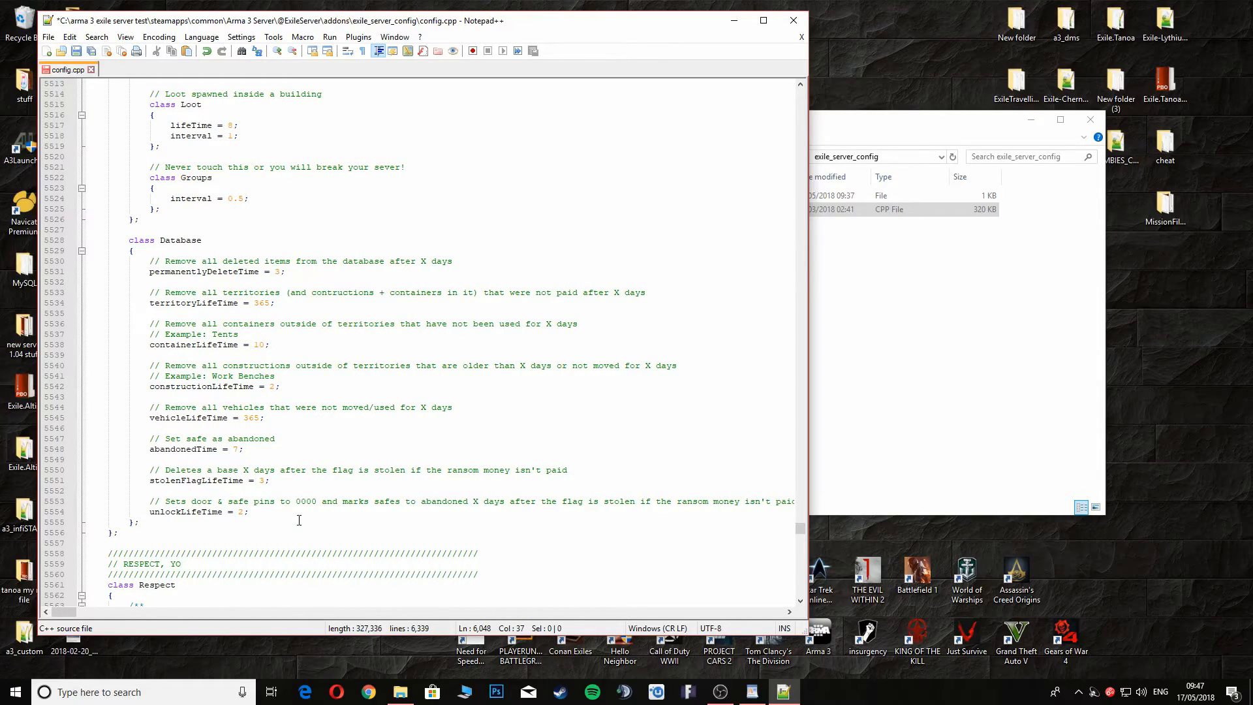
pyautogui.moveTo(385, 480)
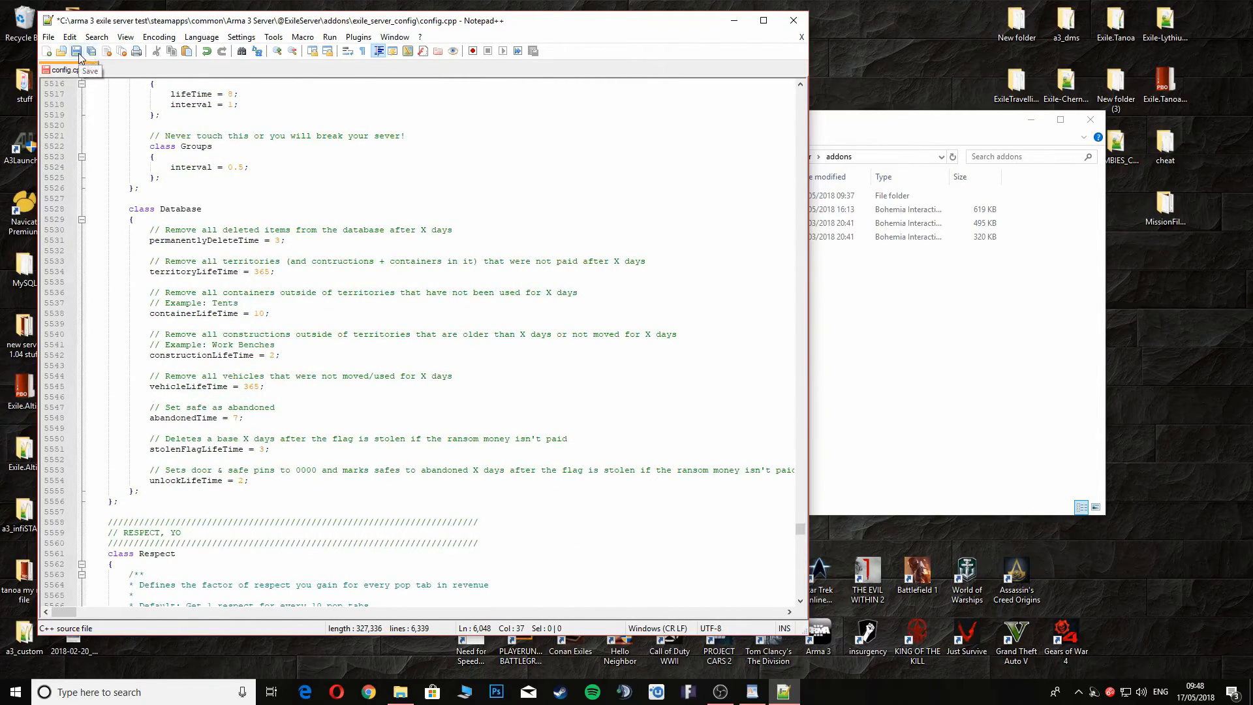
pyautogui.click(76, 51)
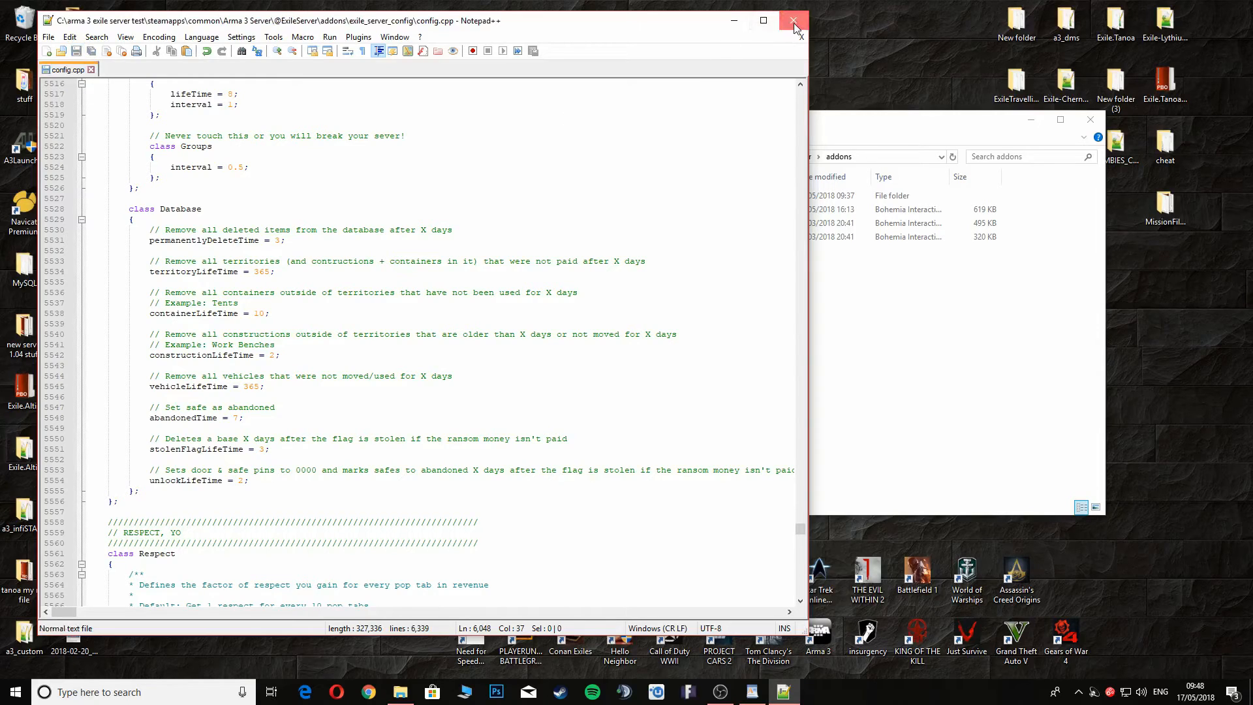
pyautogui.click(791, 21)
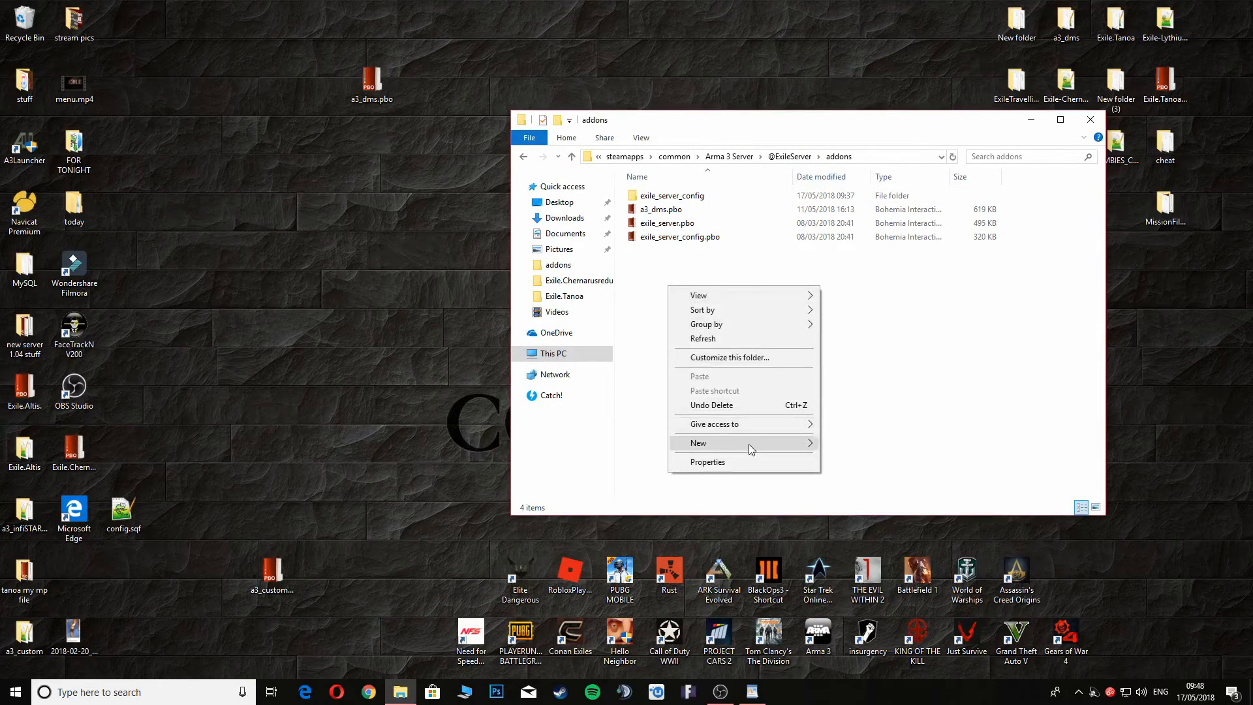
# - Create a new folder named 'original' in addons and move the old exile_server_config.pbo into it
pyautogui.click(697, 442)
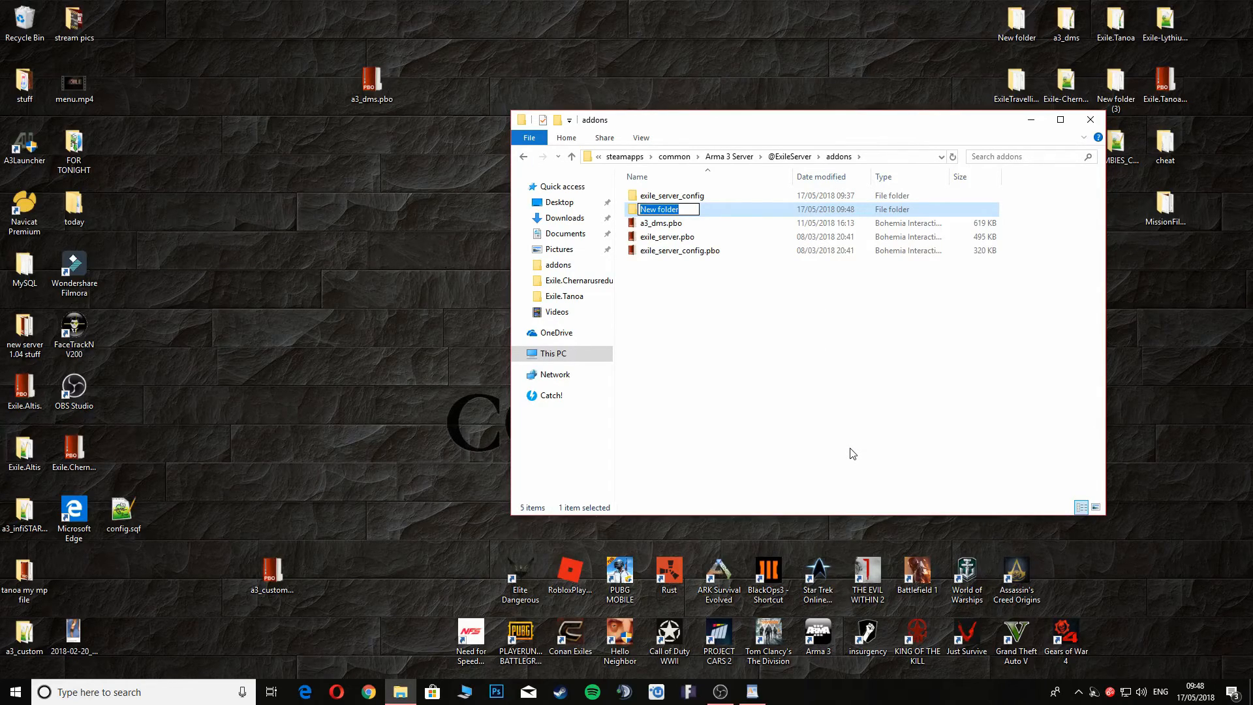
pyautogui.write('original')
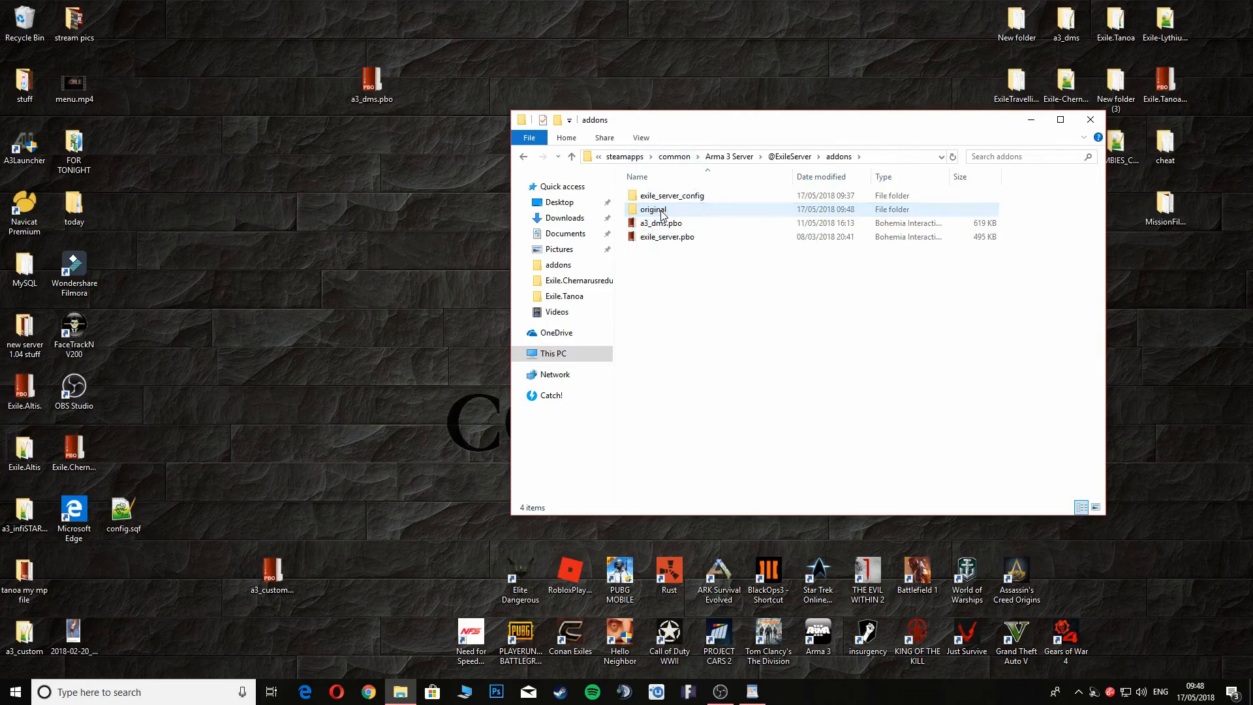
# - Pack the exile_server_config folder into a new exile_server_config.pbo via PBO Manager
pyautogui.rightClick(671, 196)
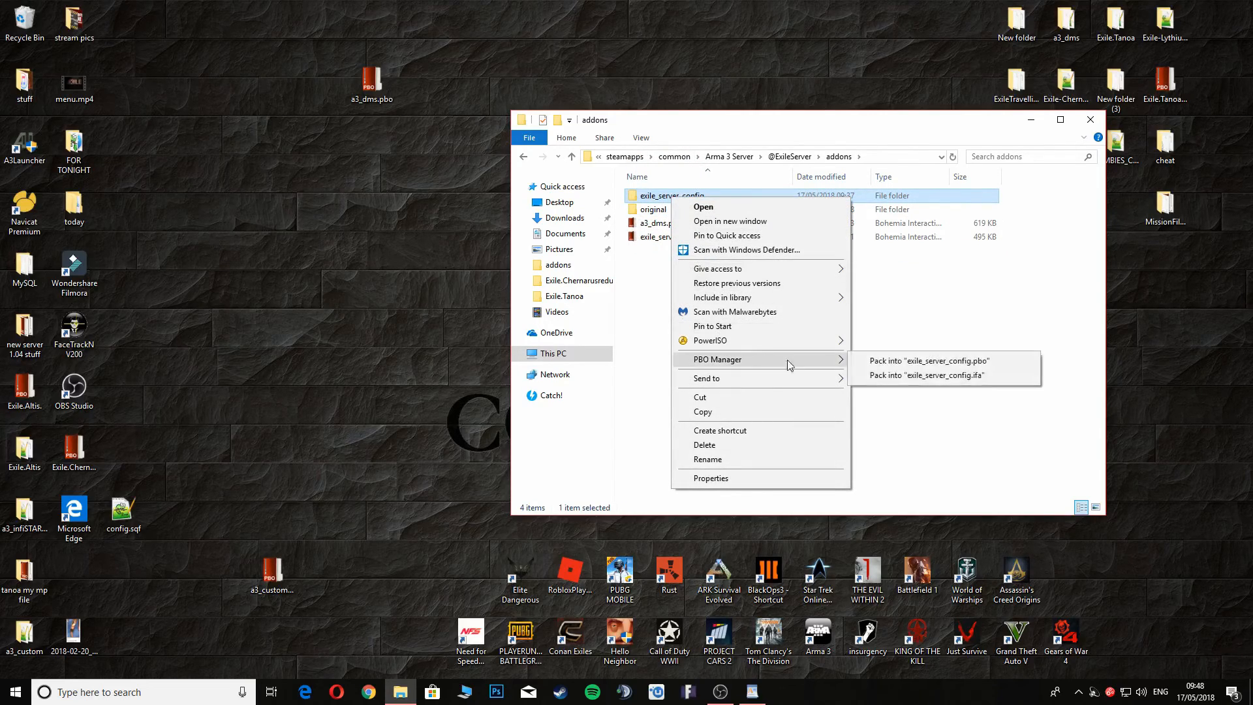
pyautogui.moveTo(920, 363)
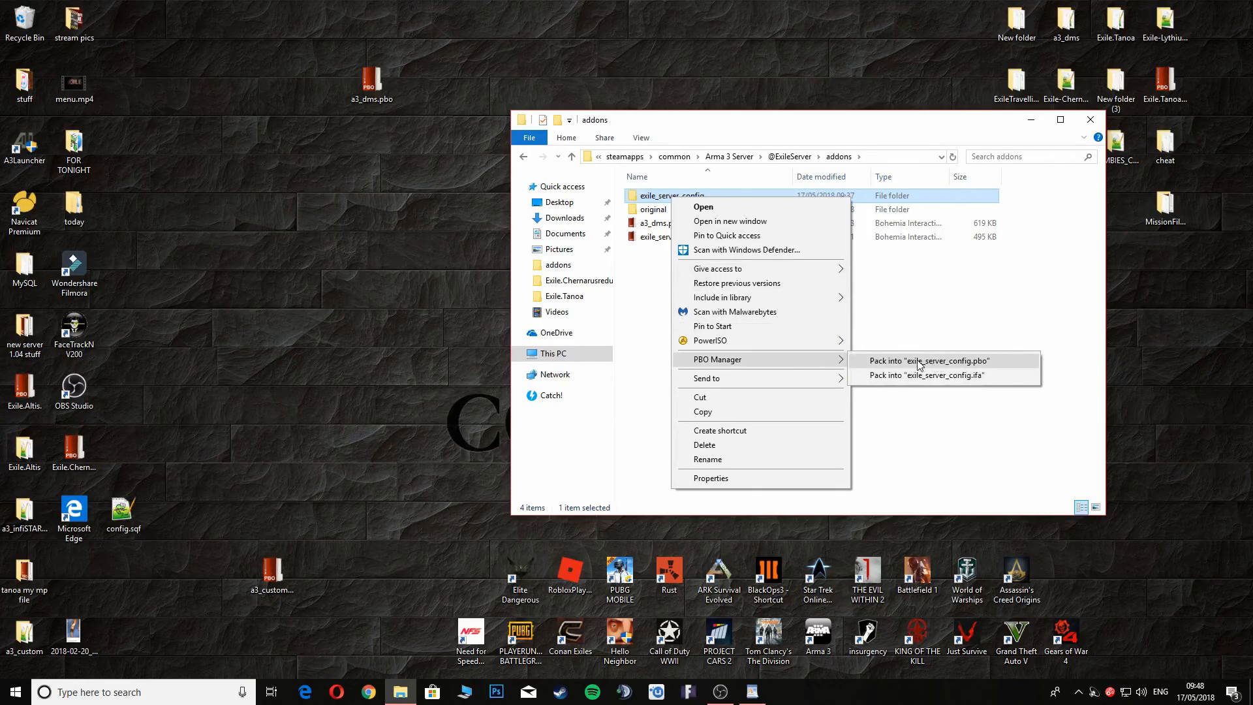
pyautogui.click(929, 360)
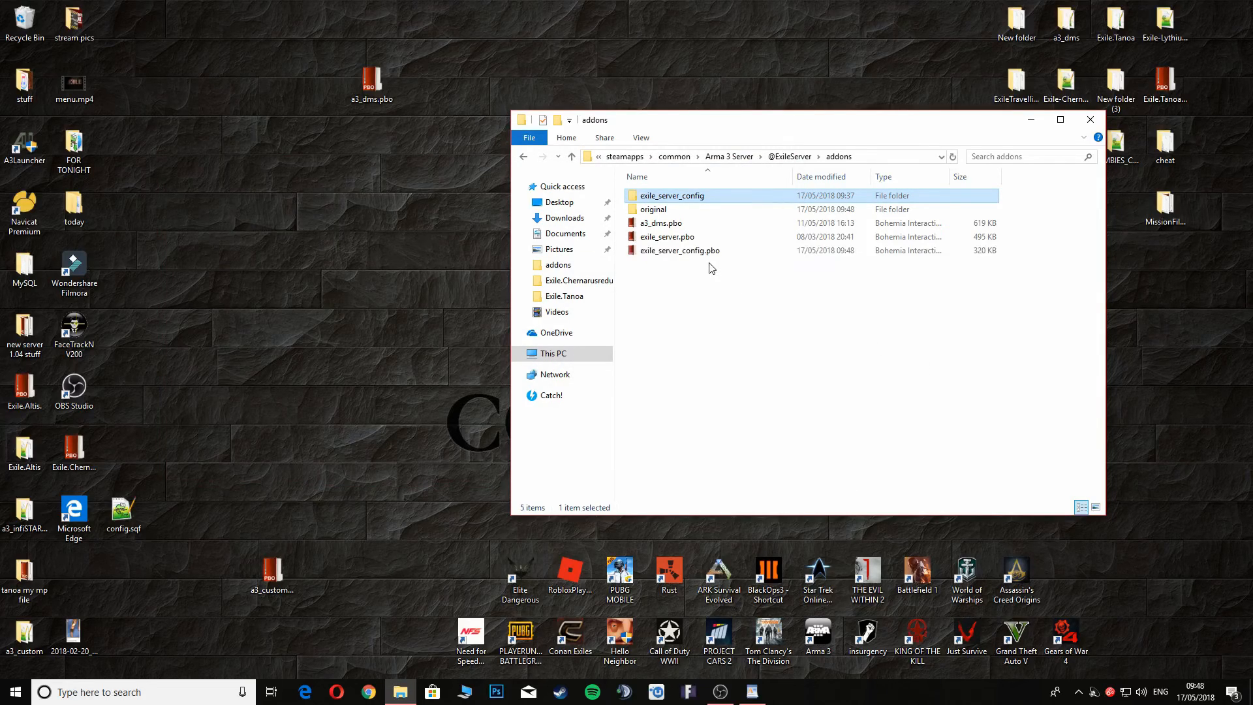